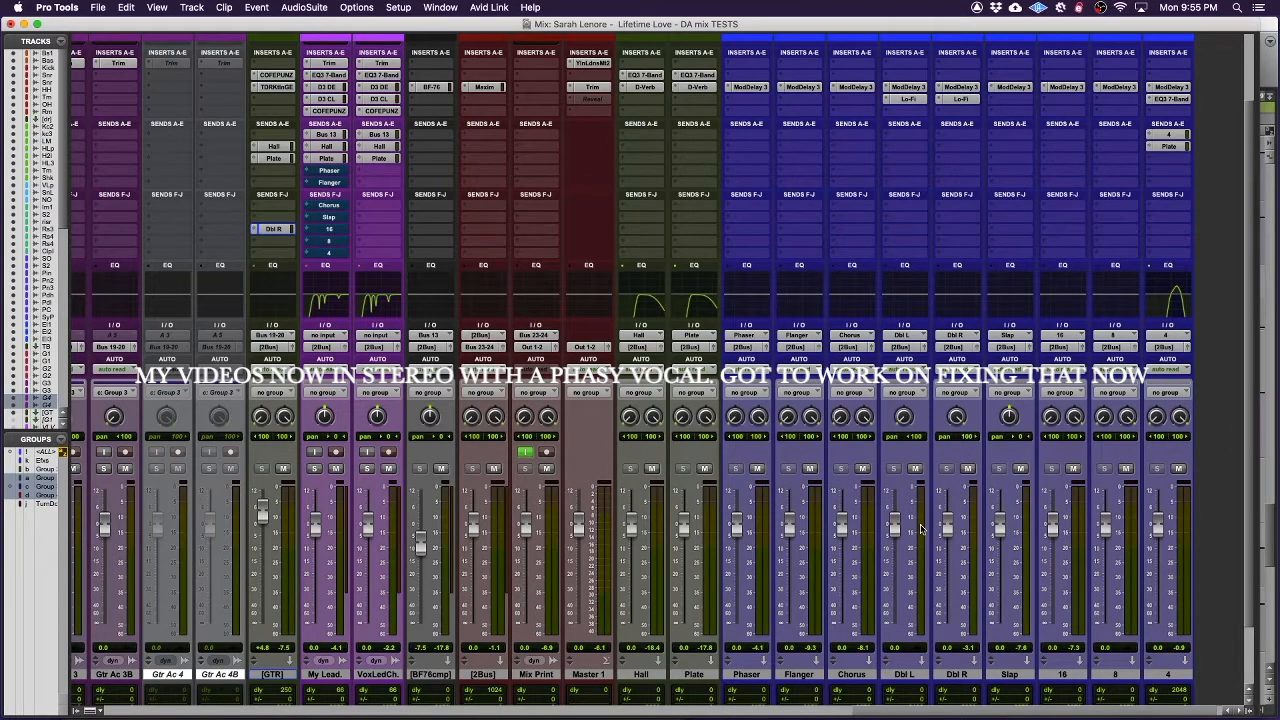
mouse_move(916, 398)
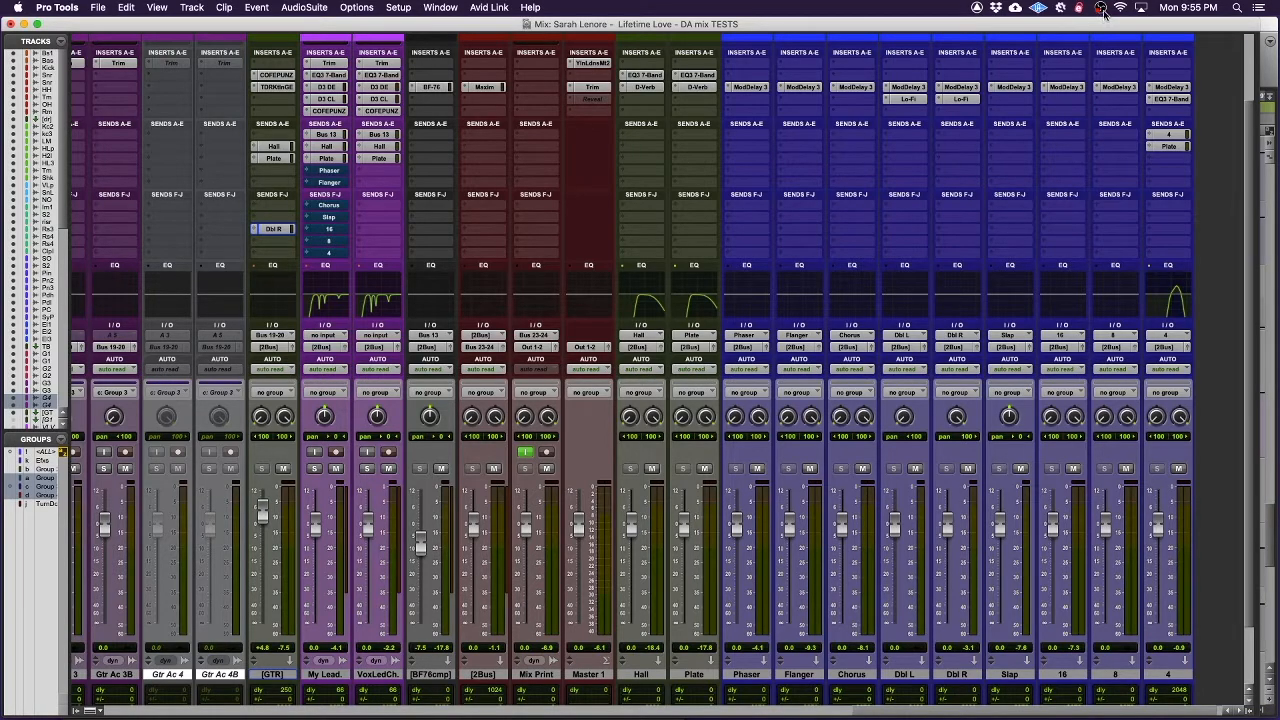
mouse_move(1103, 10)
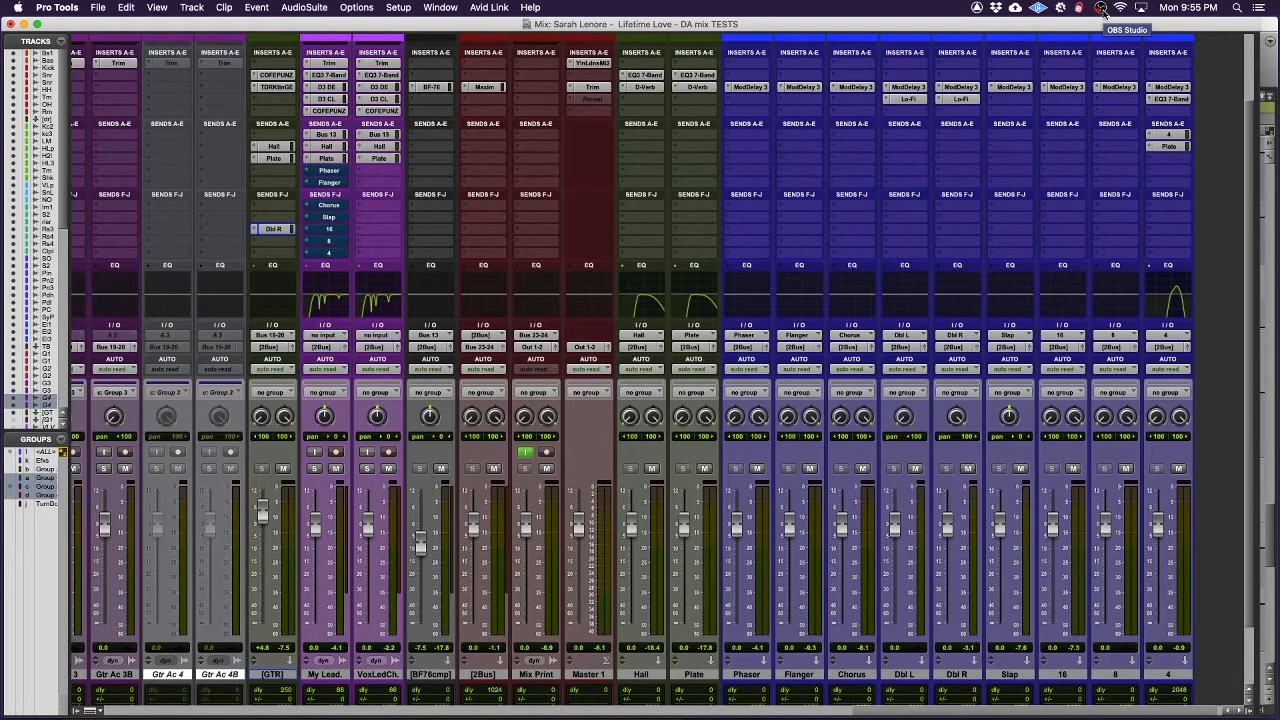
mouse_move(523, 196)
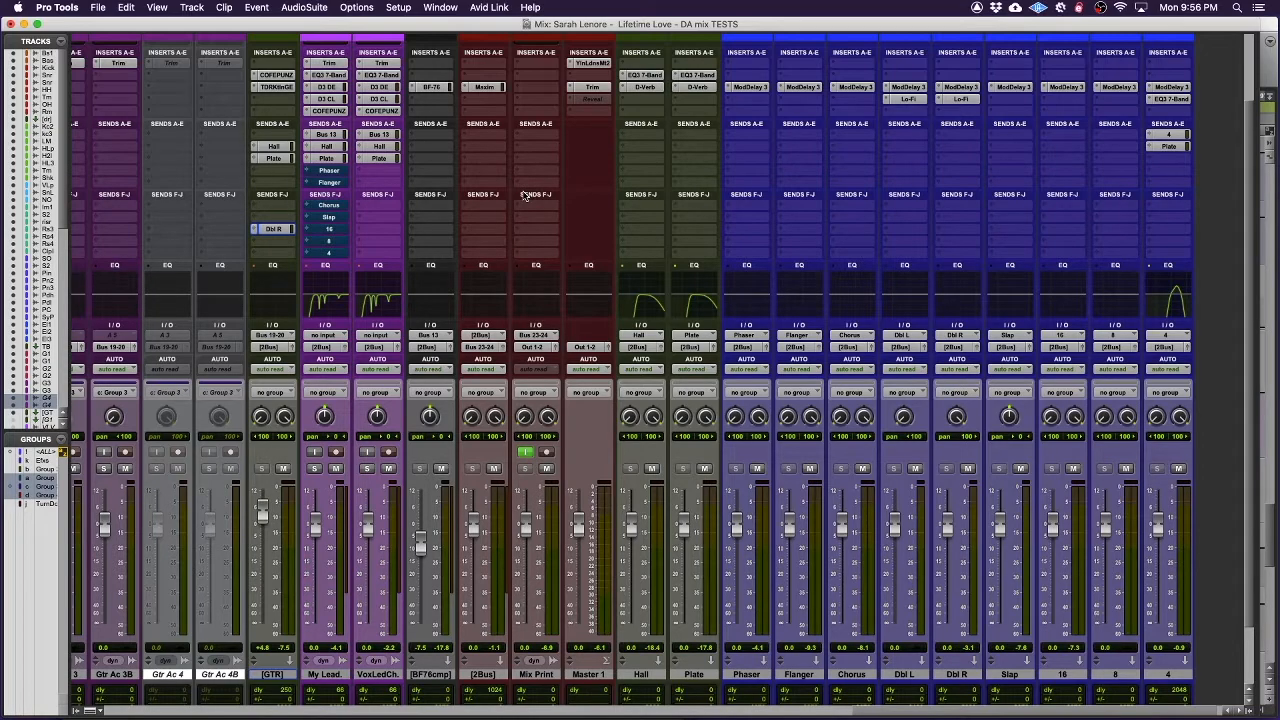
mouse_move(545, 260)
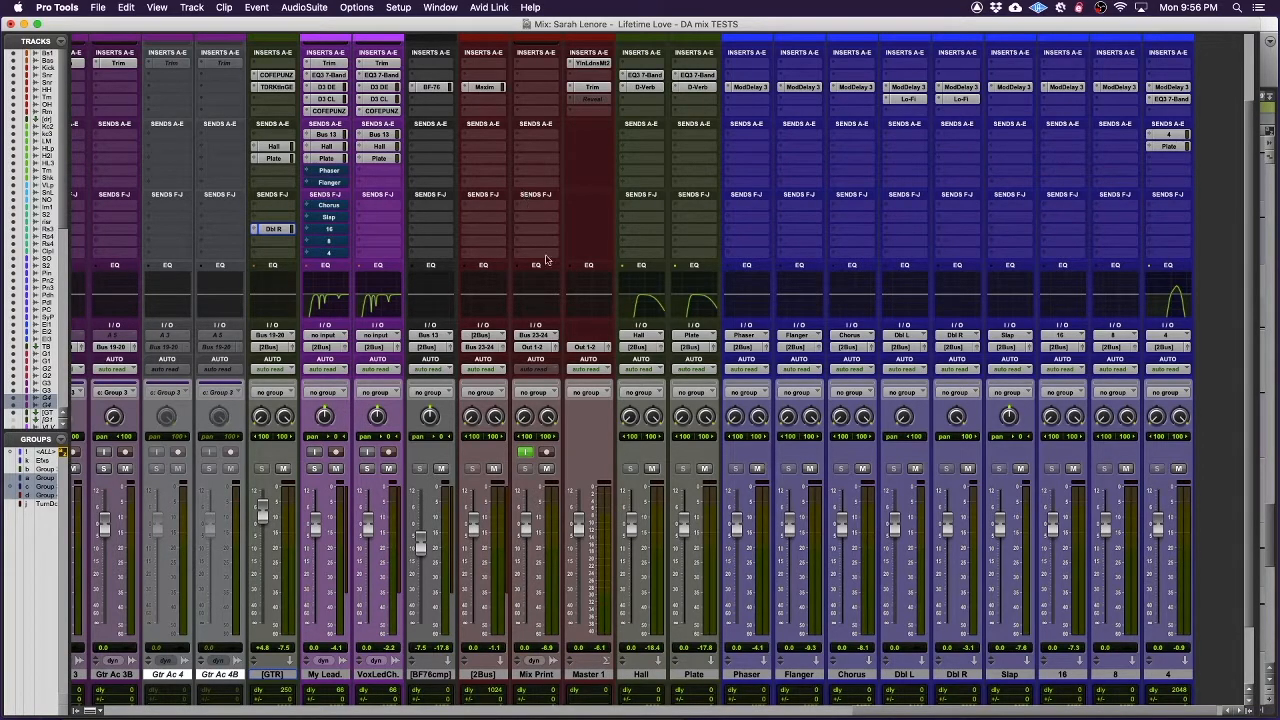
mouse_move(605, 545)
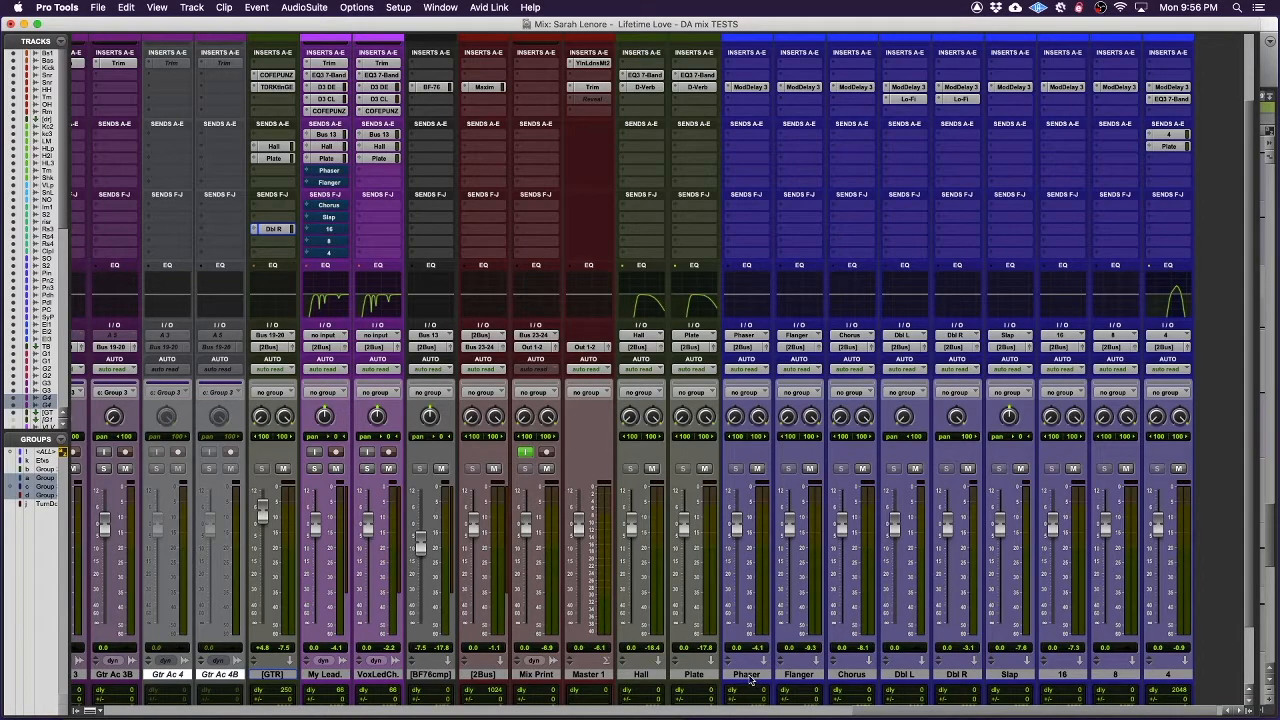
mouse_move(1170, 680)
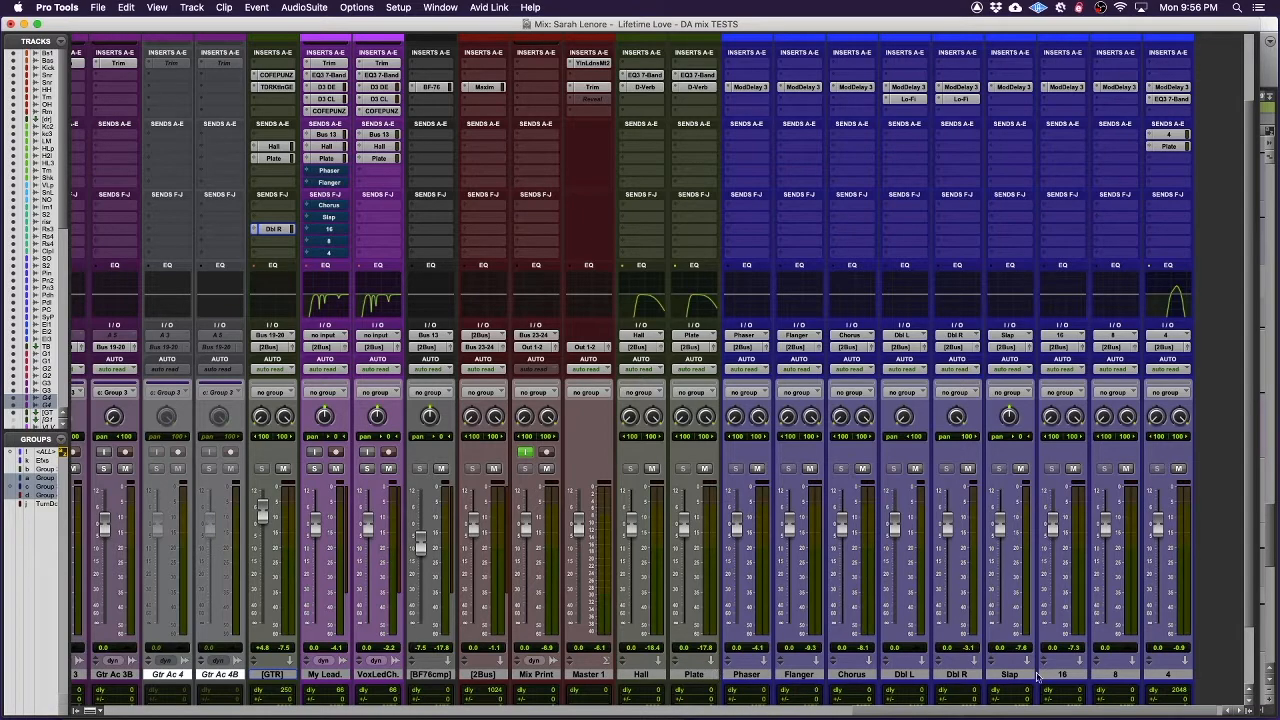
mouse_move(748, 678)
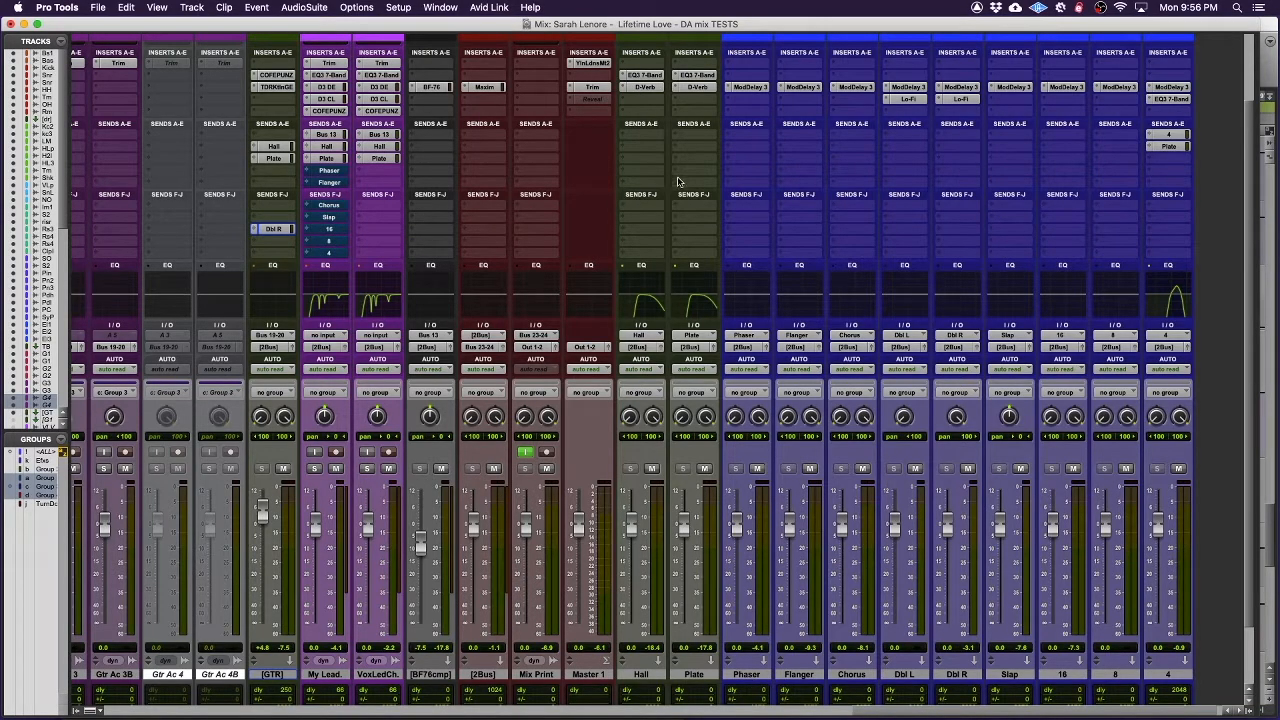
mouse_move(746, 151)
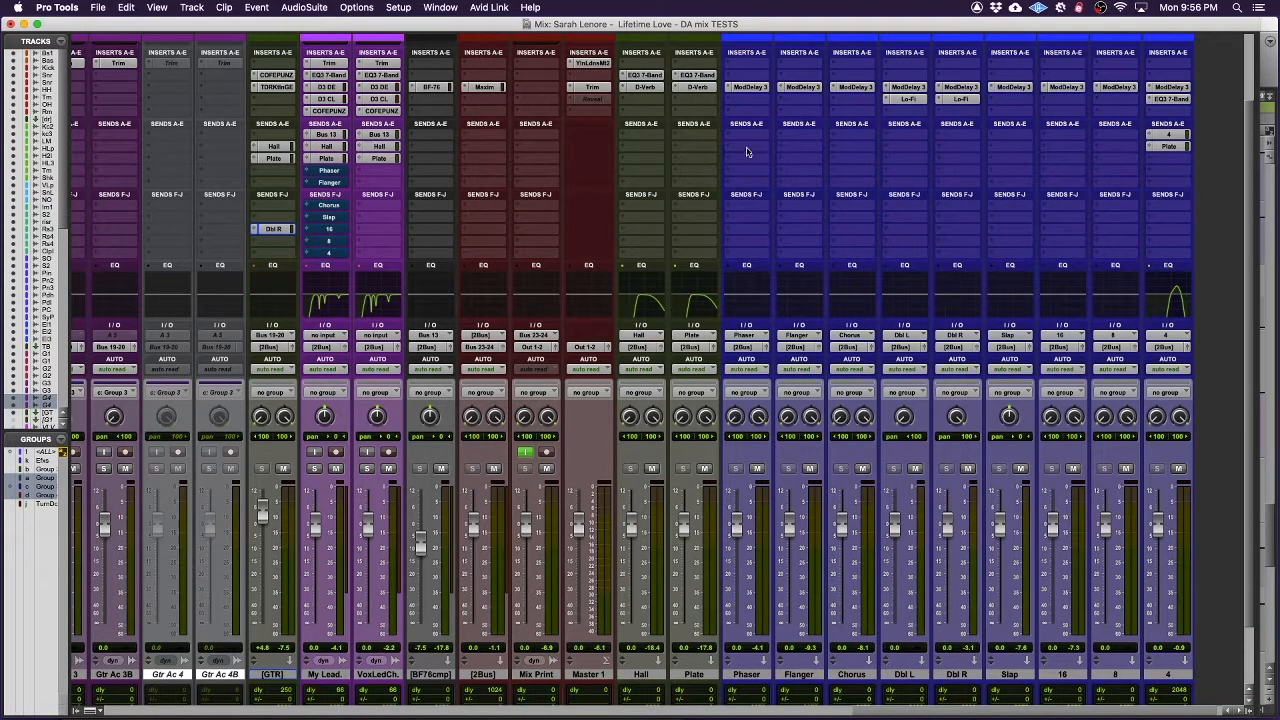
Set the Phaser aux Mod Delay III left modulation to 1.29 Hz rate and 98% depth
click(747, 87)
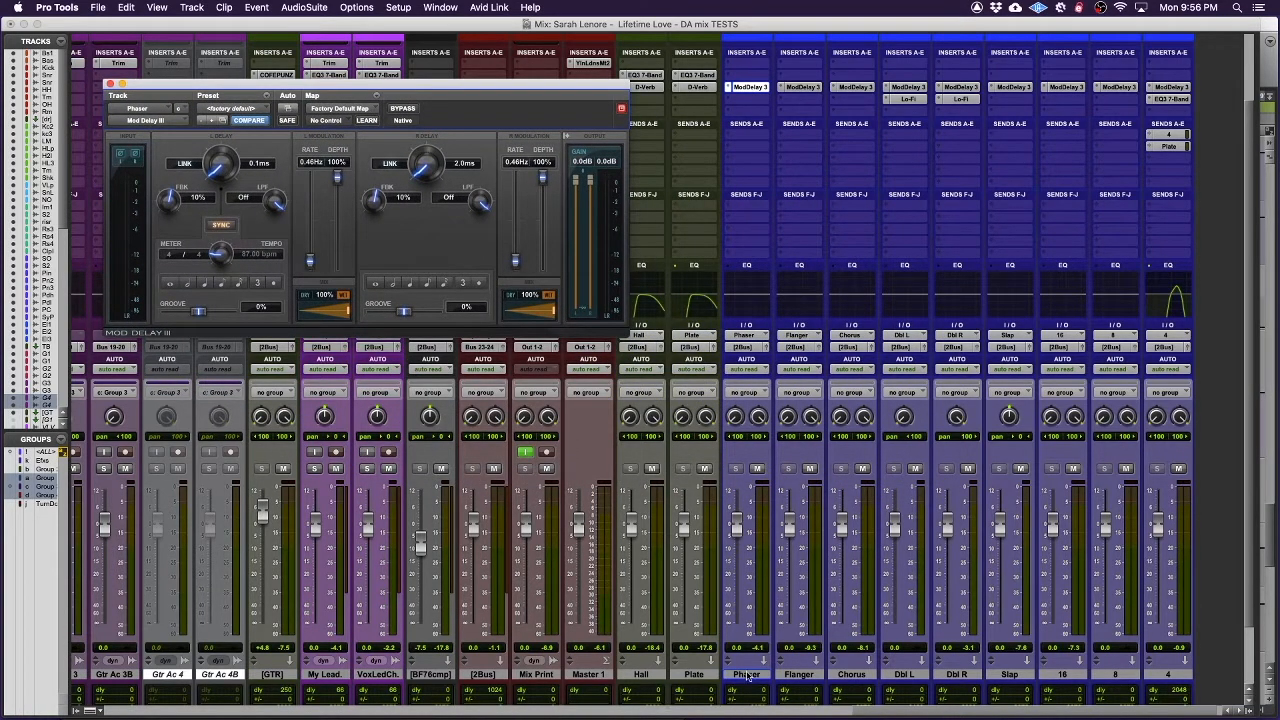
mouse_move(915, 678)
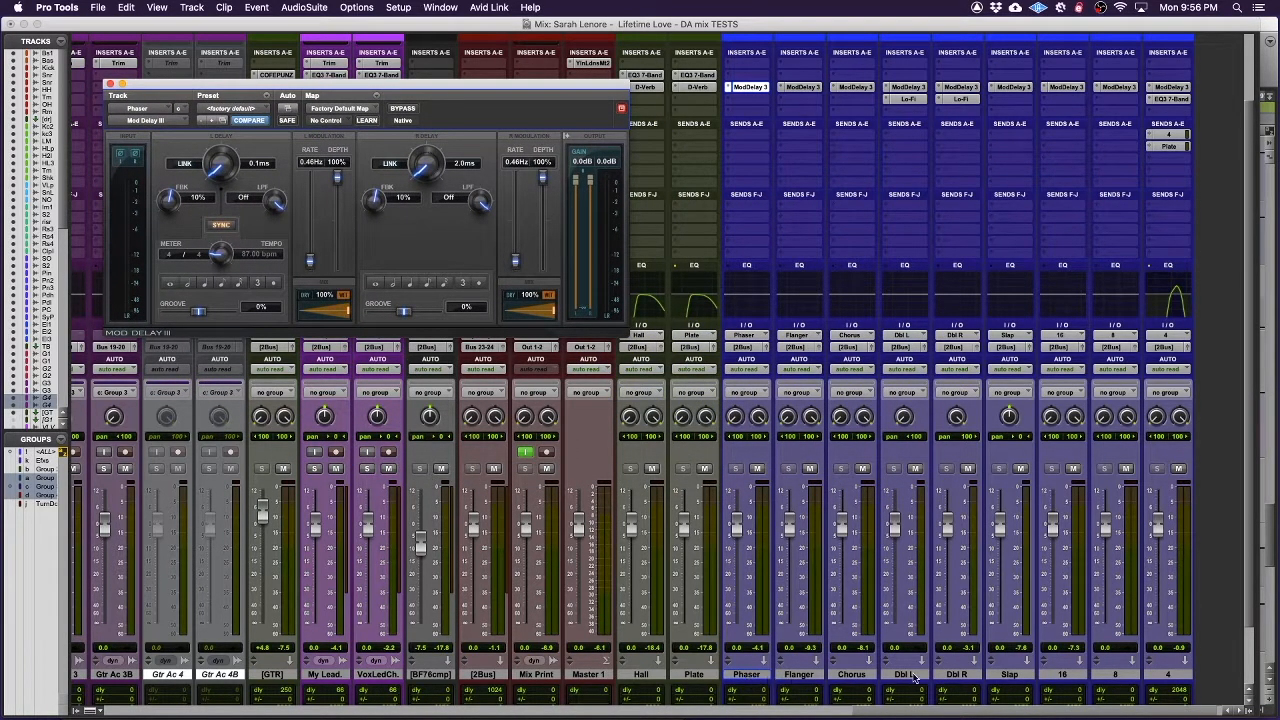
mouse_move(1160, 678)
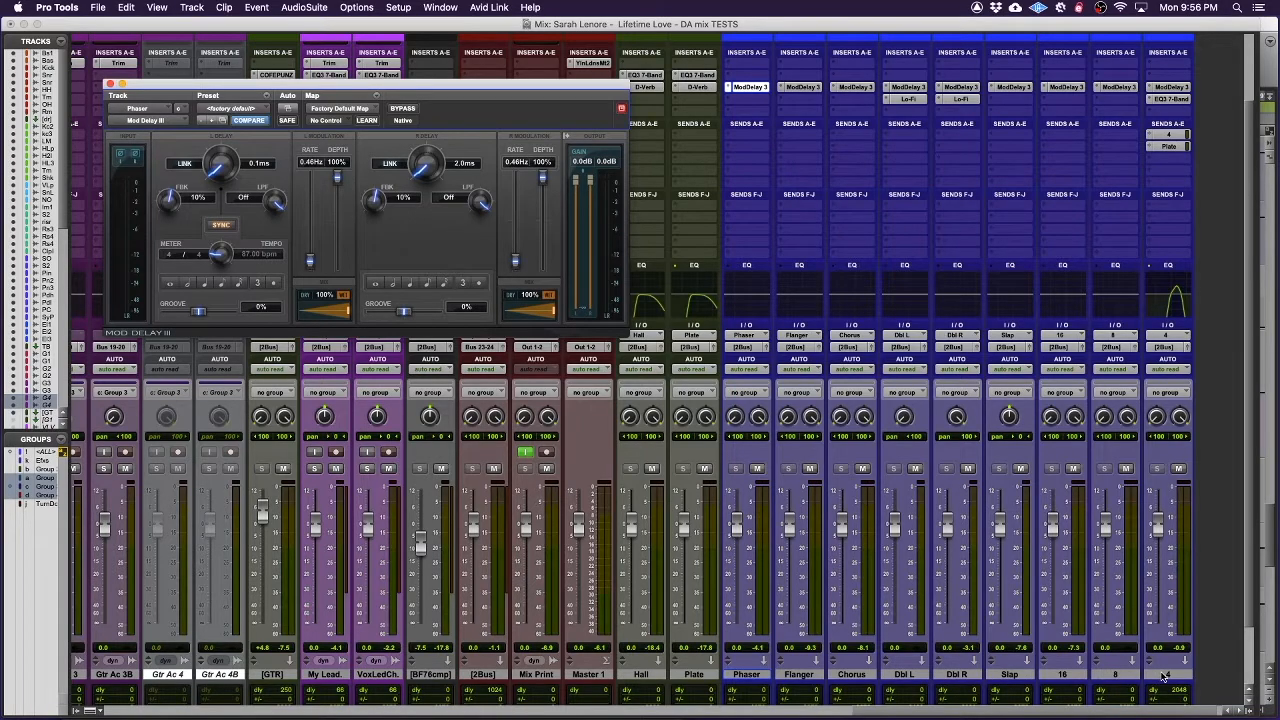
mouse_move(278, 147)
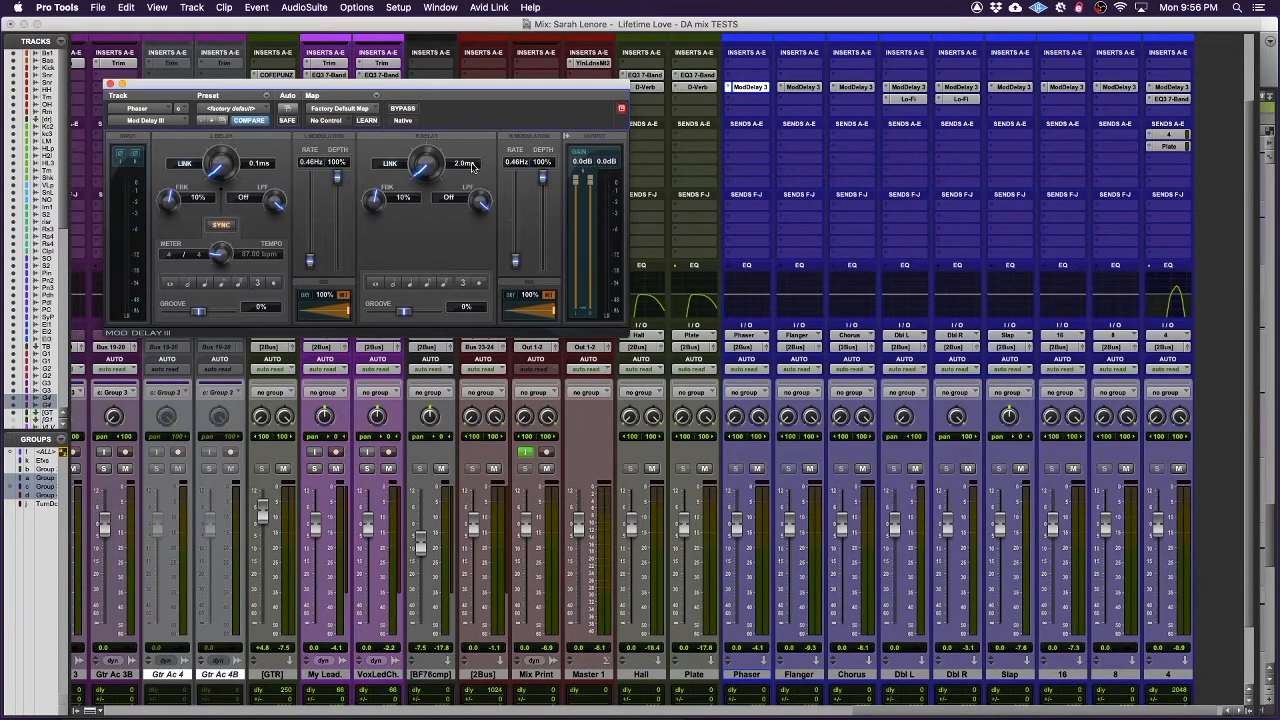
mouse_move(316, 225)
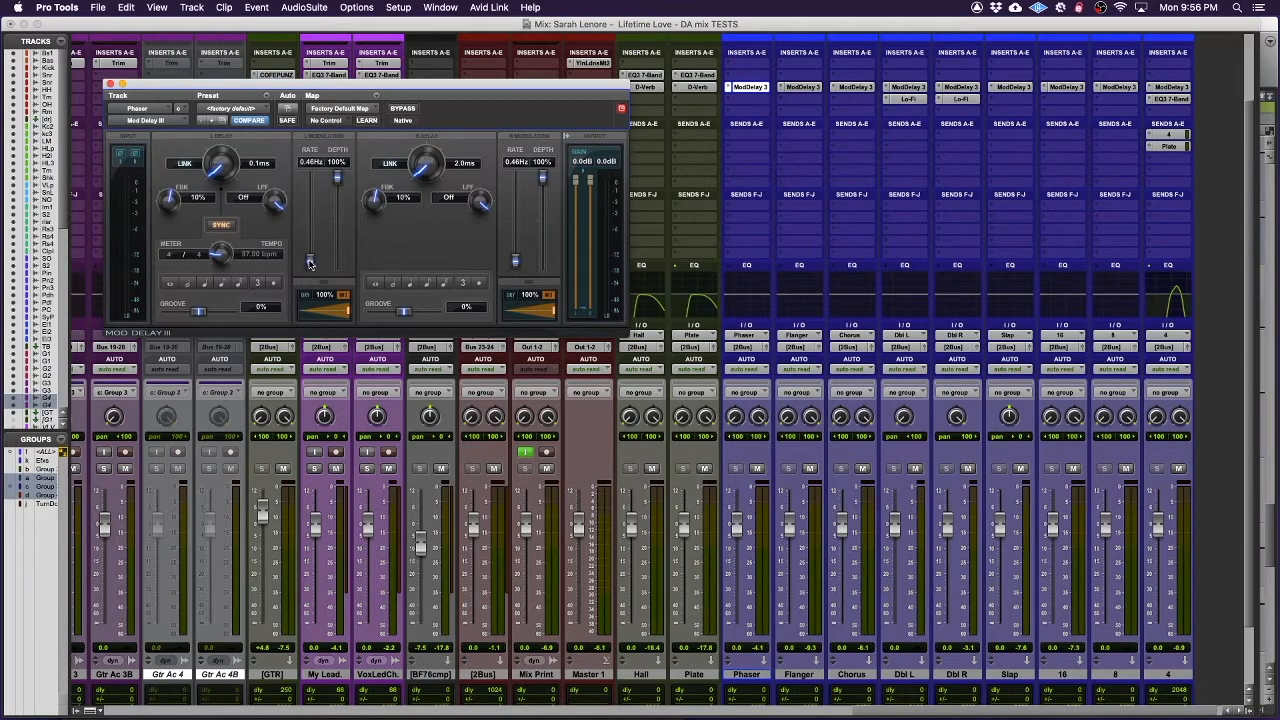
mouse_move(338, 175)
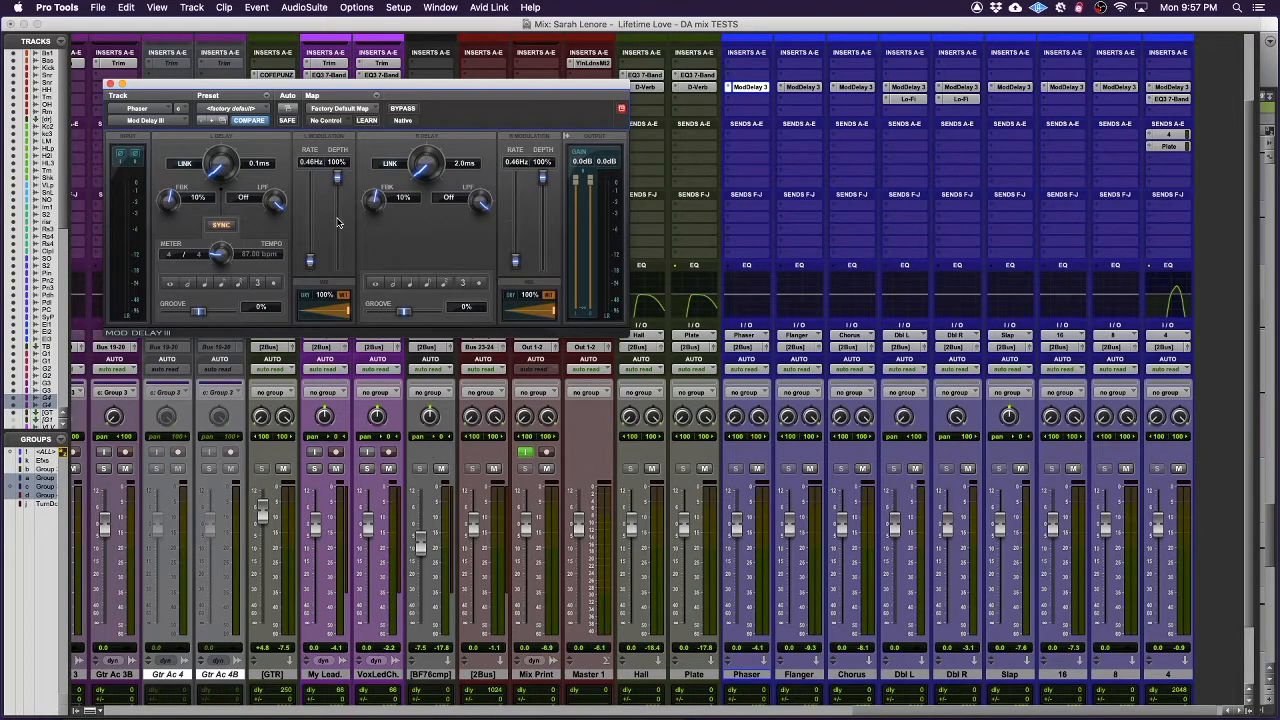
mouse_move(330, 235)
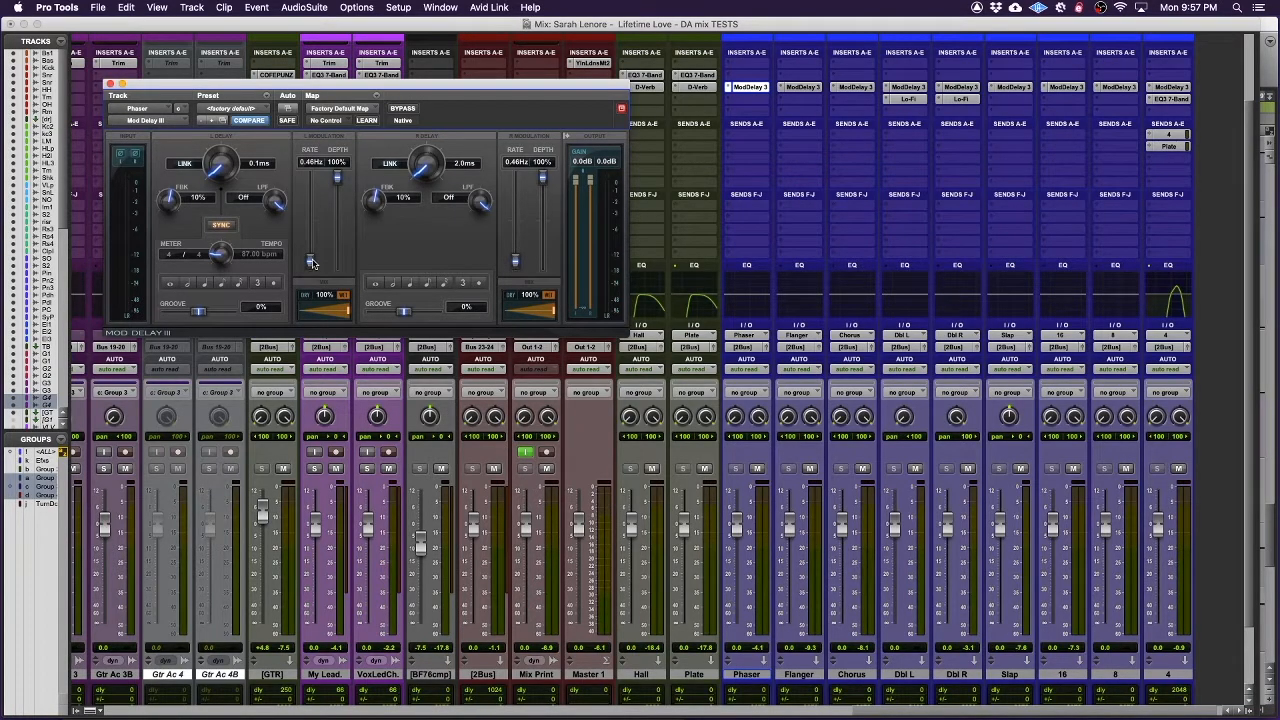
mouse_move(340, 178)
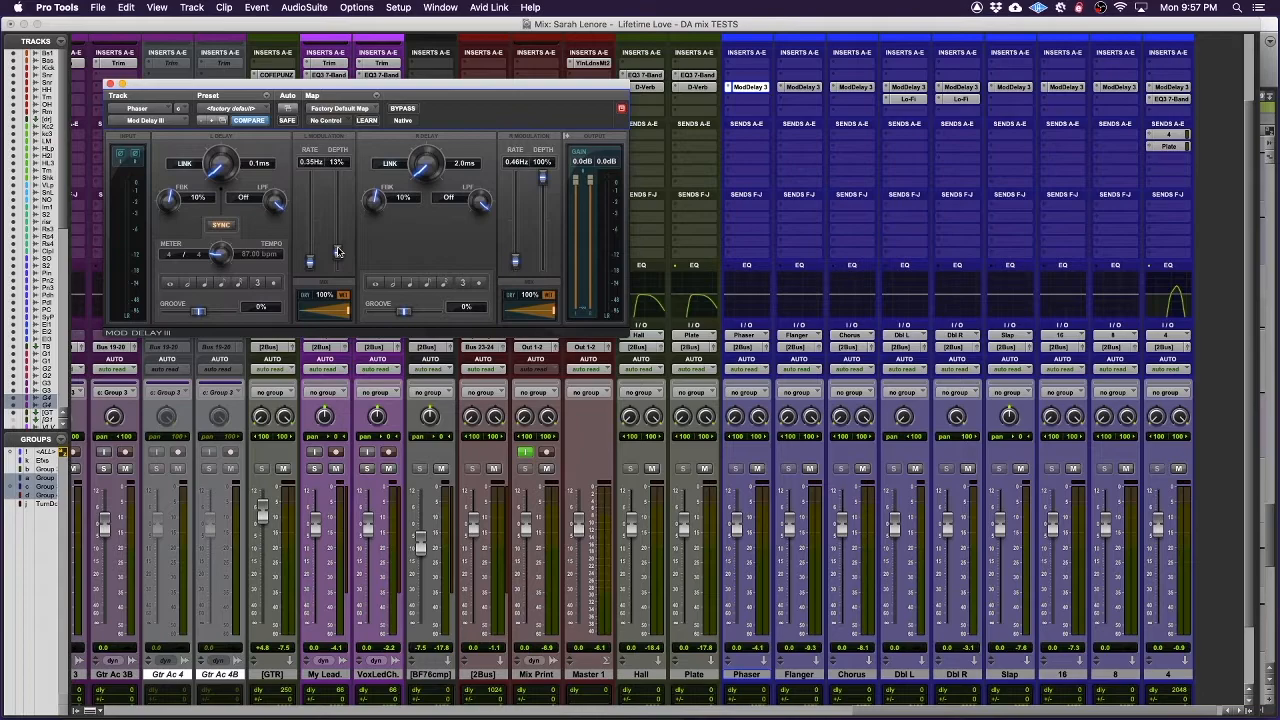
drag(310, 270, 310, 250)
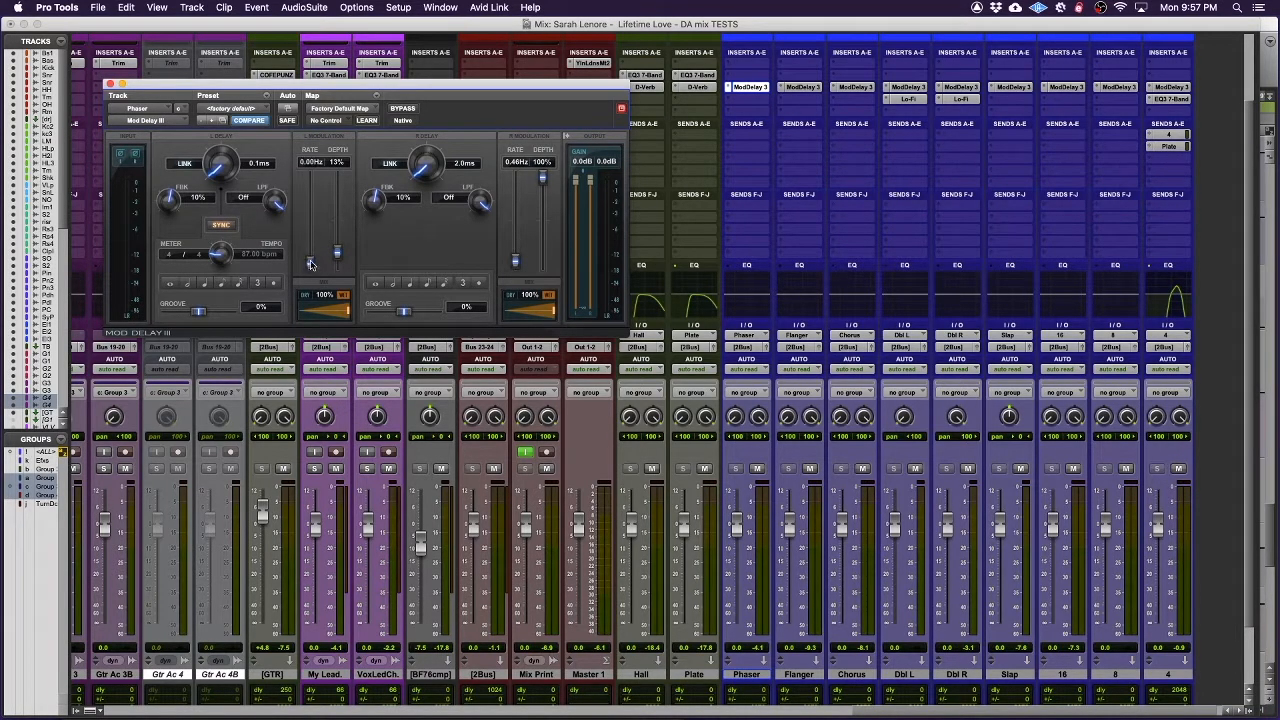
drag(315, 263, 315, 255)
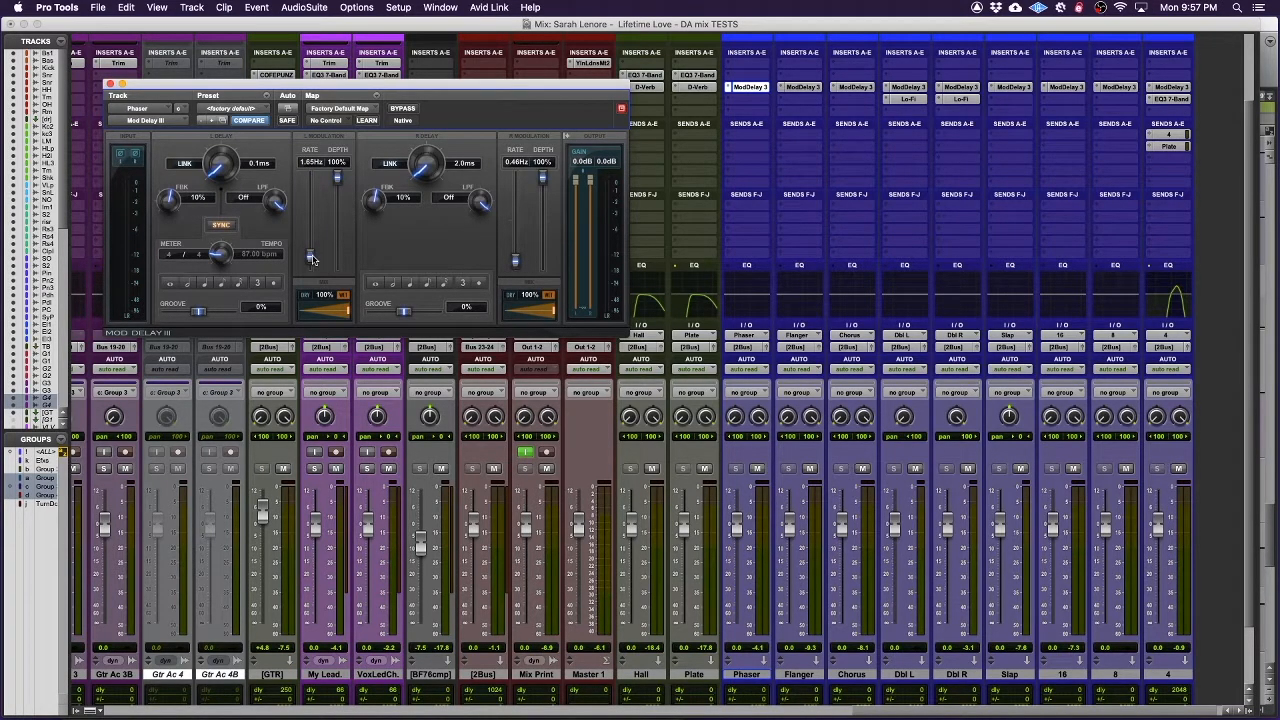
mouse_move(313, 260)
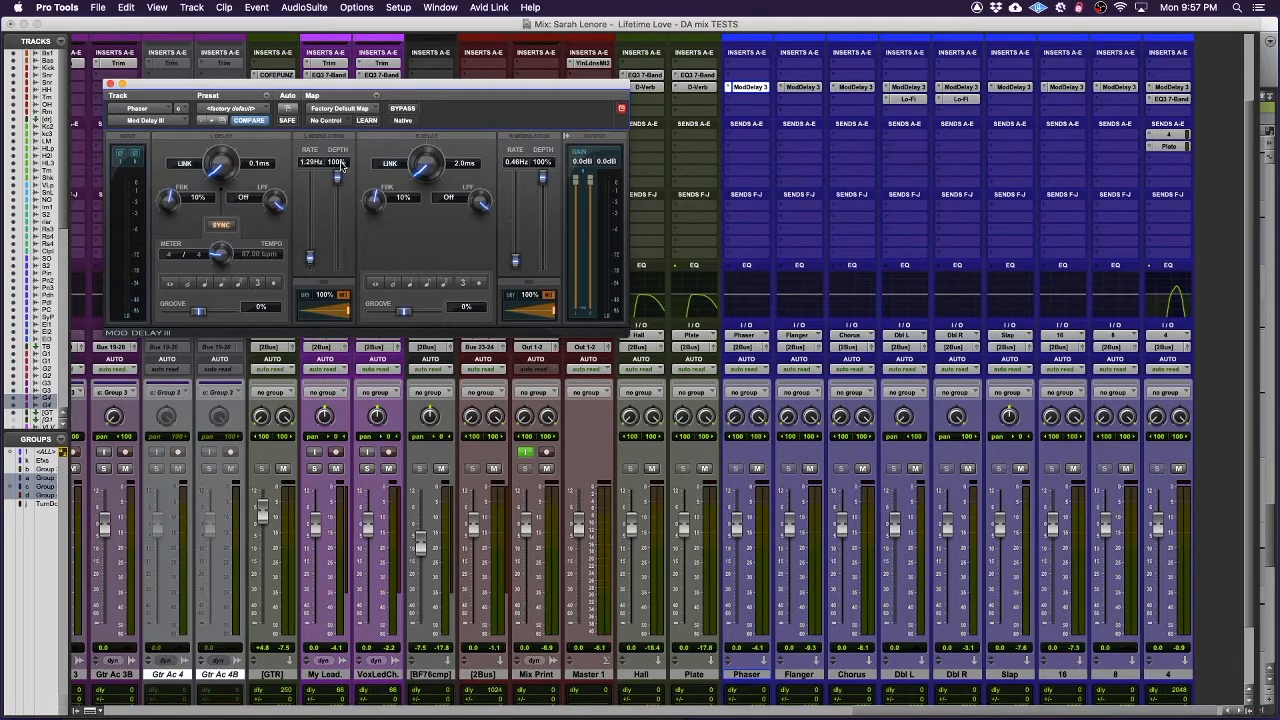
drag(338, 165, 338, 178)
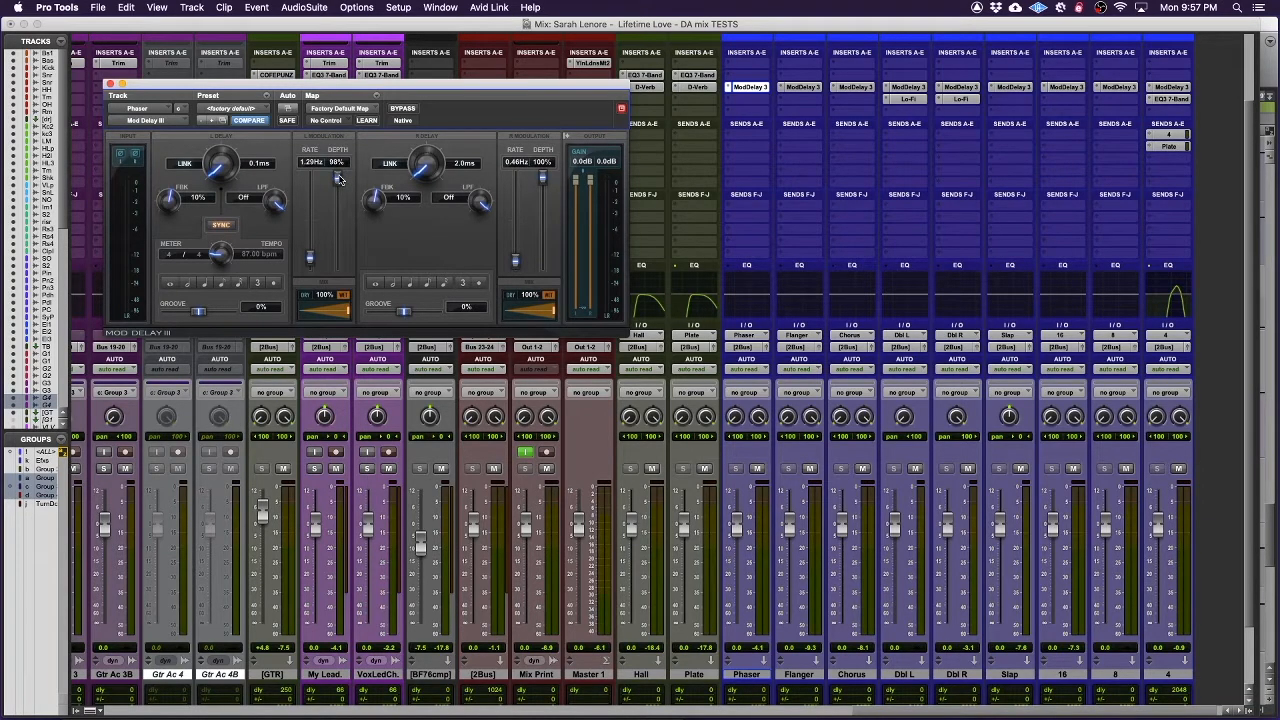
mouse_move(407, 216)
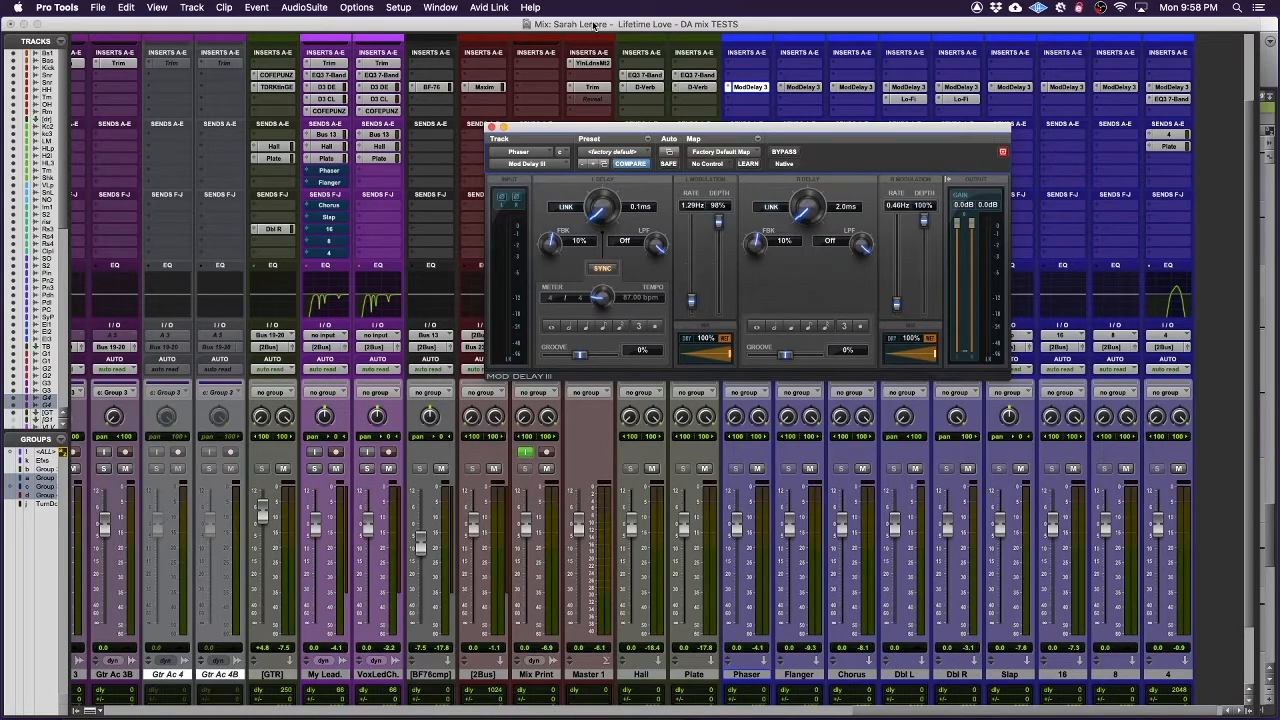
mouse_move(293, 182)
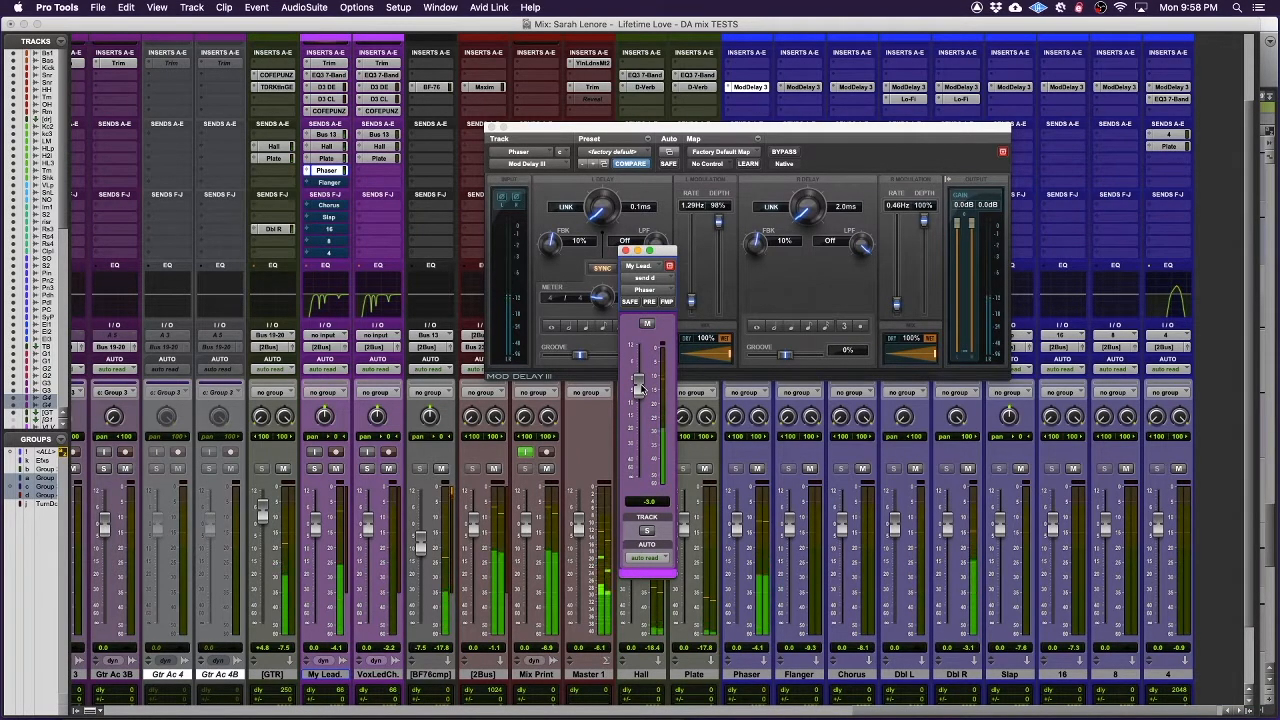
Pull My Lead's Phaser send fader down to about -4.8 dB
drag(637, 388, 637, 435)
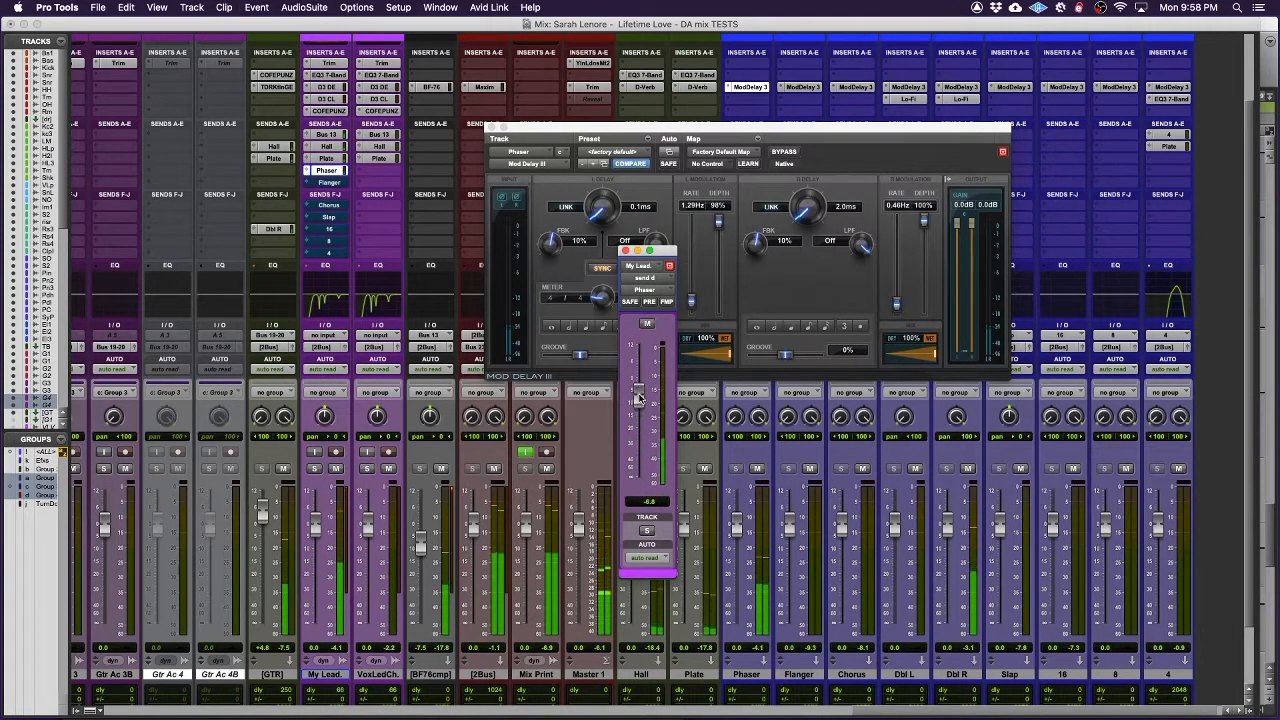
drag(638, 400, 638, 385)
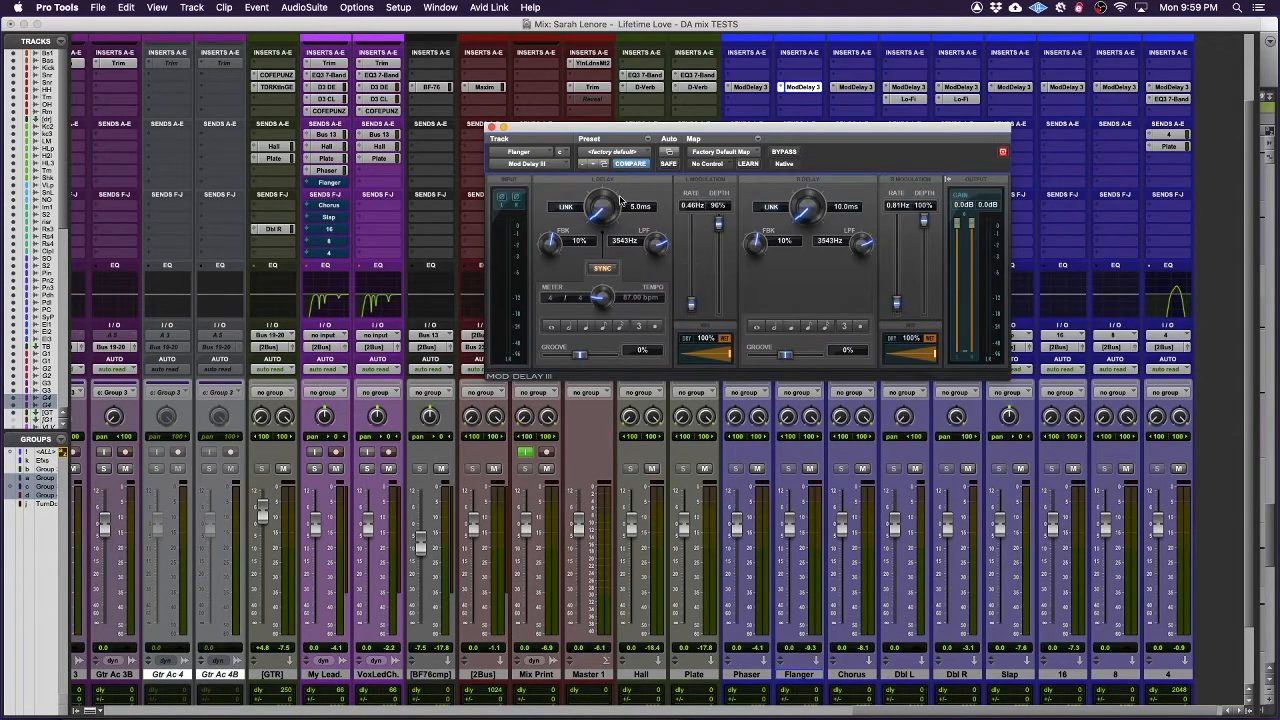
mouse_move(705, 205)
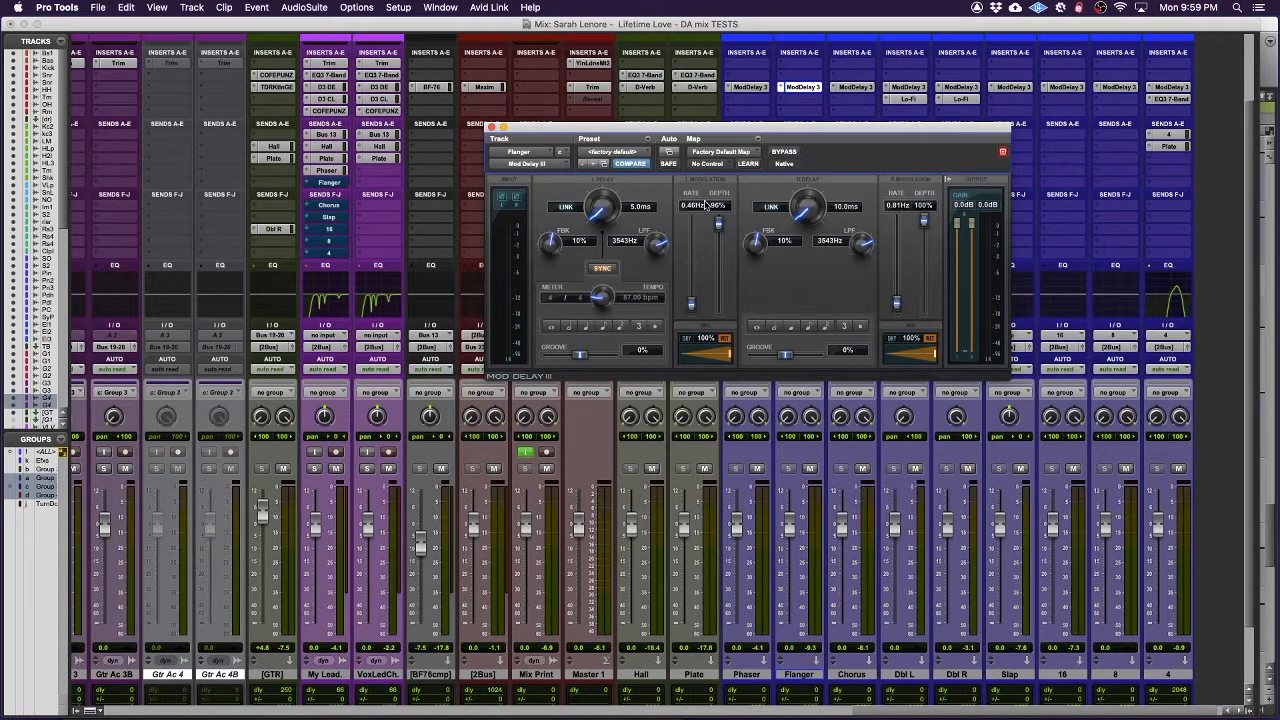
mouse_move(753, 218)
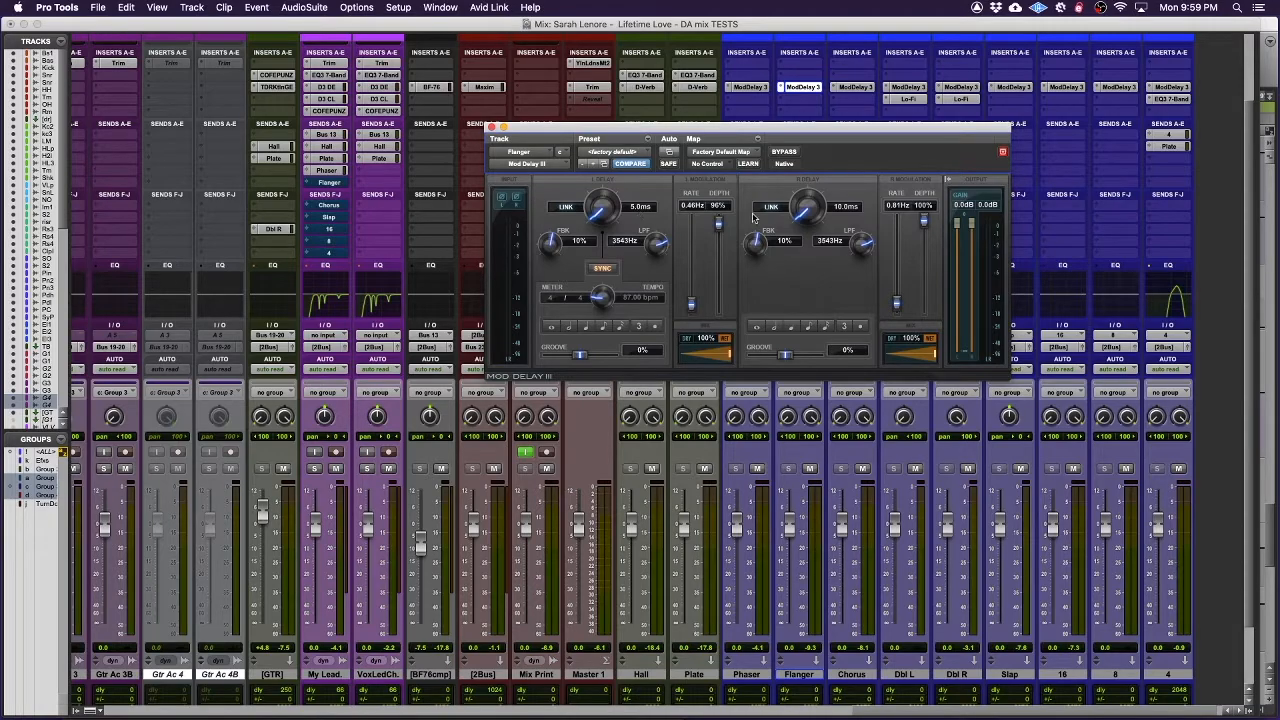
mouse_move(623, 233)
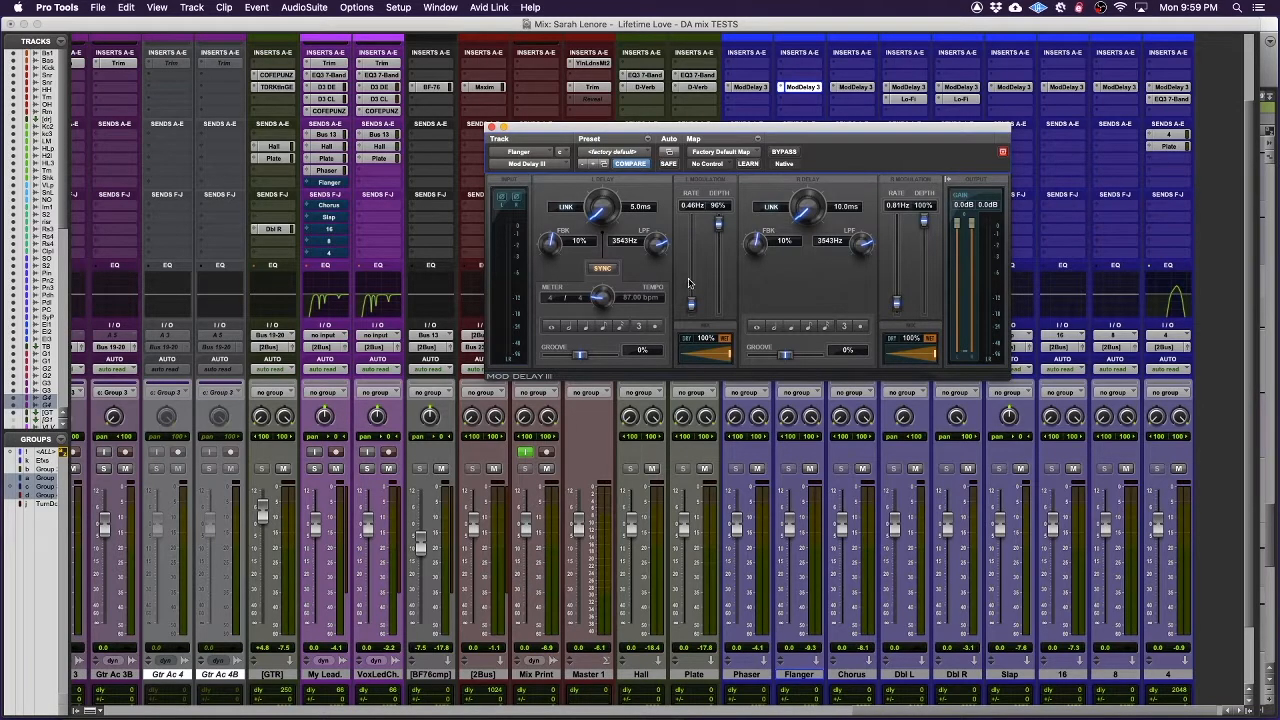
mouse_move(725, 253)
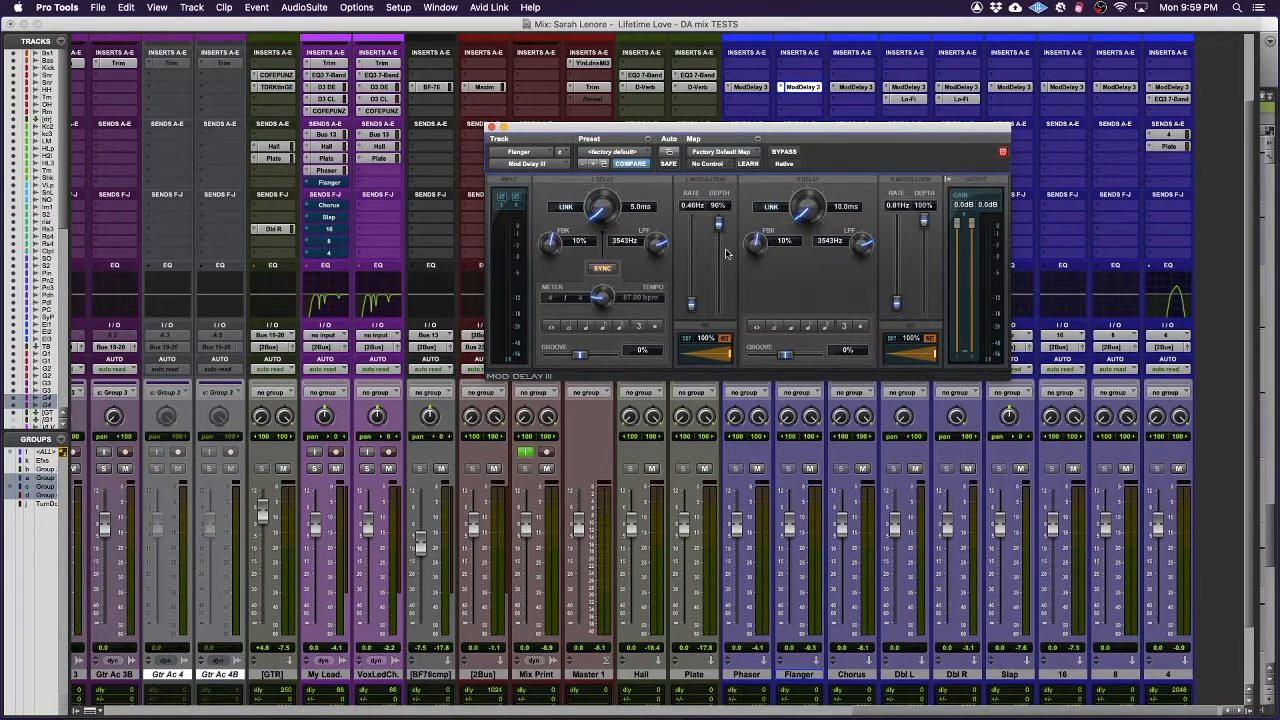
mouse_move(662, 252)
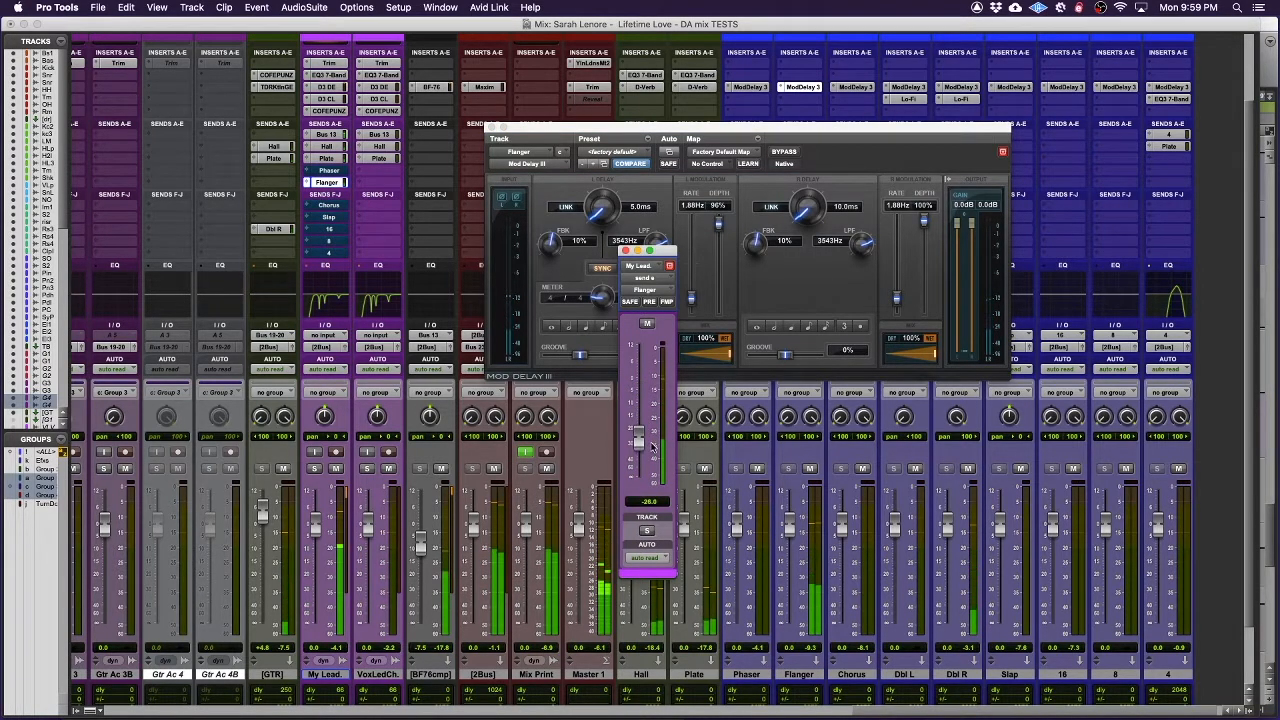
Raise My Lead's Flanger send fader to about -19.5 dB
drag(637, 440, 638, 432)
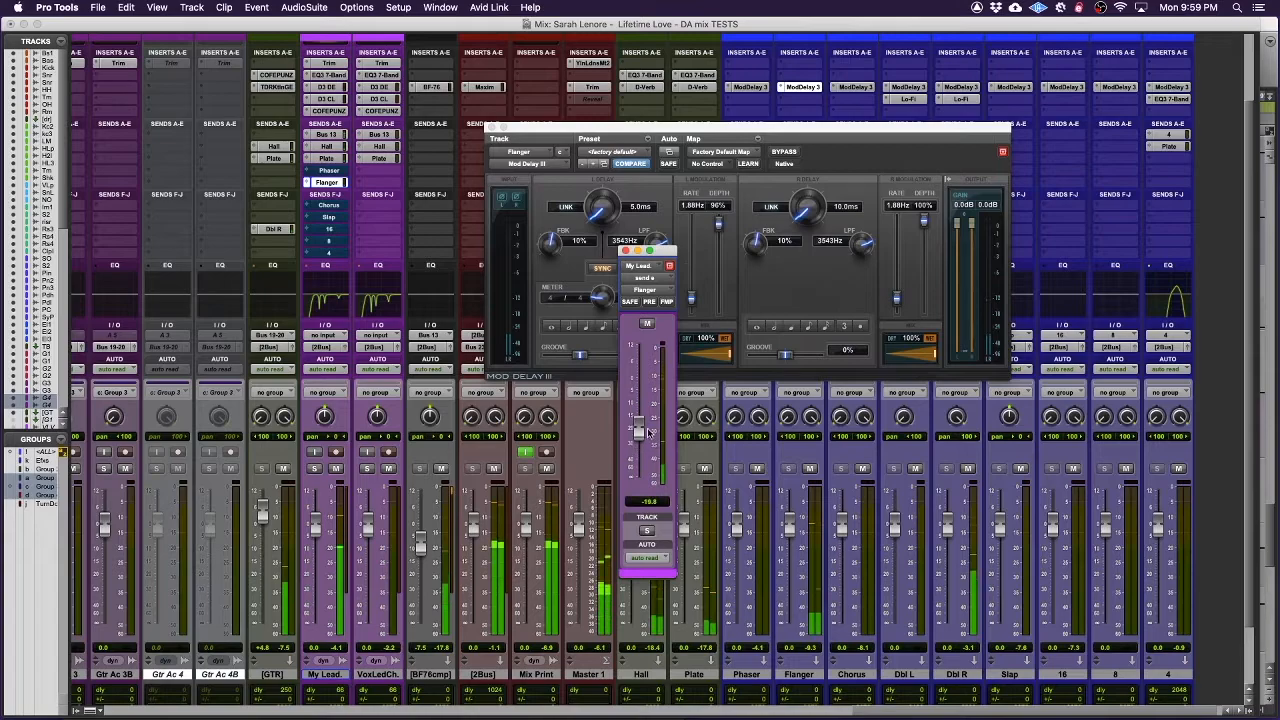
drag(640, 432, 640, 420)
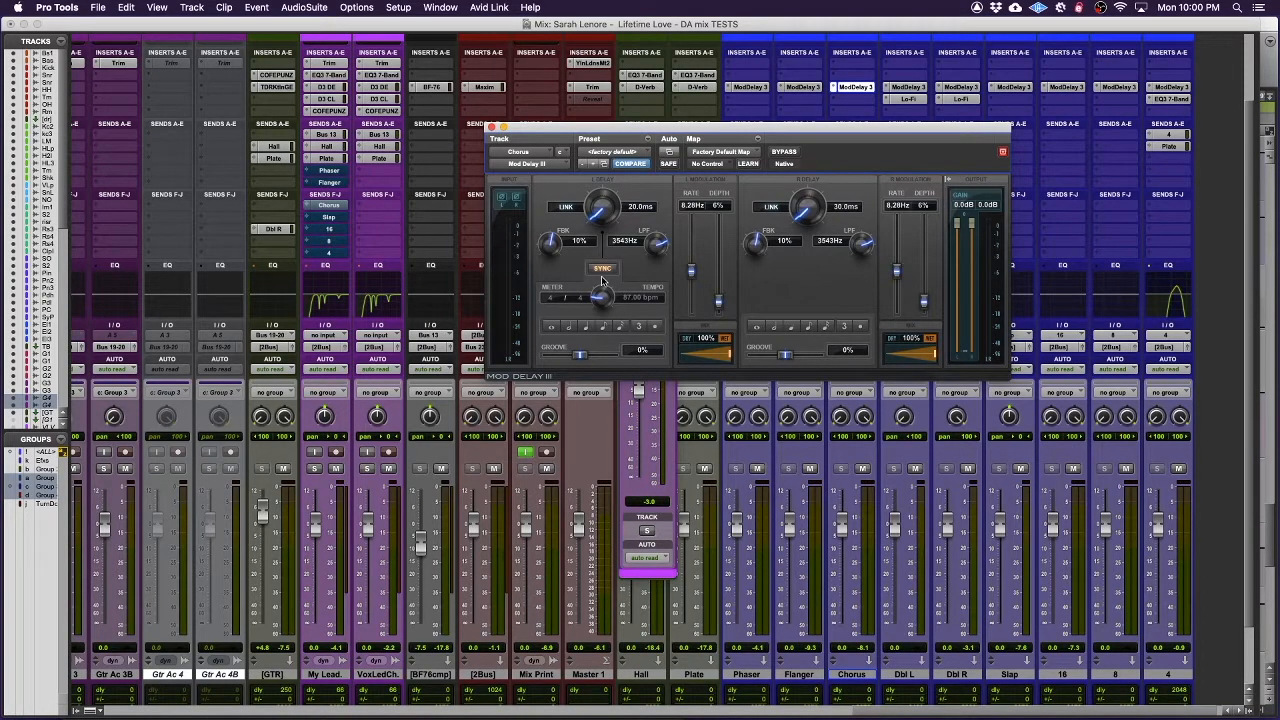
mouse_move(795, 105)
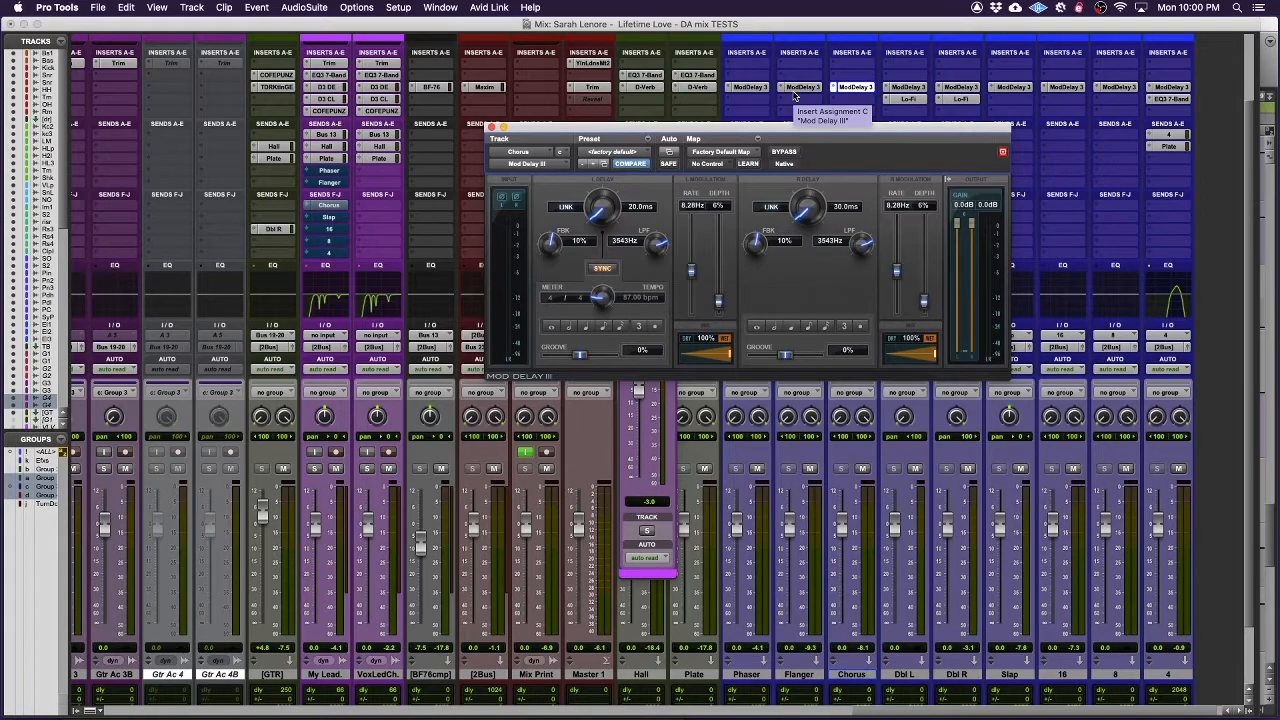
mouse_move(1085, 93)
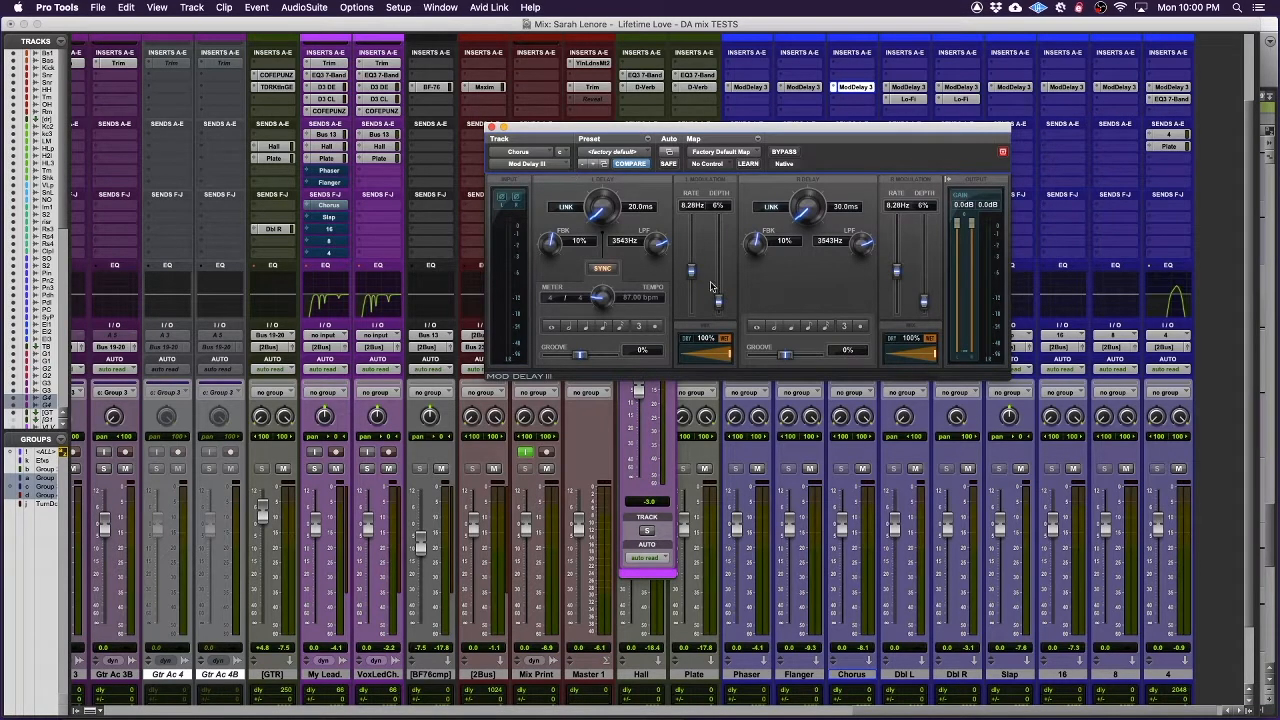
mouse_move(645, 210)
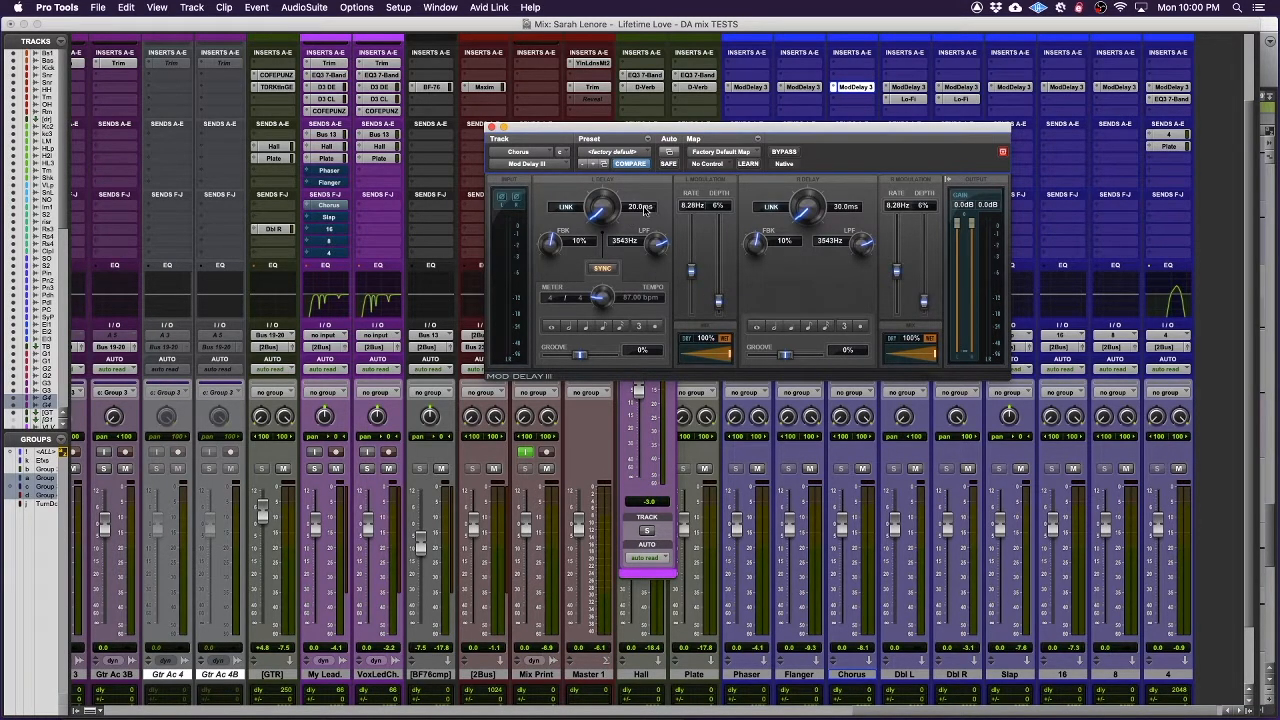
mouse_move(850, 213)
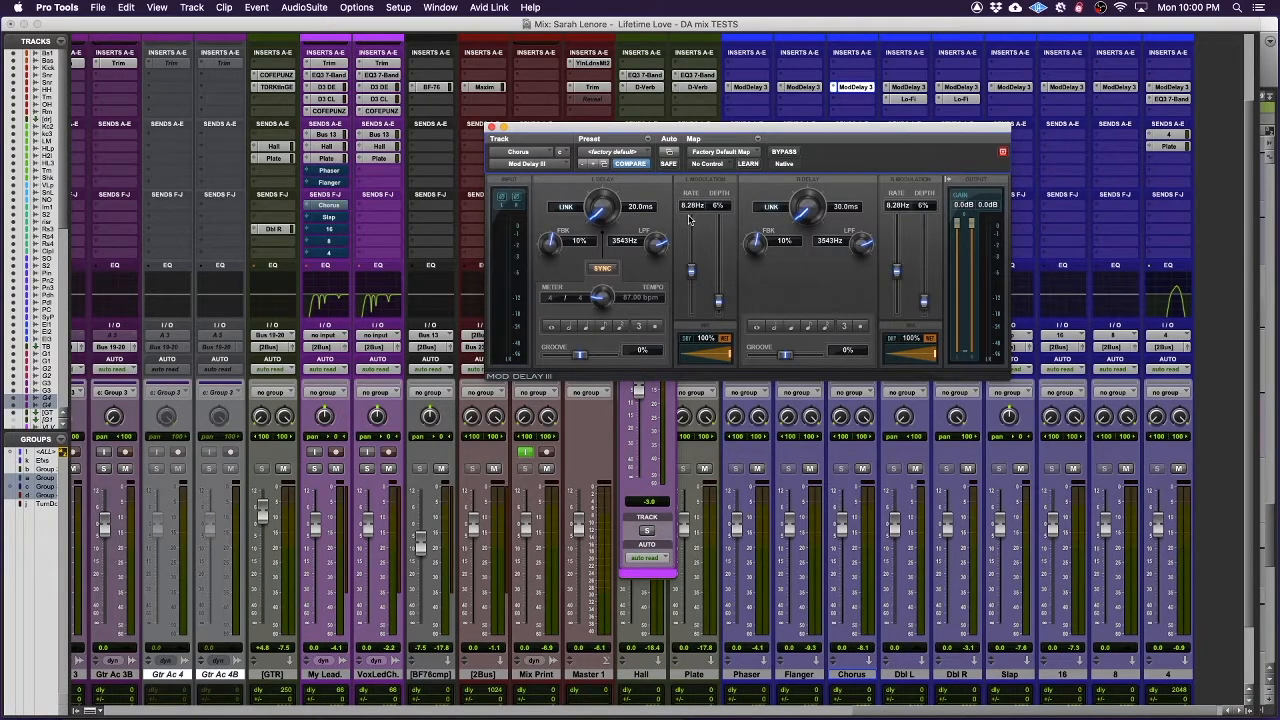
mouse_move(648, 237)
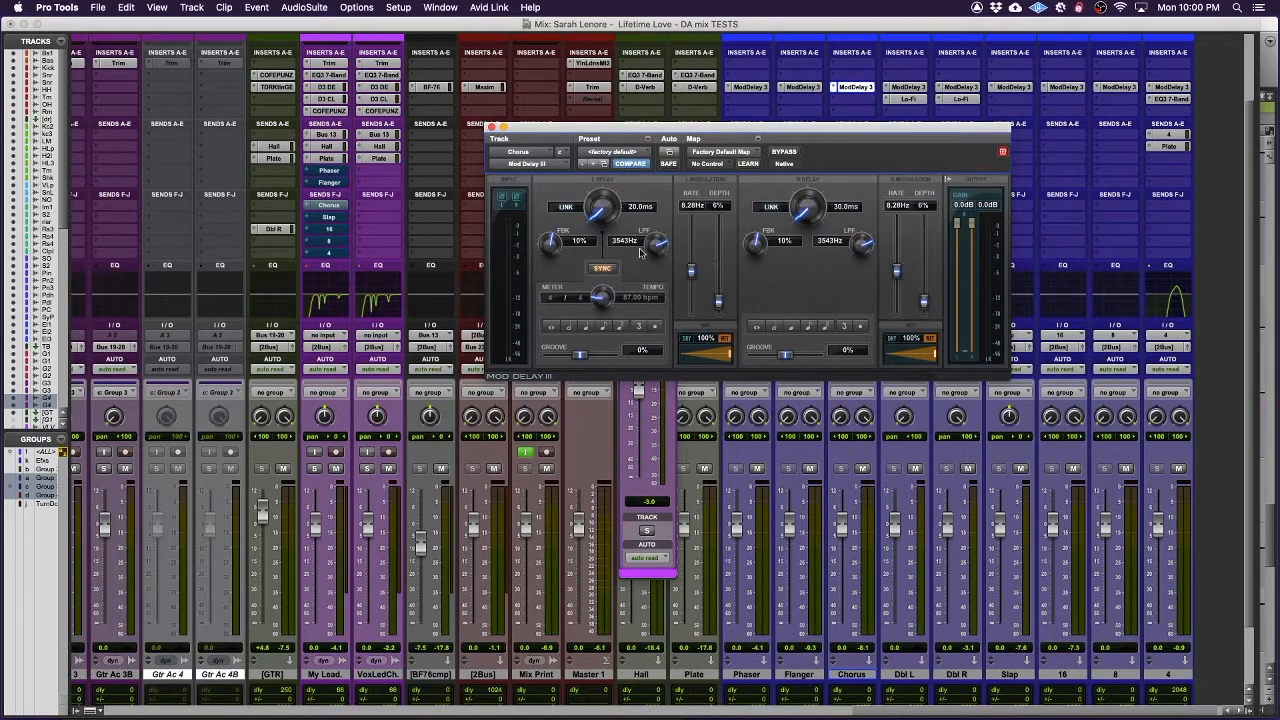
mouse_move(898, 242)
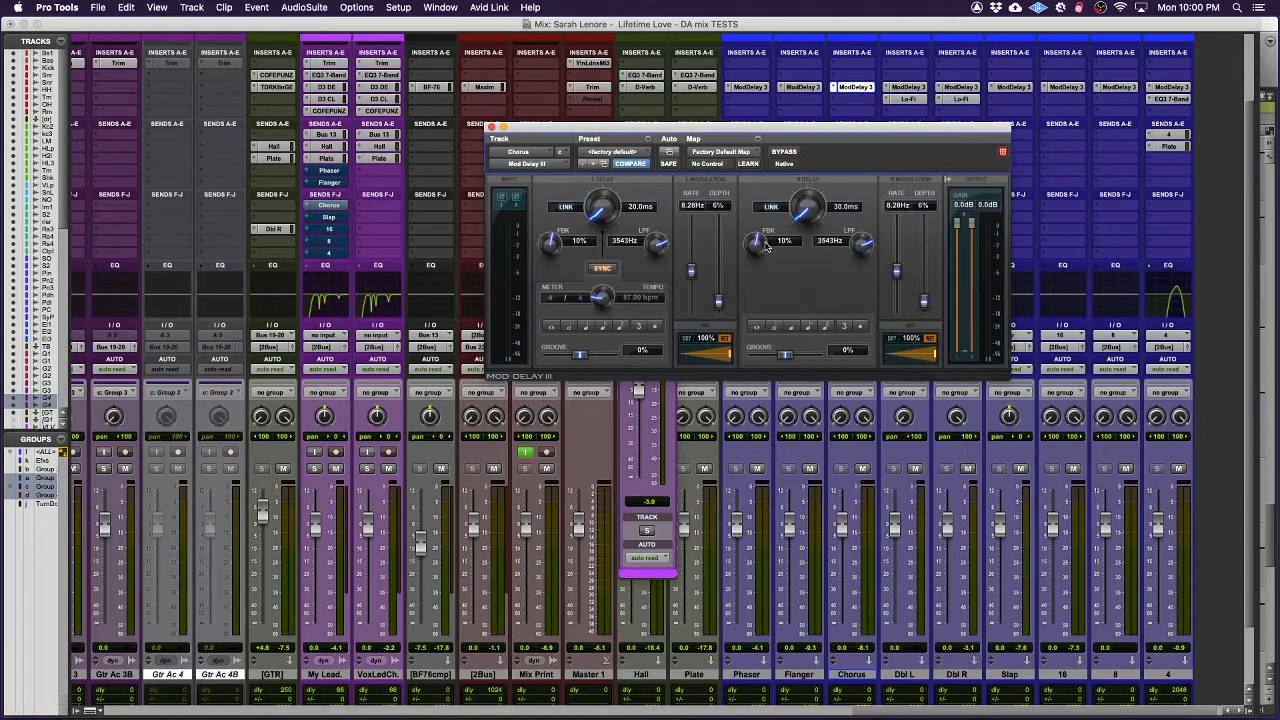
mouse_move(758, 247)
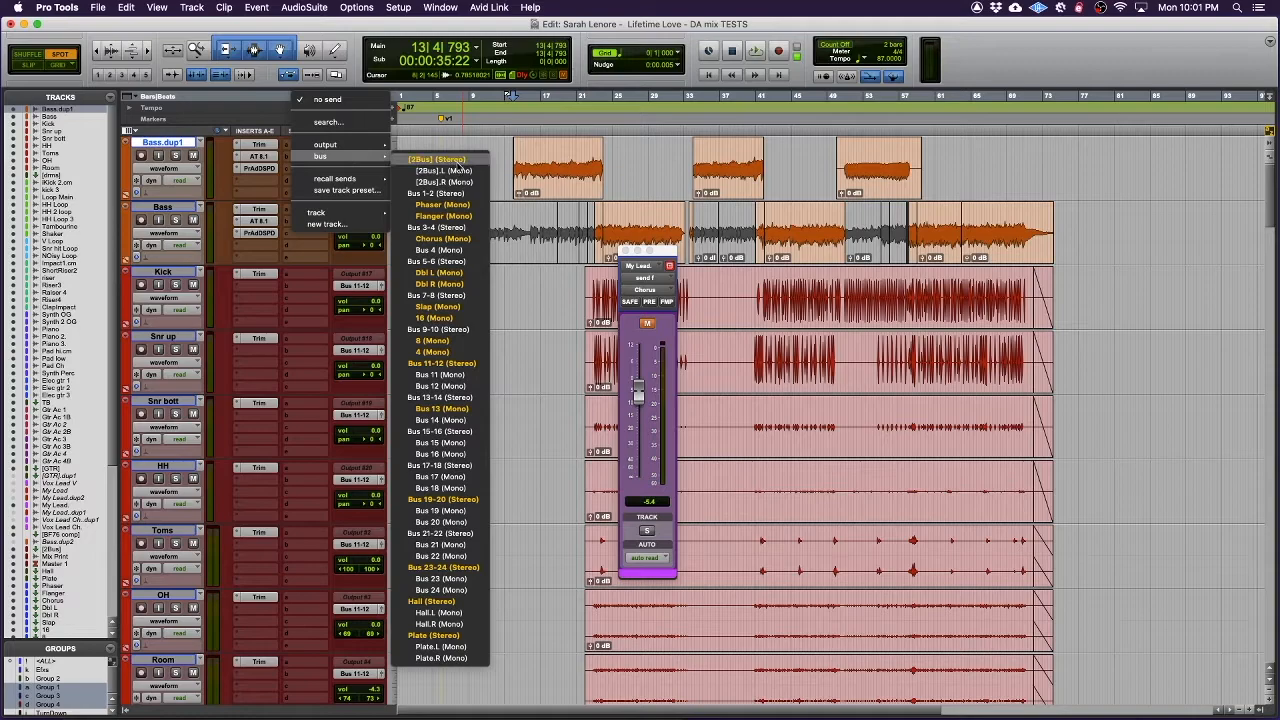
mouse_move(440, 419)
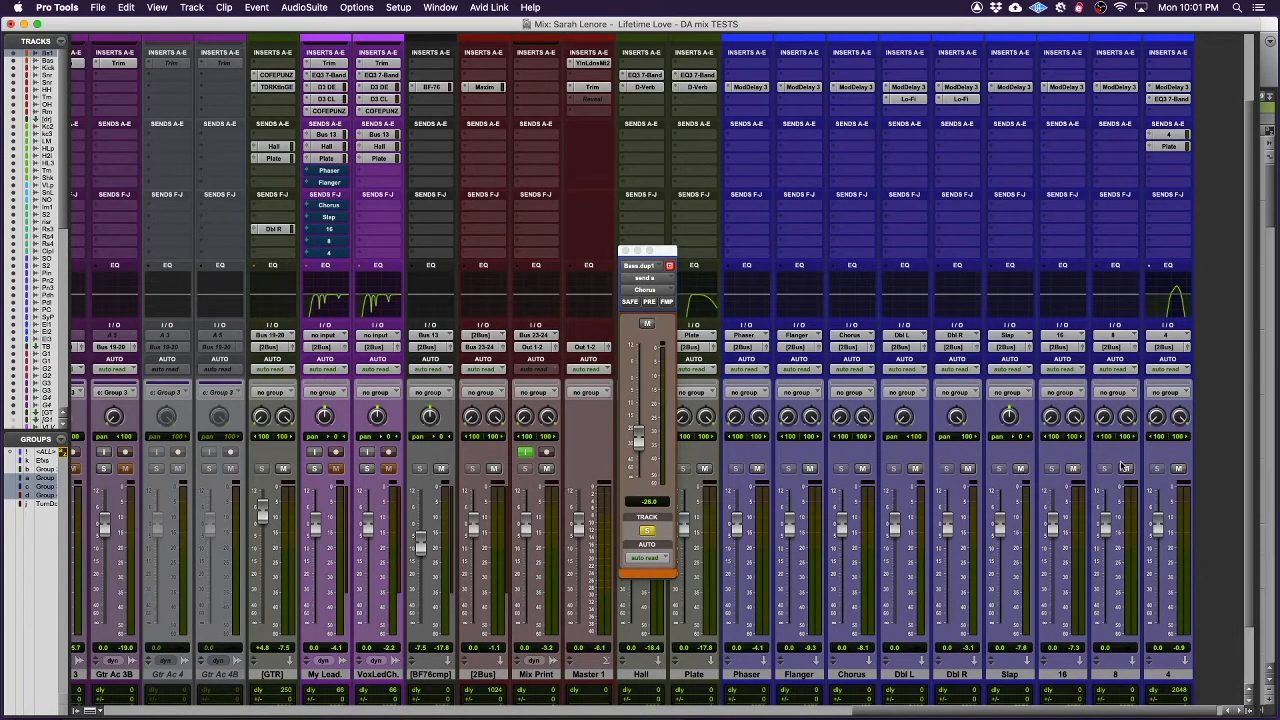
mouse_move(645, 459)
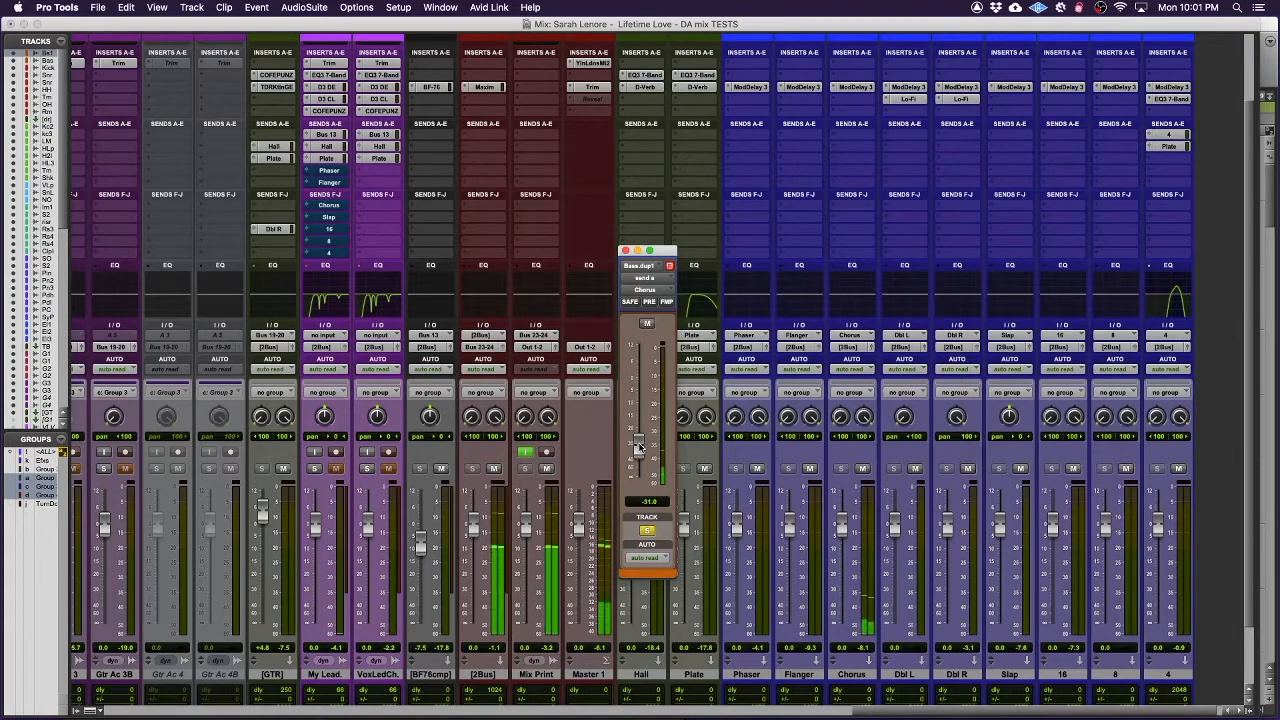
Ride the Bass.dup1 Chorus send fader during playback to about -14.7 dB
drag(639, 445, 639, 420)
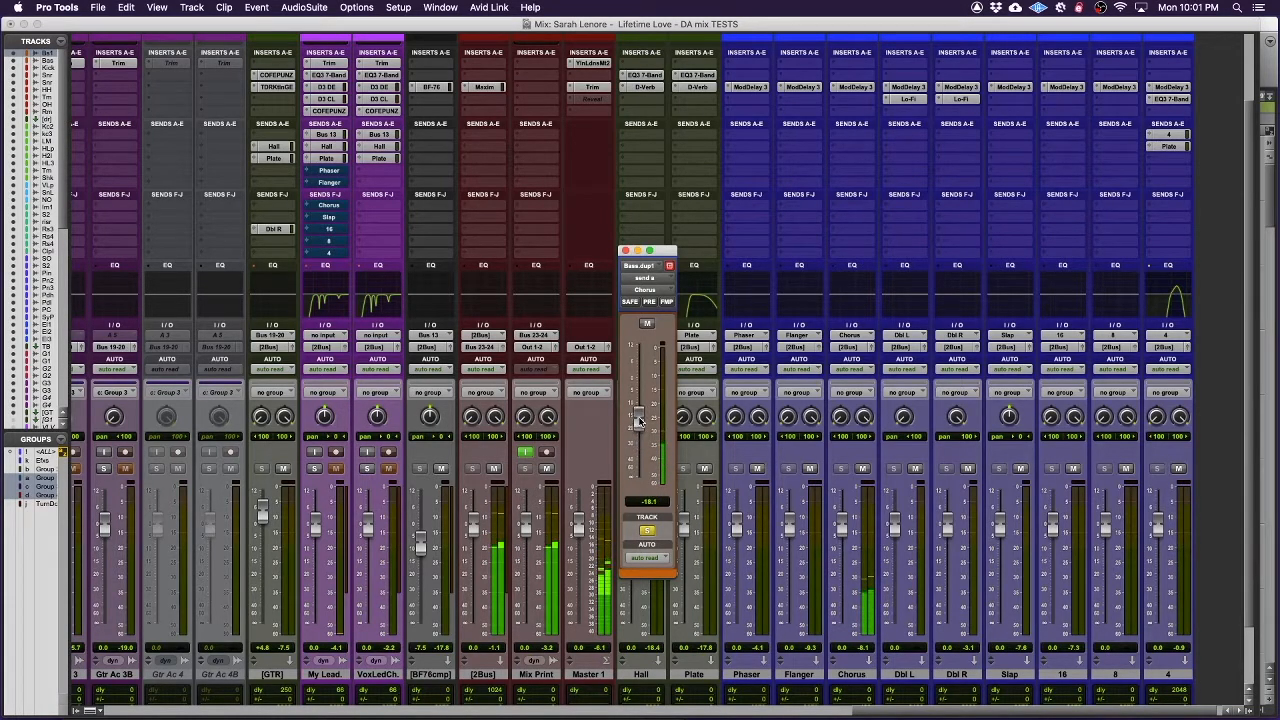
drag(639, 420, 639, 400)
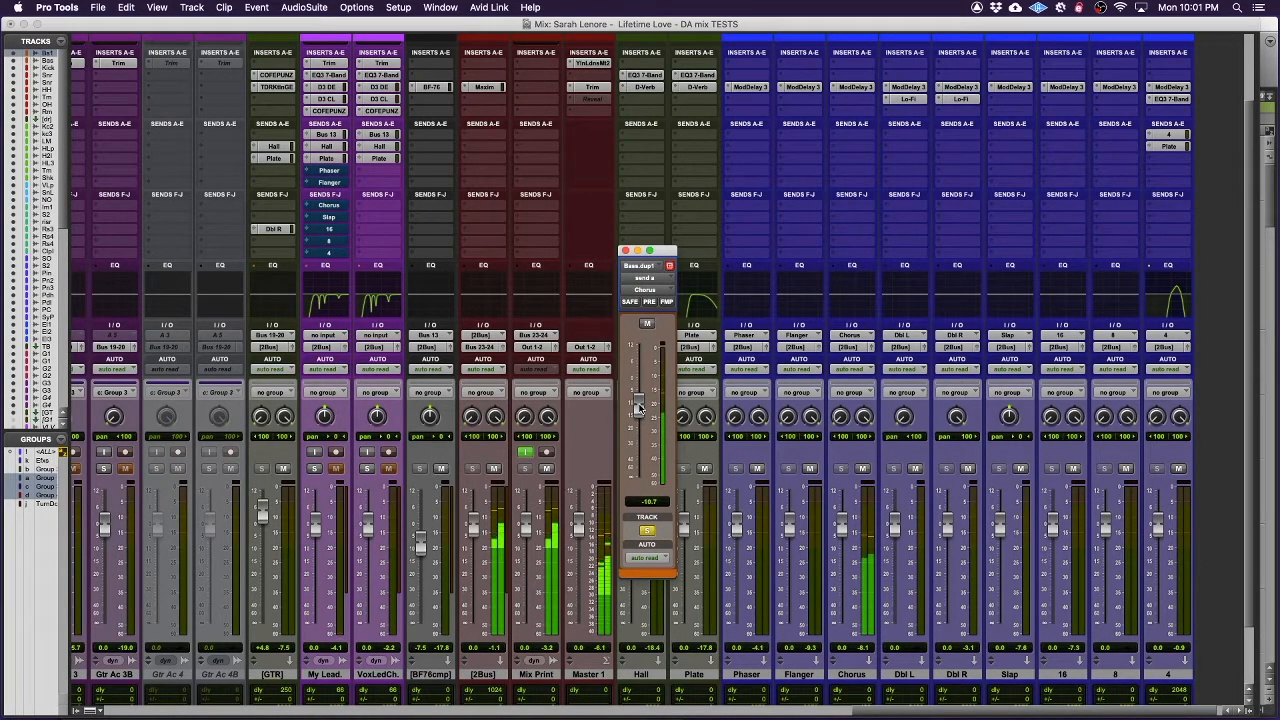
drag(640, 405, 640, 420)
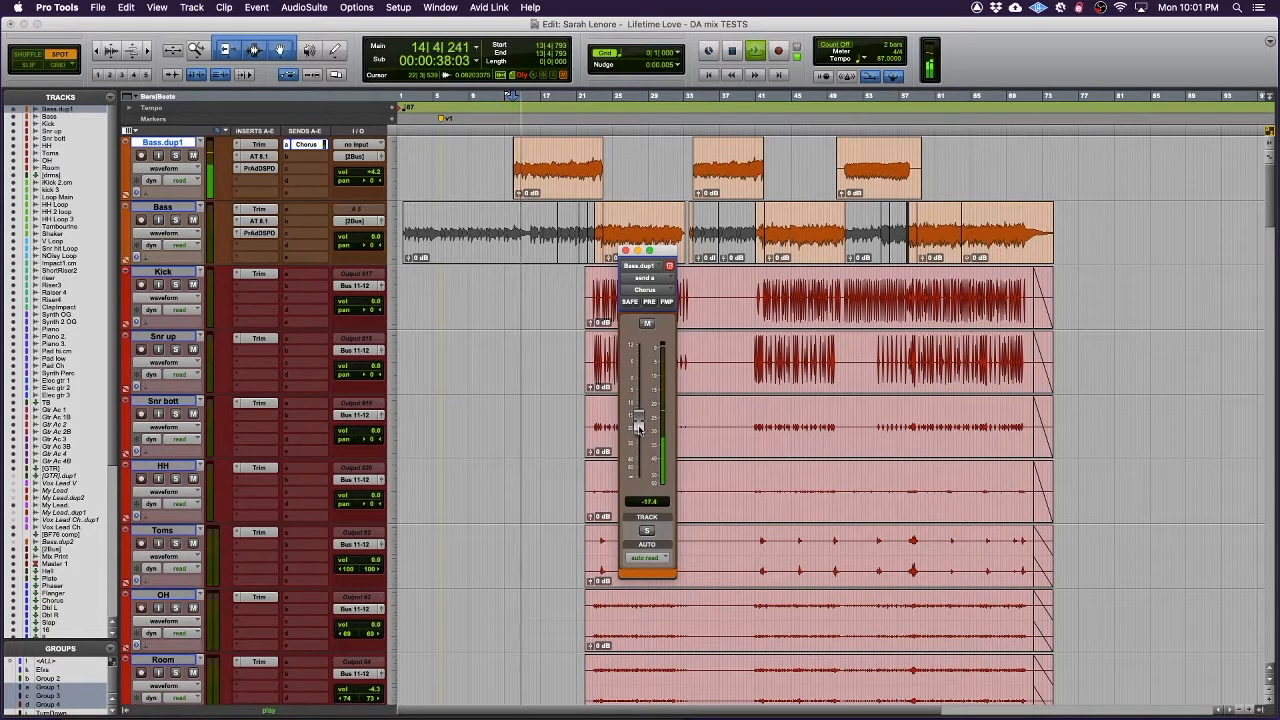
drag(638, 427, 638, 410)
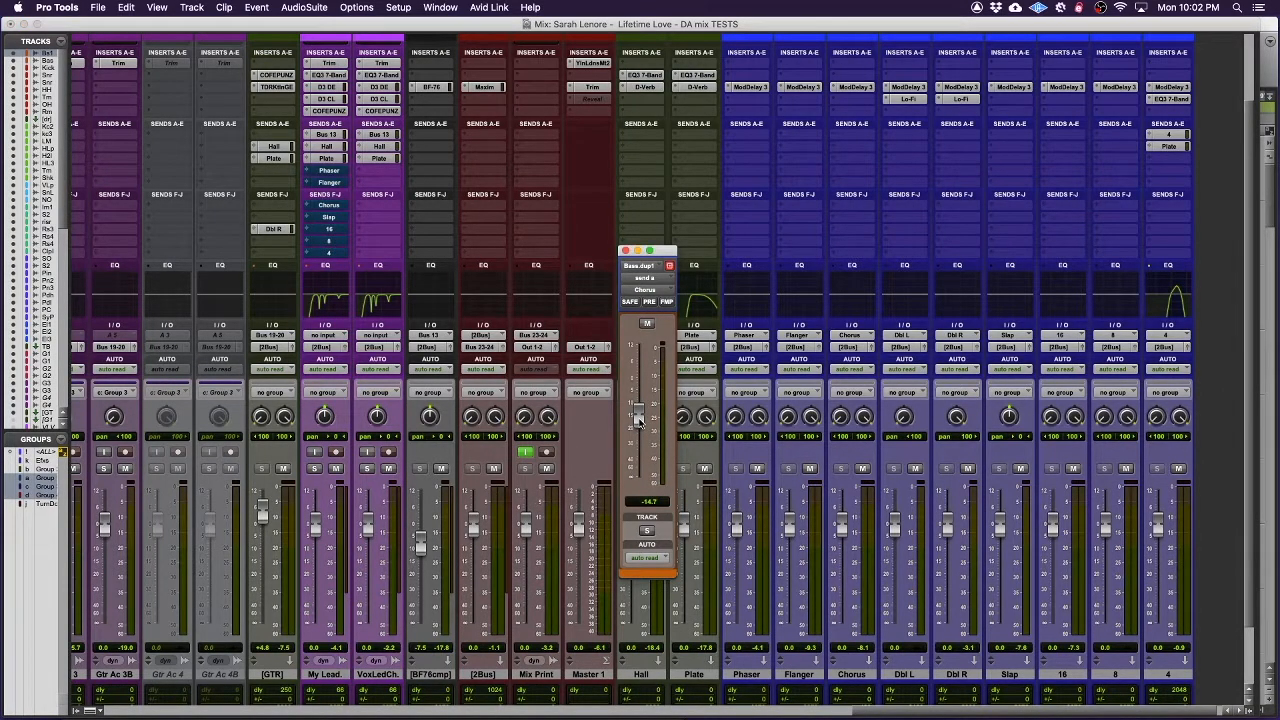
mouse_move(510, 305)
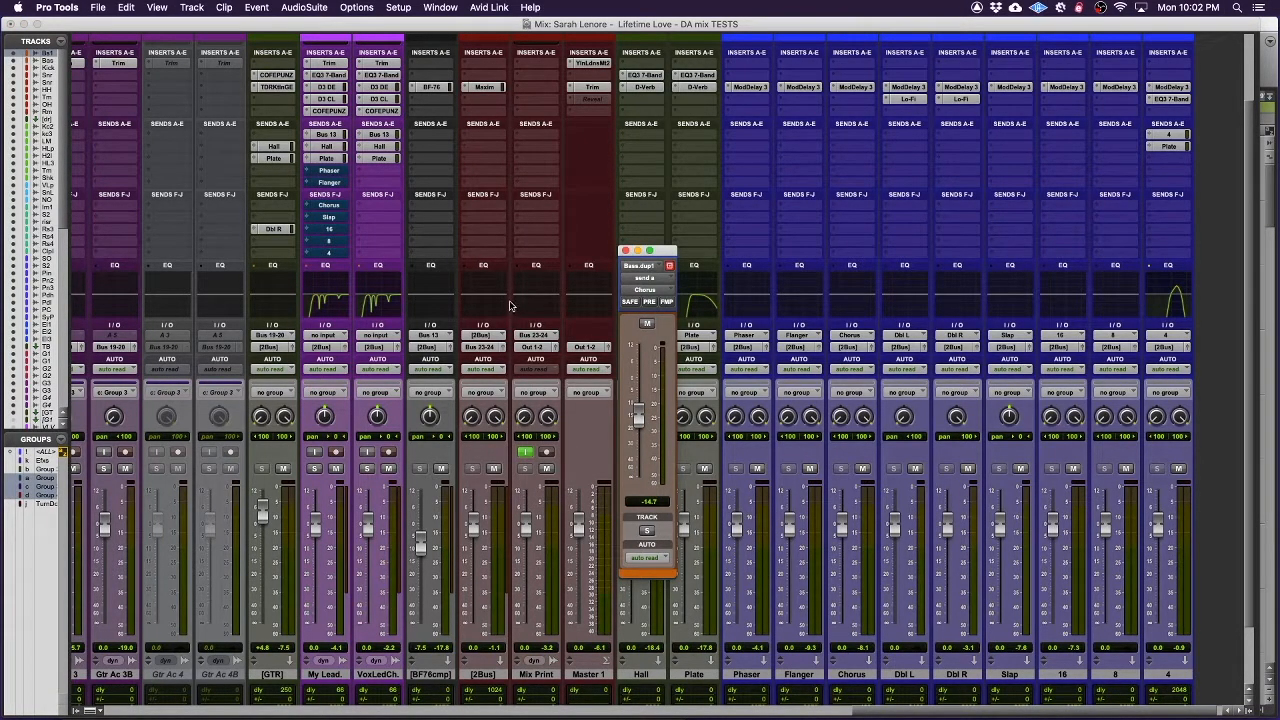
mouse_move(607, 245)
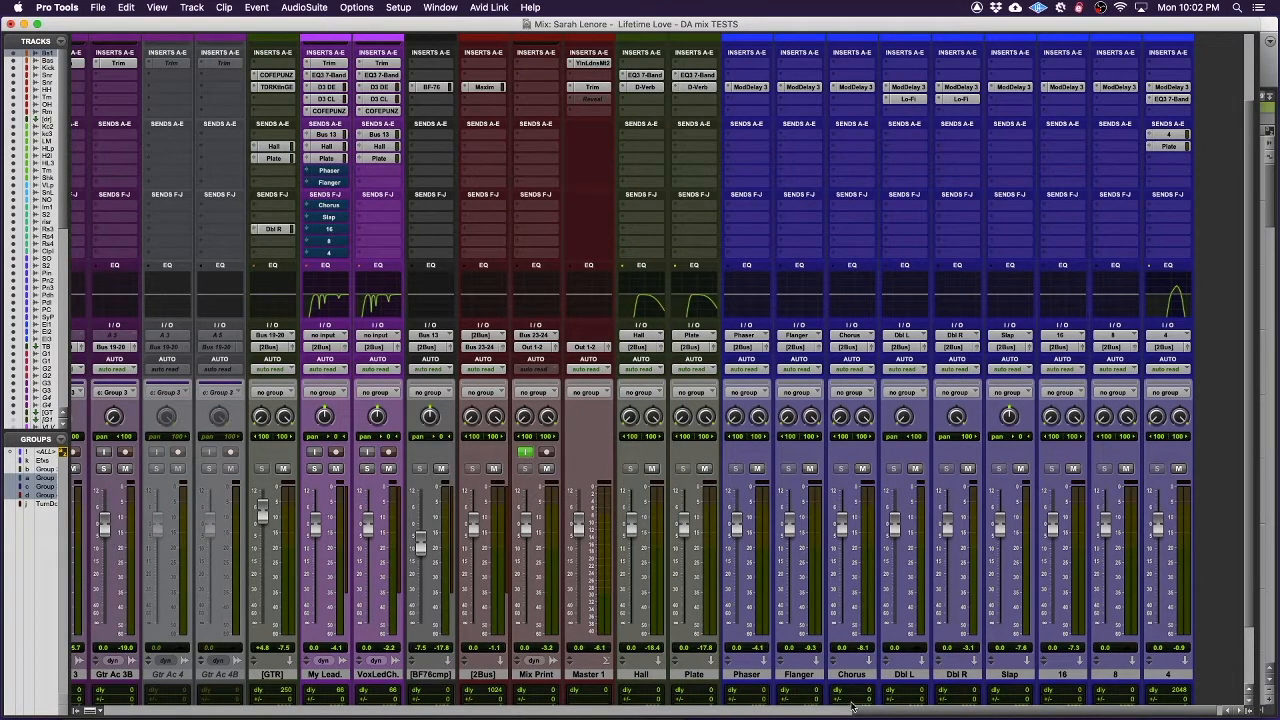
Scroll the Mix window left to the guitar, vocal and aux tracks
scroll(left, 3)
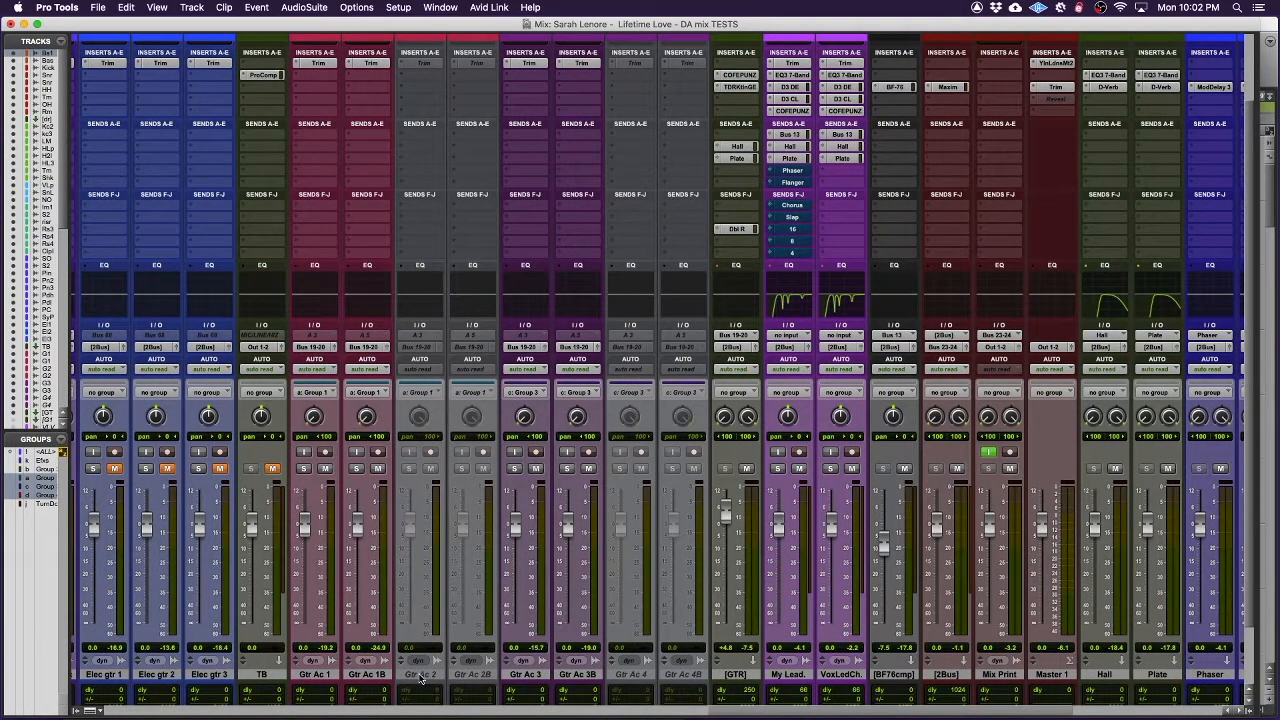
mouse_move(470, 685)
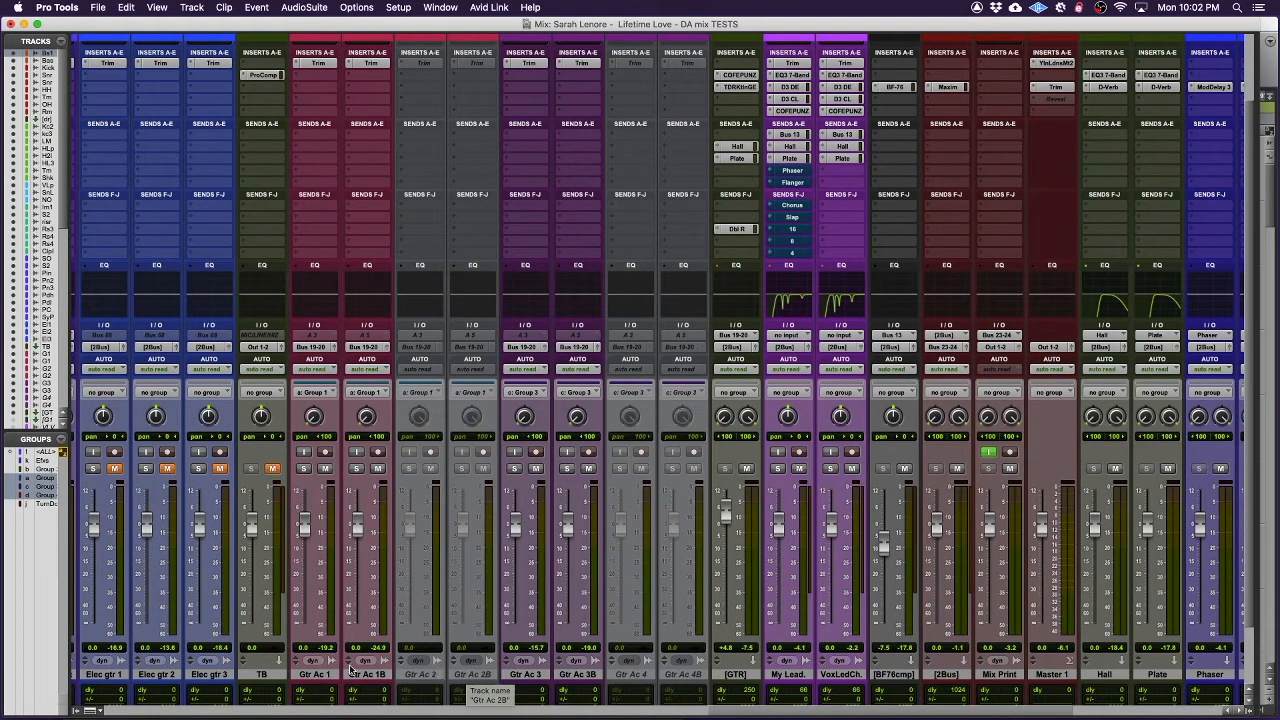
mouse_move(322, 680)
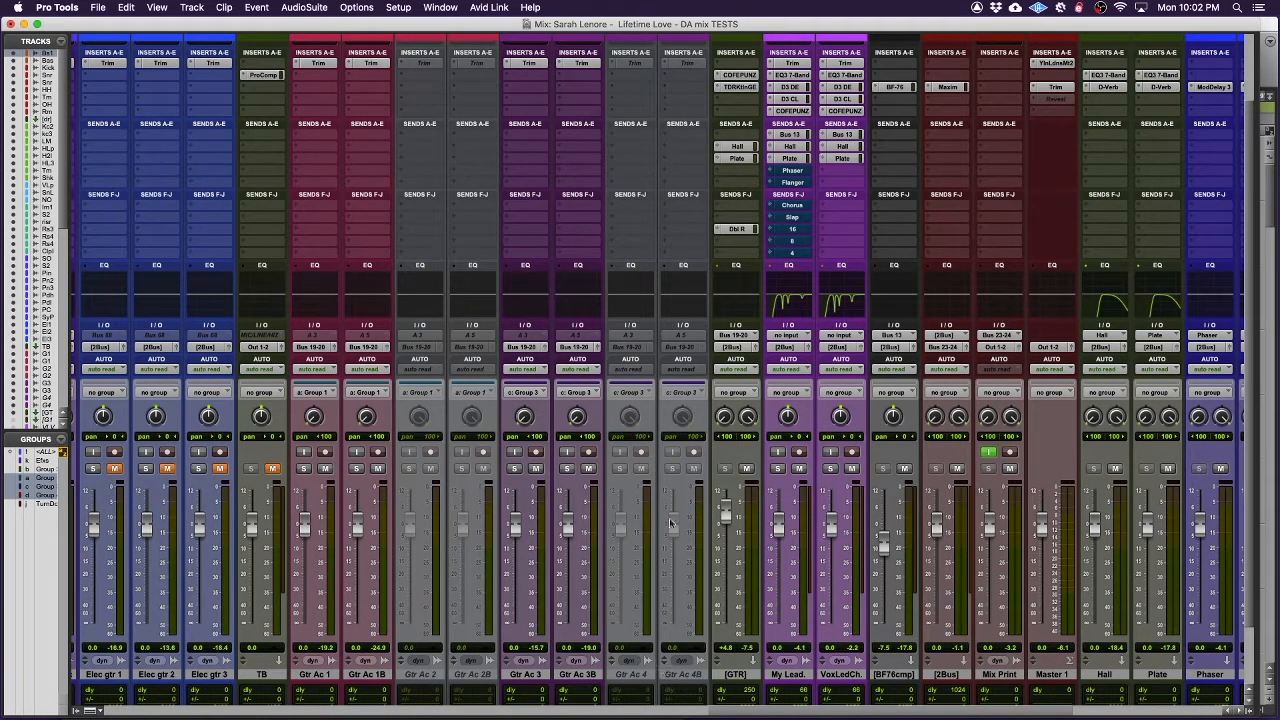
mouse_move(723, 417)
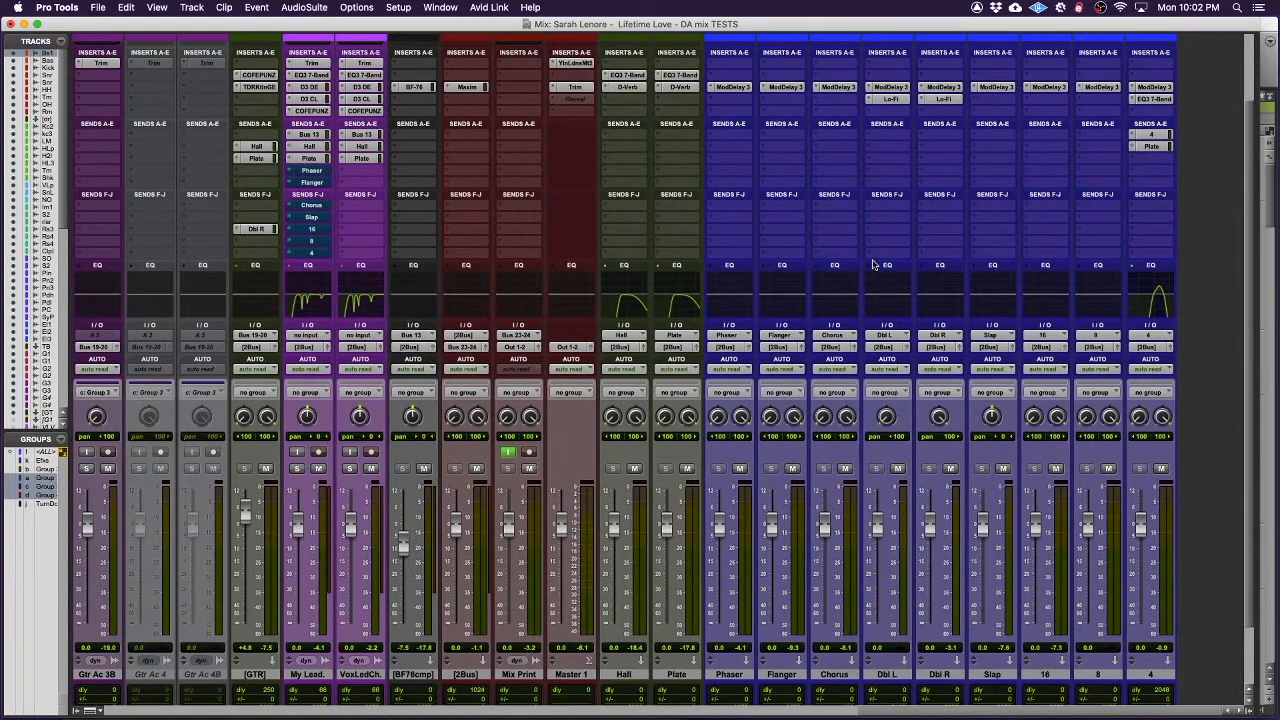
mouse_move(893, 446)
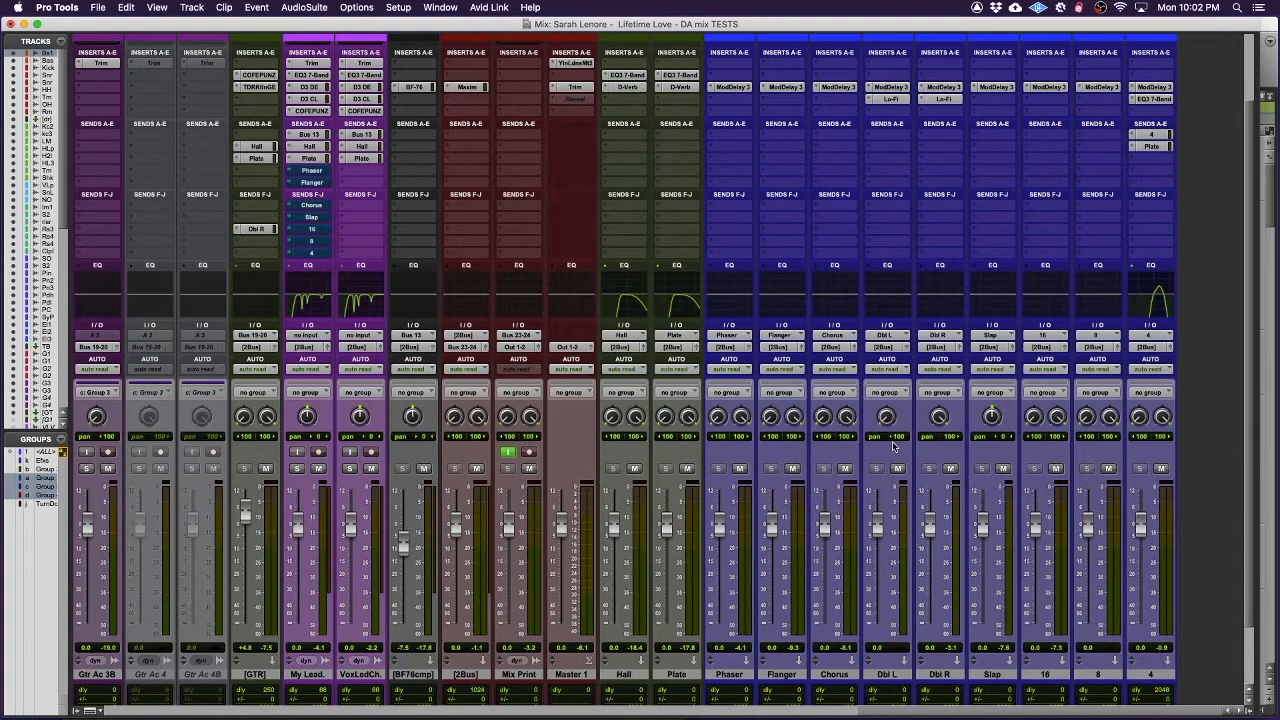
mouse_move(906, 162)
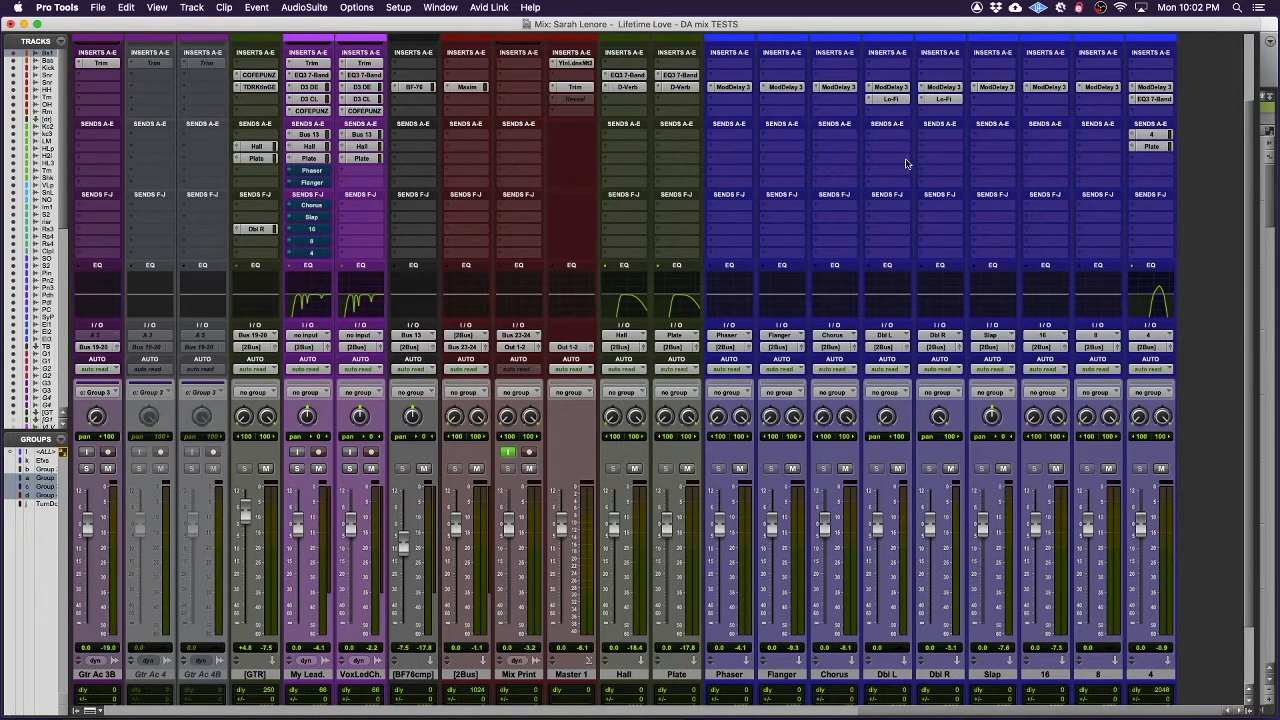
click(887, 87)
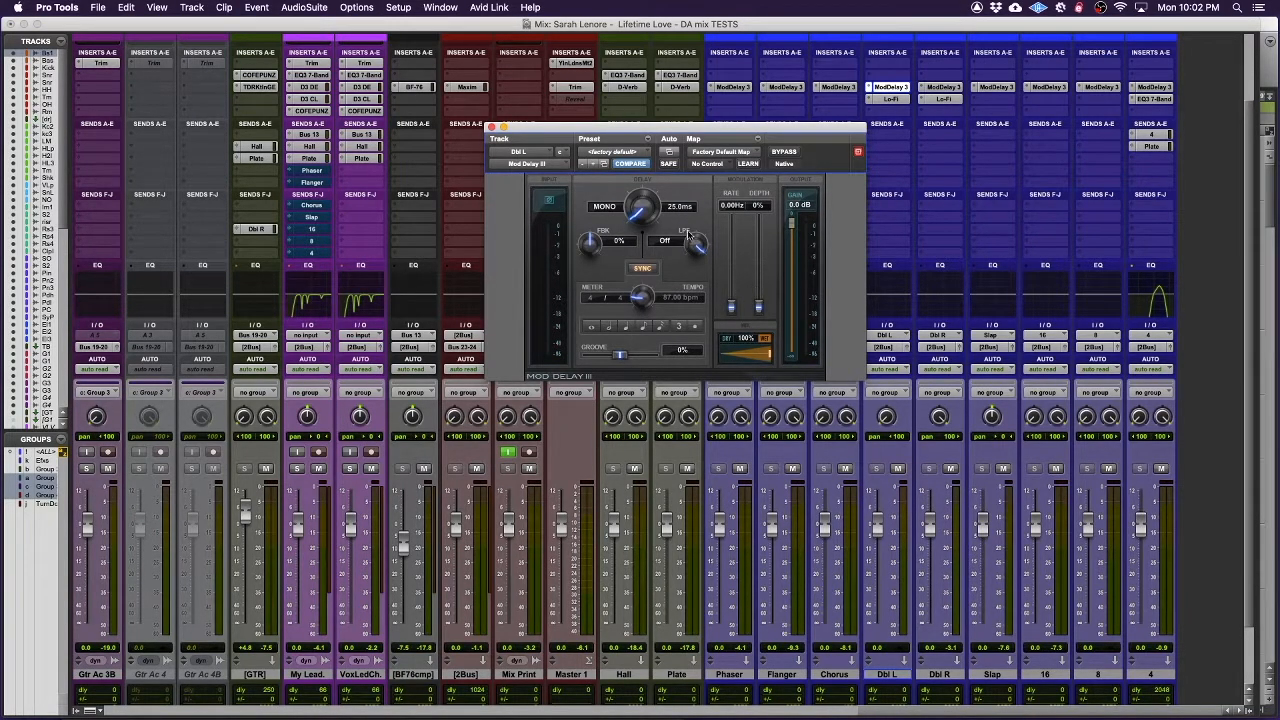
mouse_move(737, 247)
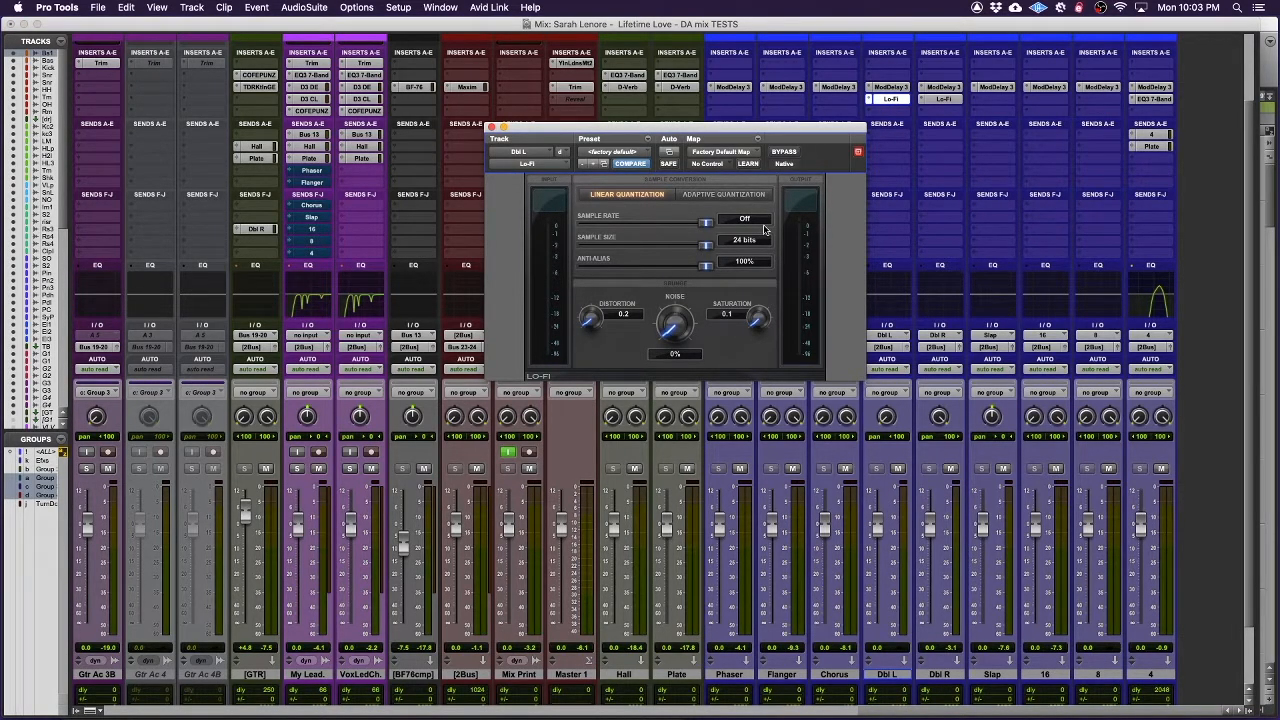
mouse_move(789, 335)
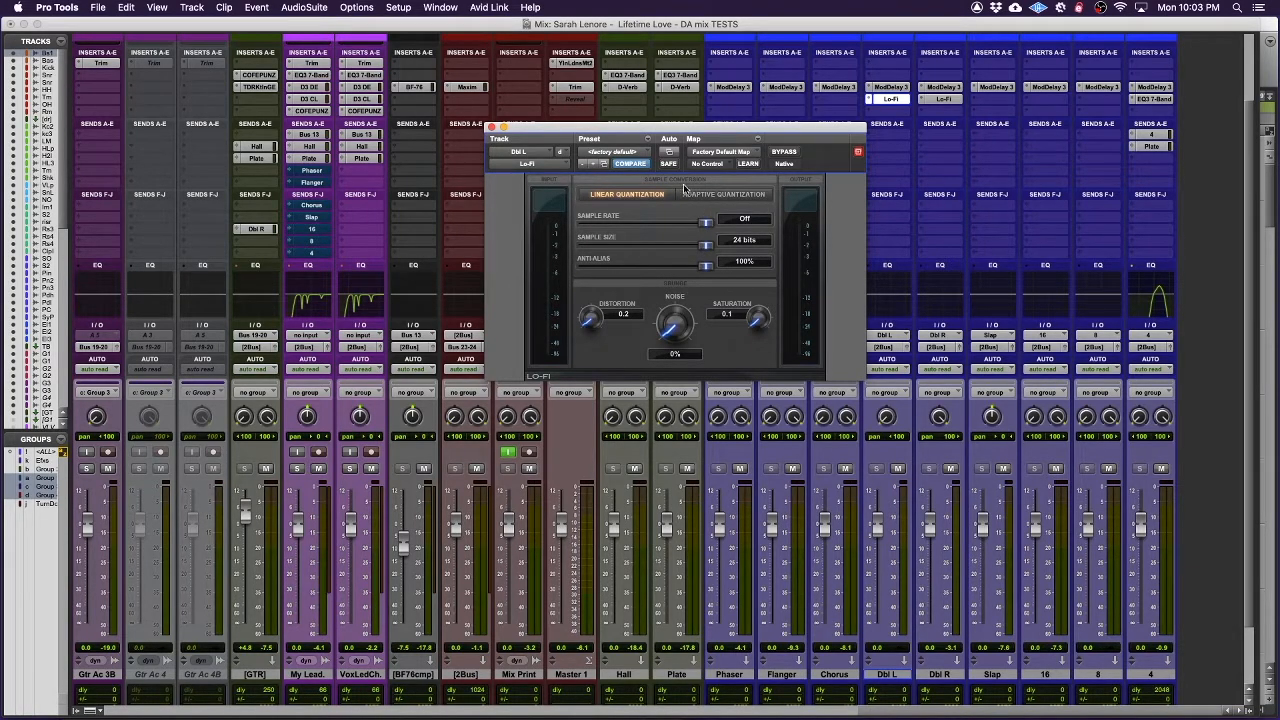
mouse_move(645, 322)
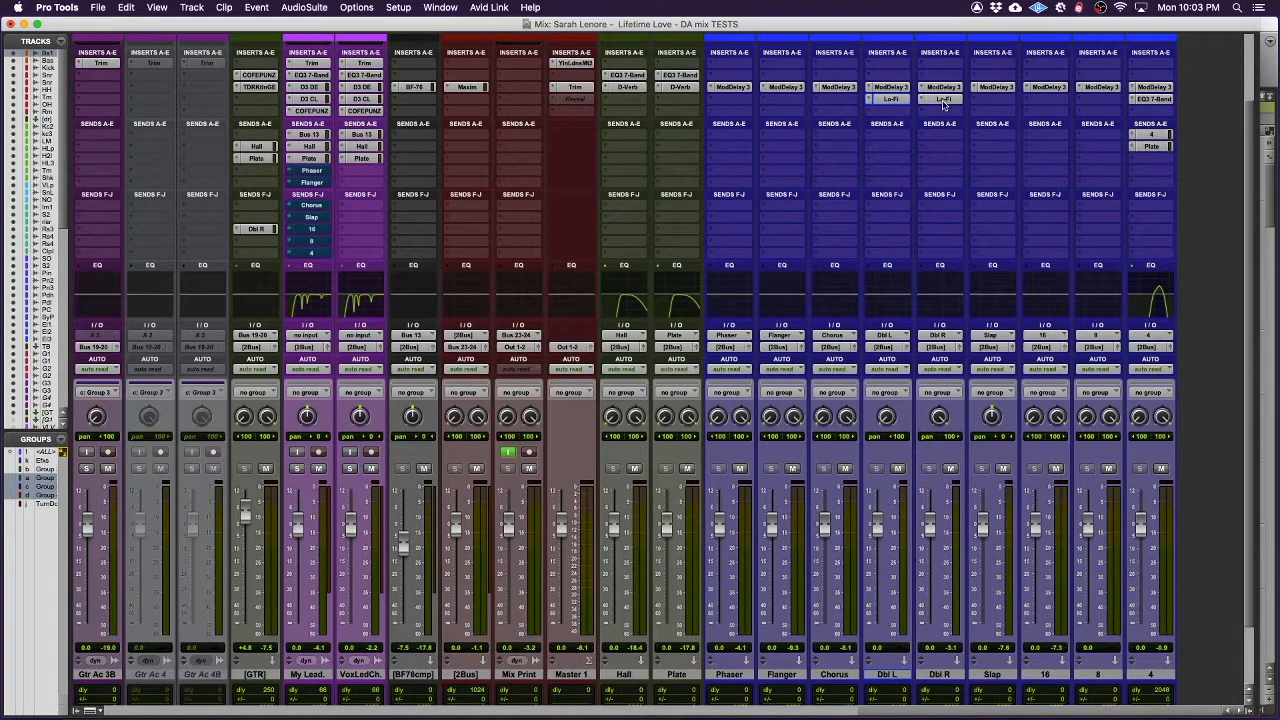
click(939, 98)
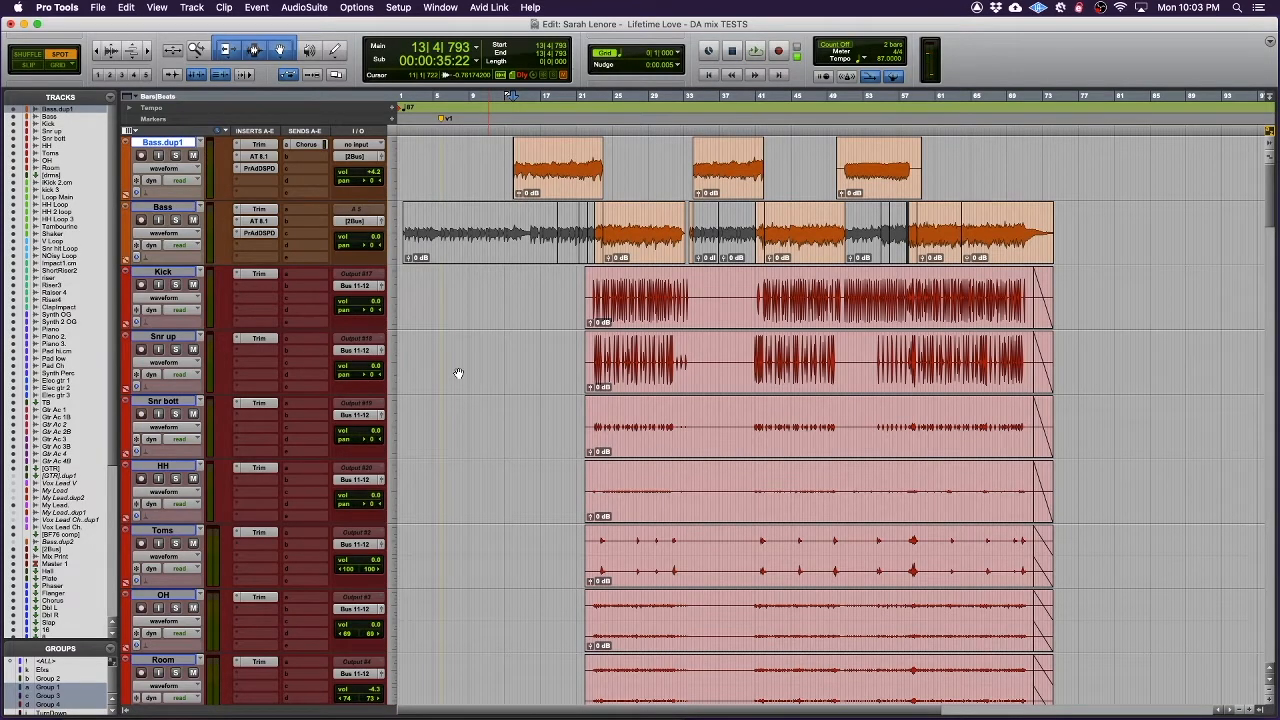
Open the GTR track's Dbl R send fader and raise it to about -2.5 dB
click(755, 50)
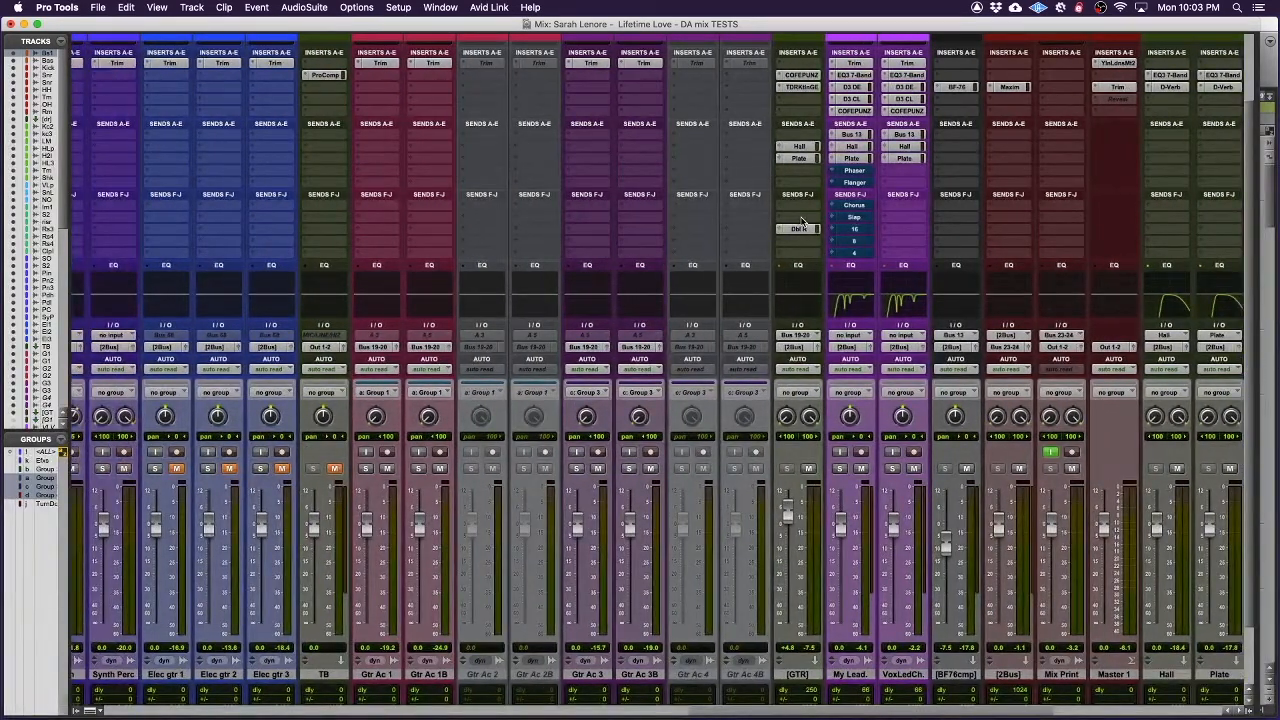
click(797, 228)
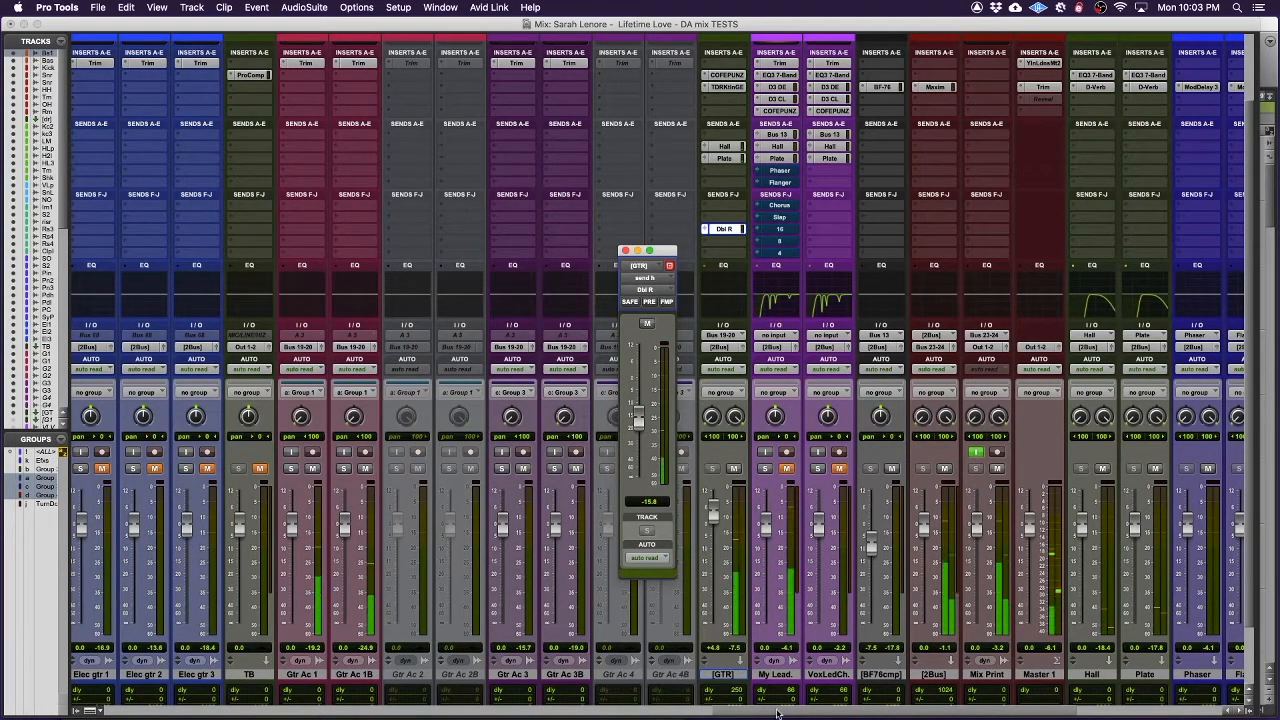
scroll(right, 3)
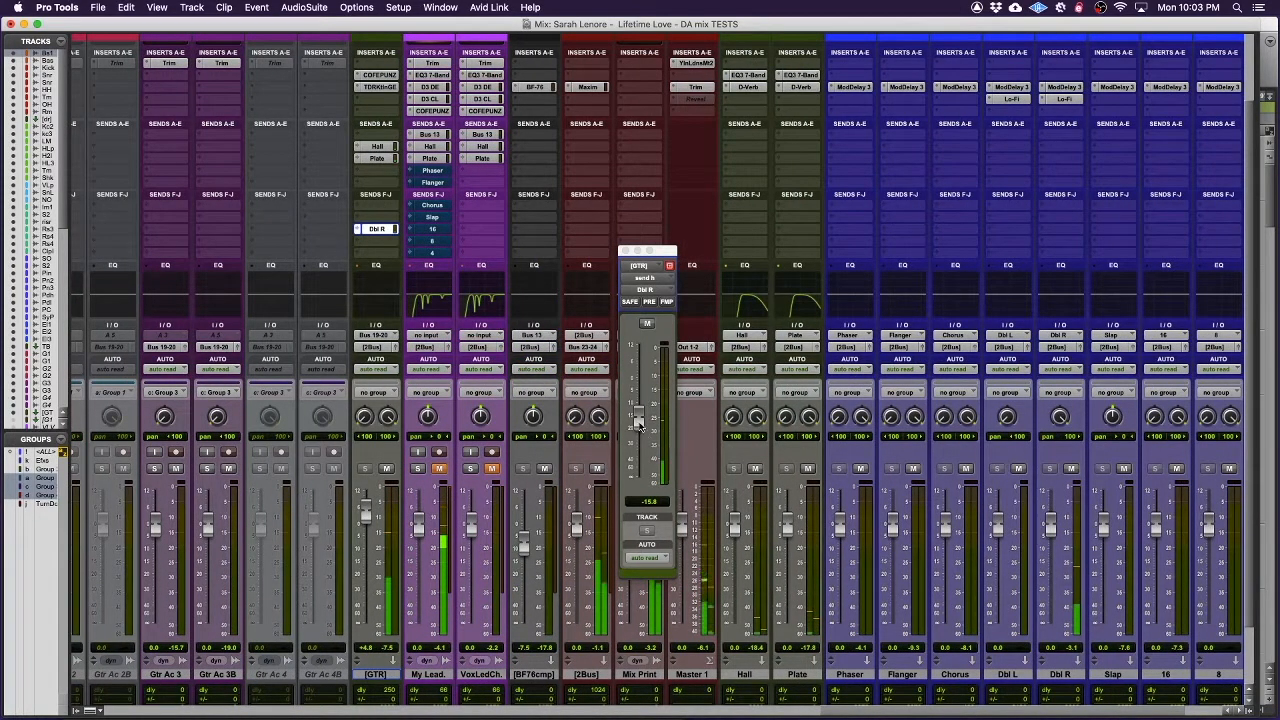
drag(640, 420, 640, 393)
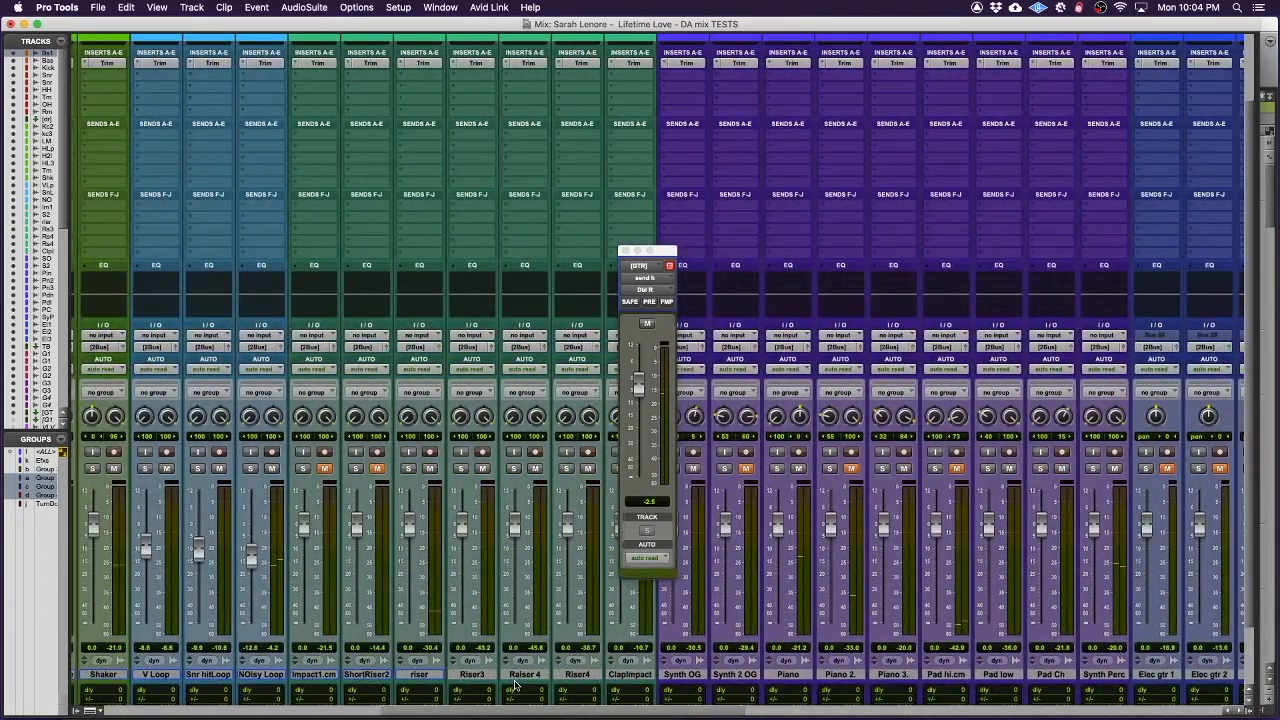
Bring the Shaker track's Dbl L send fader up to about -4.1 dB
scroll(left, 3)
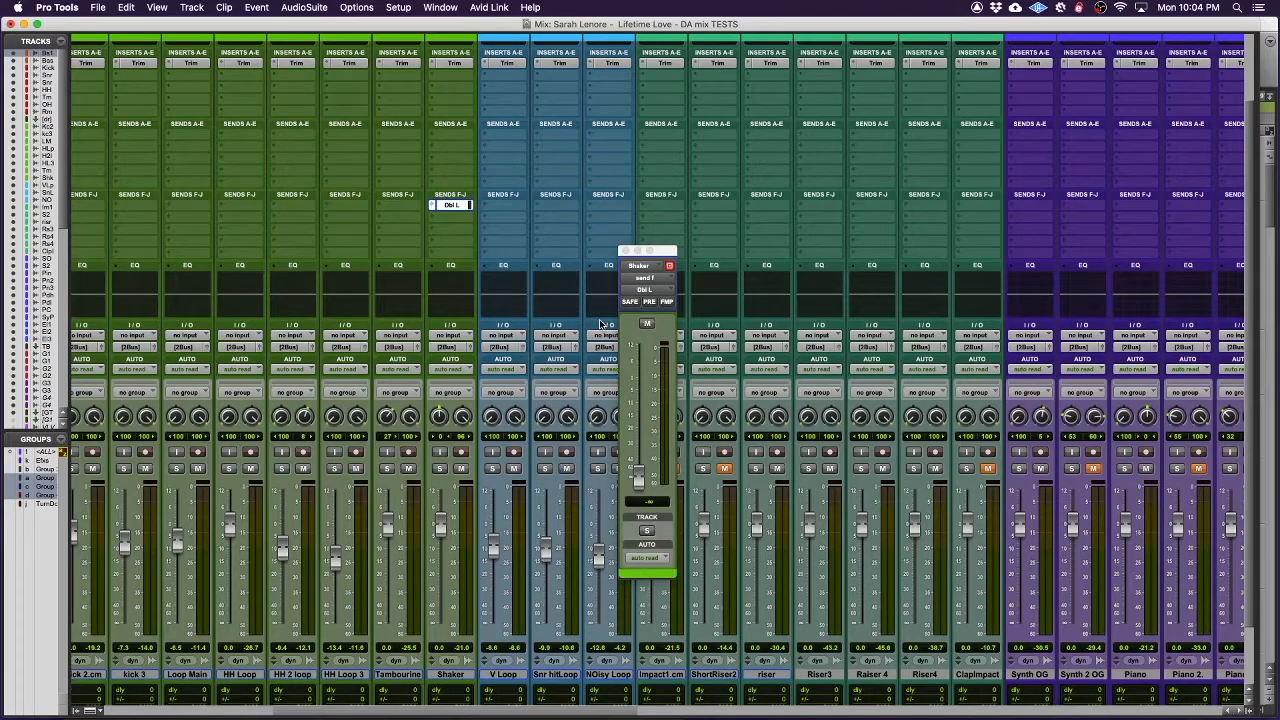
mouse_move(640, 480)
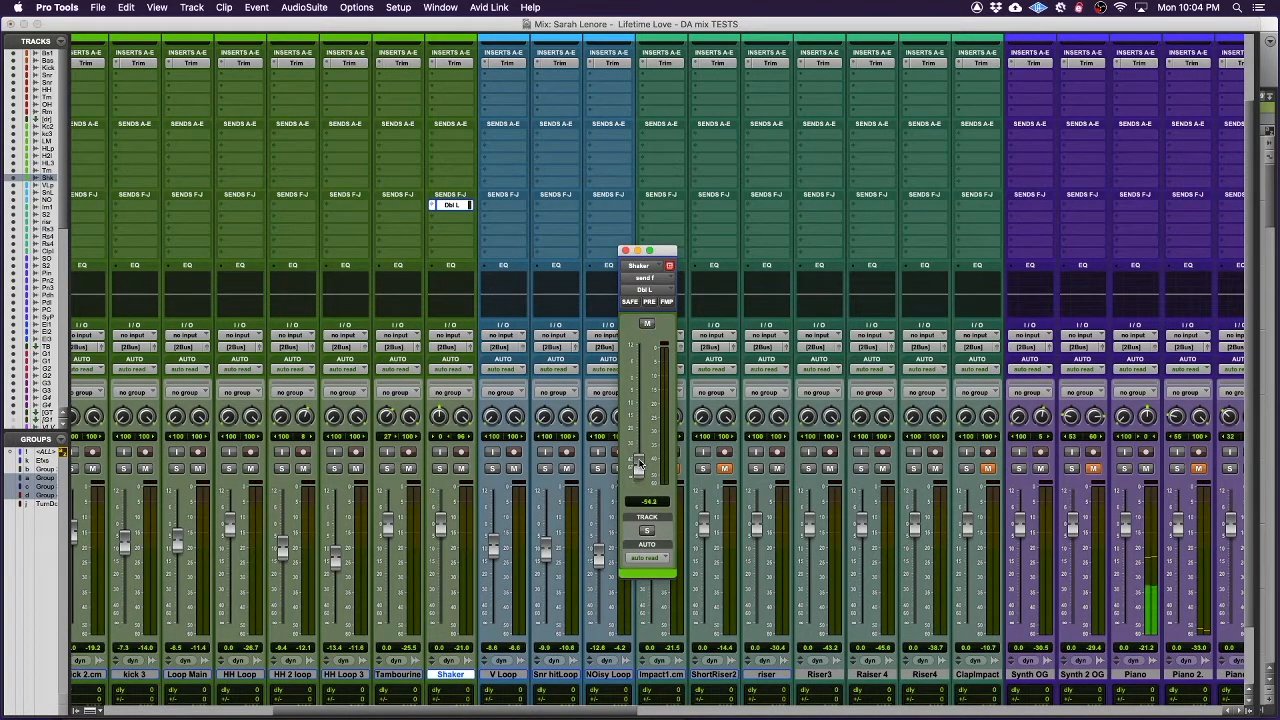
drag(637, 465, 637, 443)
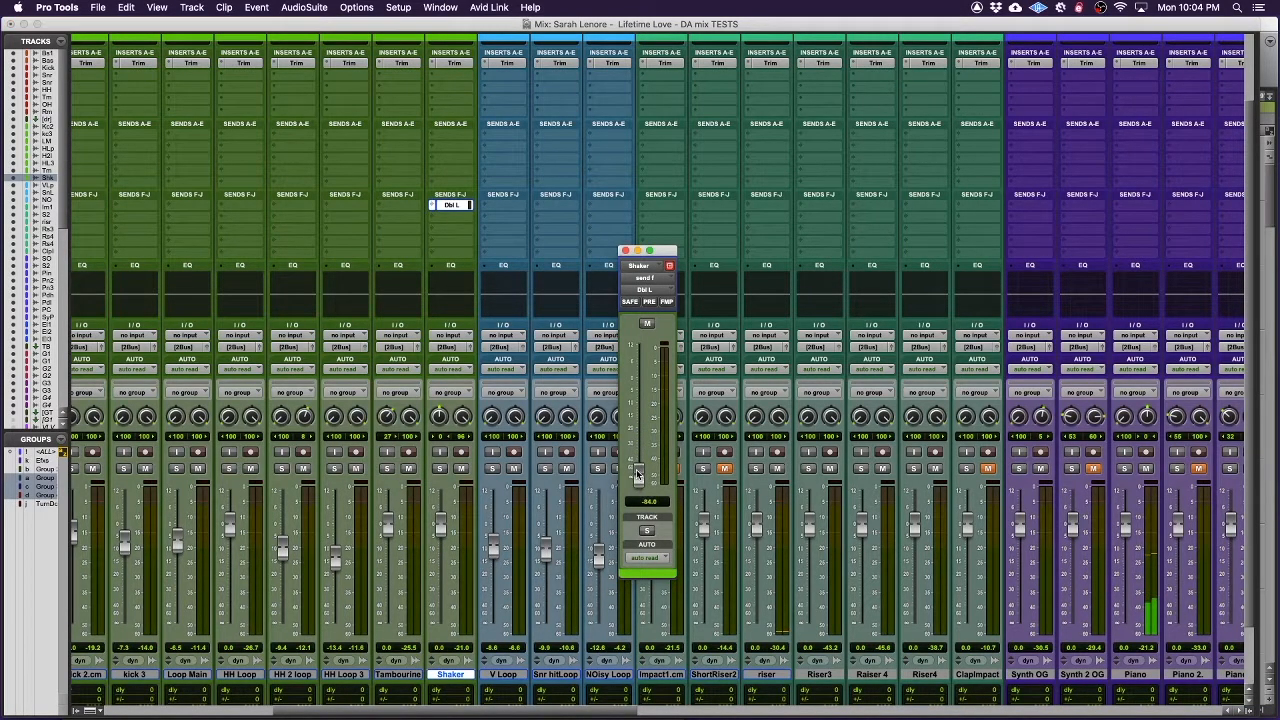
drag(638, 475, 638, 415)
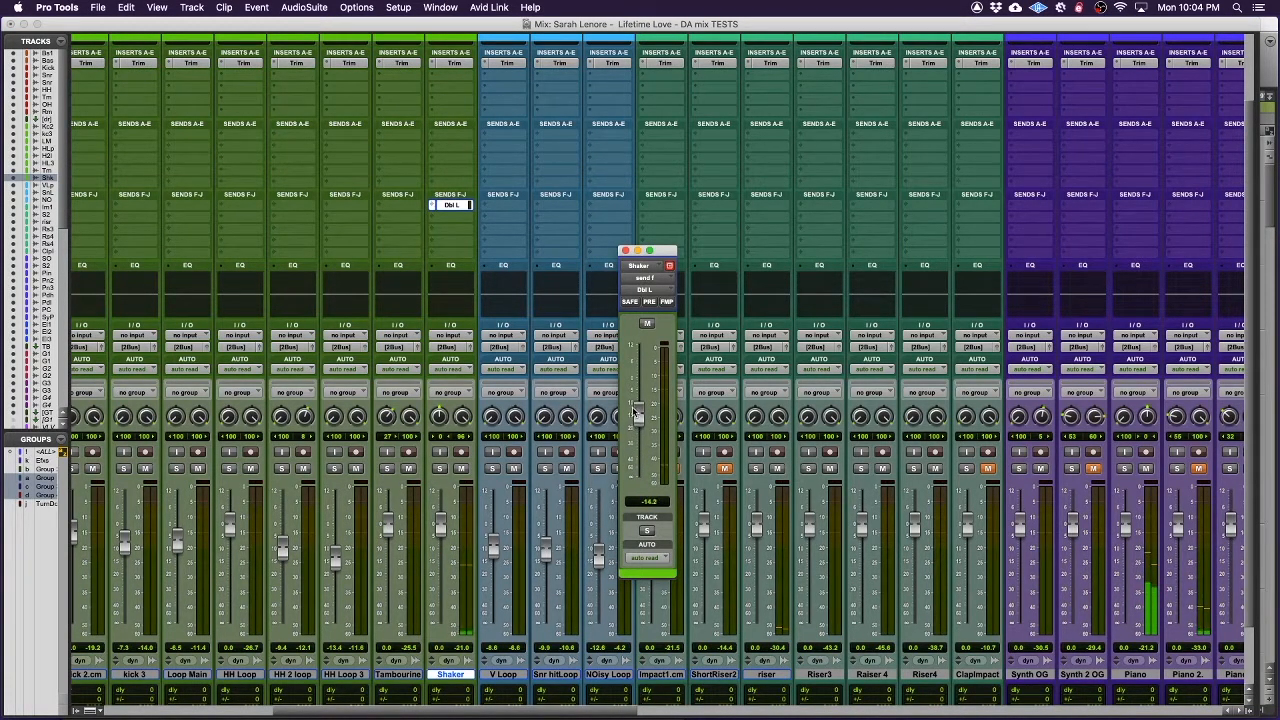
drag(637, 415, 637, 398)
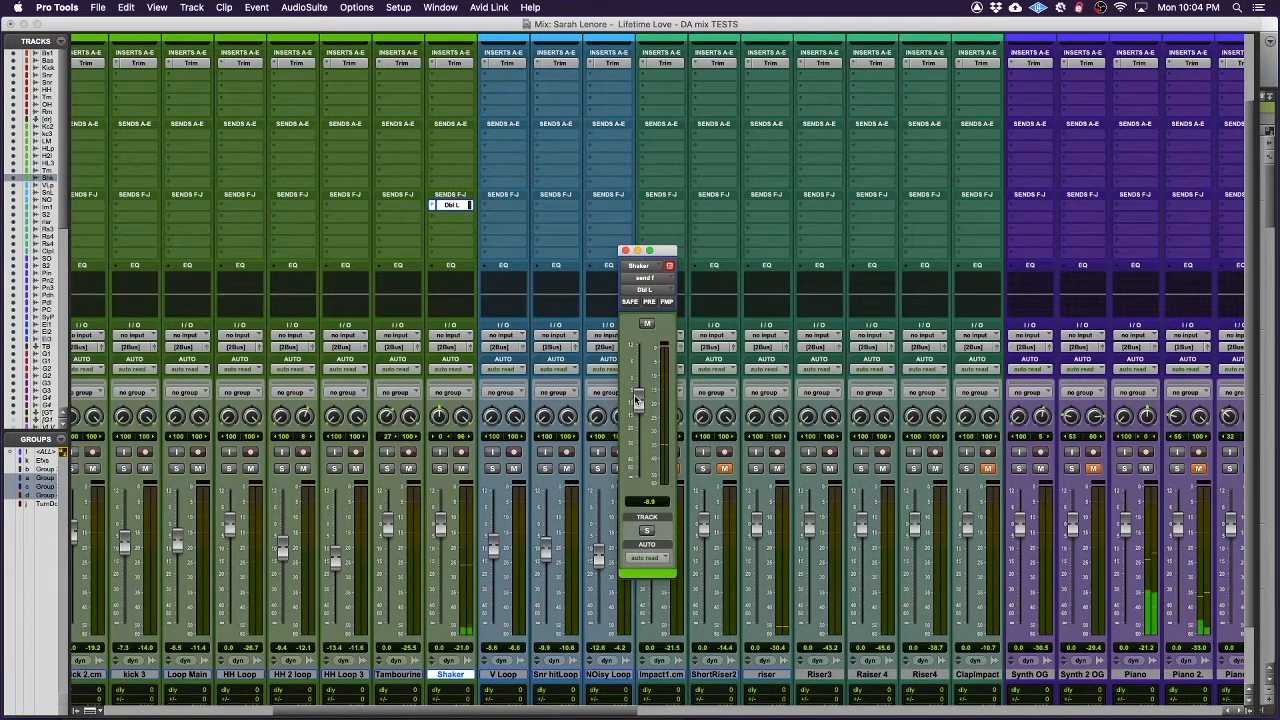
drag(637, 400, 637, 385)
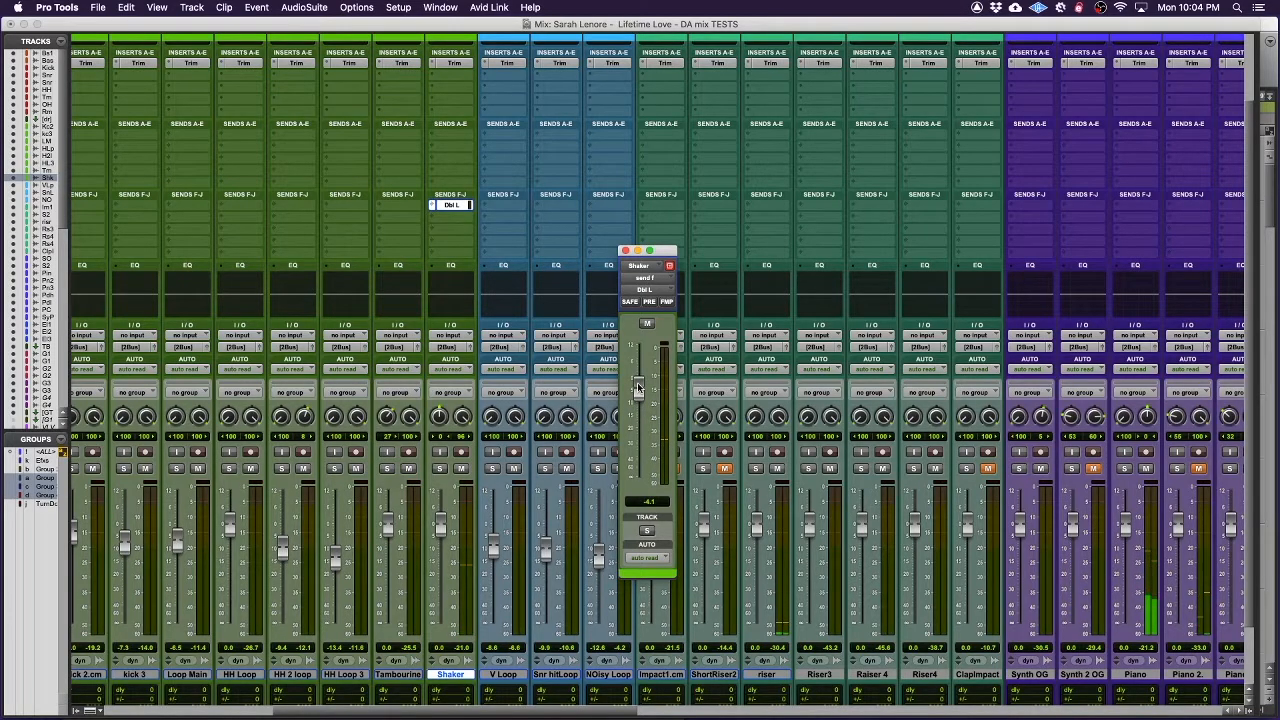
drag(647, 385, 640, 400)
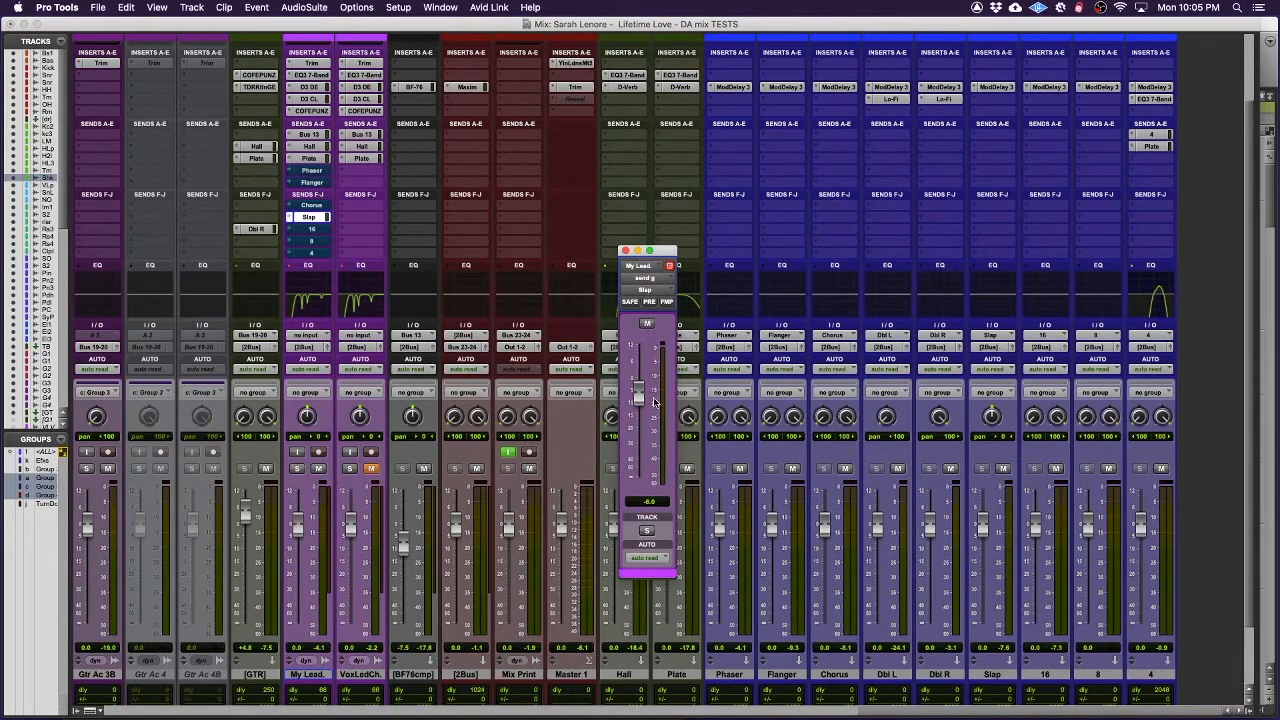
Drag My Lead's Slap send fader down to near -36.8 dB
drag(638, 395, 638, 465)
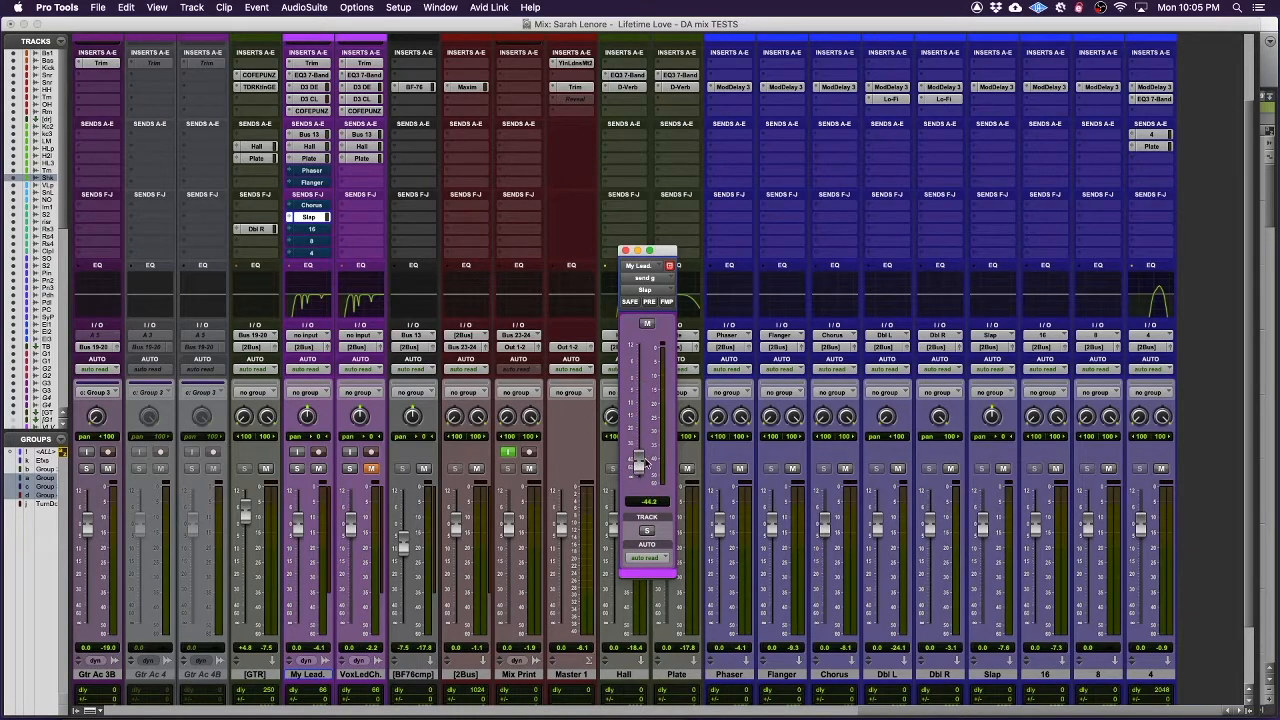
drag(638, 467, 638, 457)
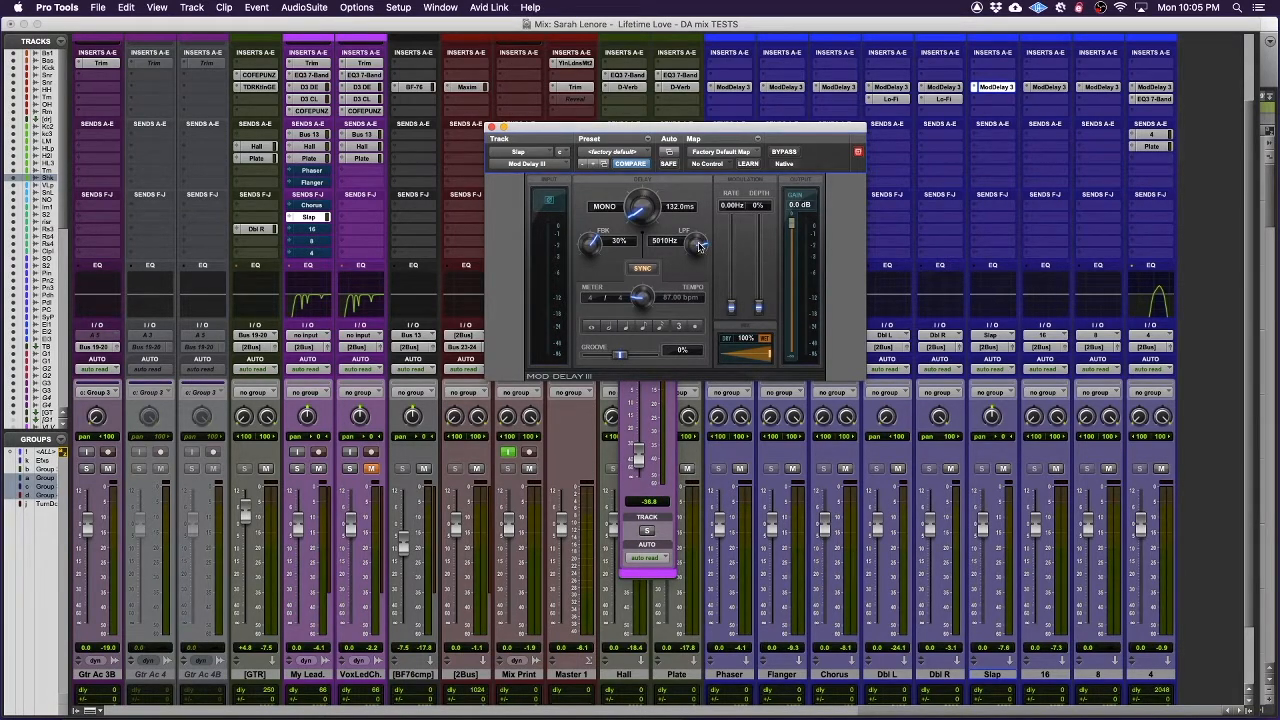
Check Slap's Mod Delay III, then set My Lead's Slap send to -15.7 dB
drag(700, 245, 590, 250)
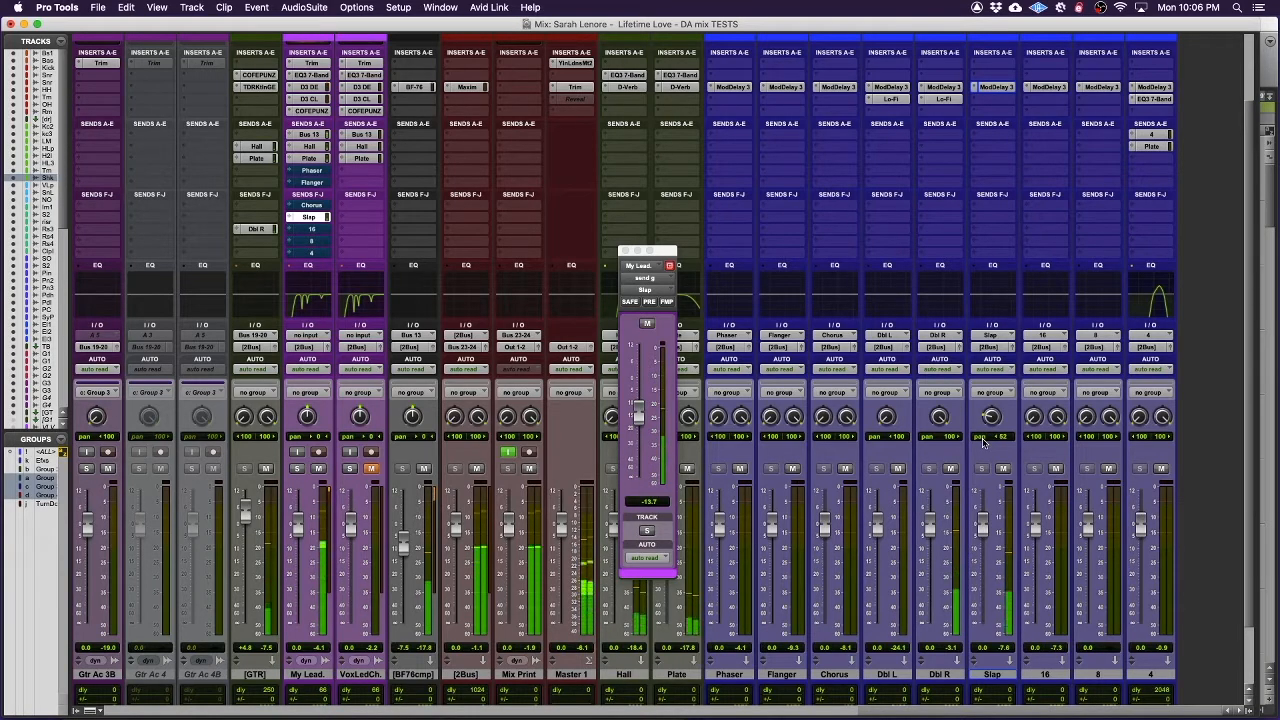
drag(985, 437, 985, 420)
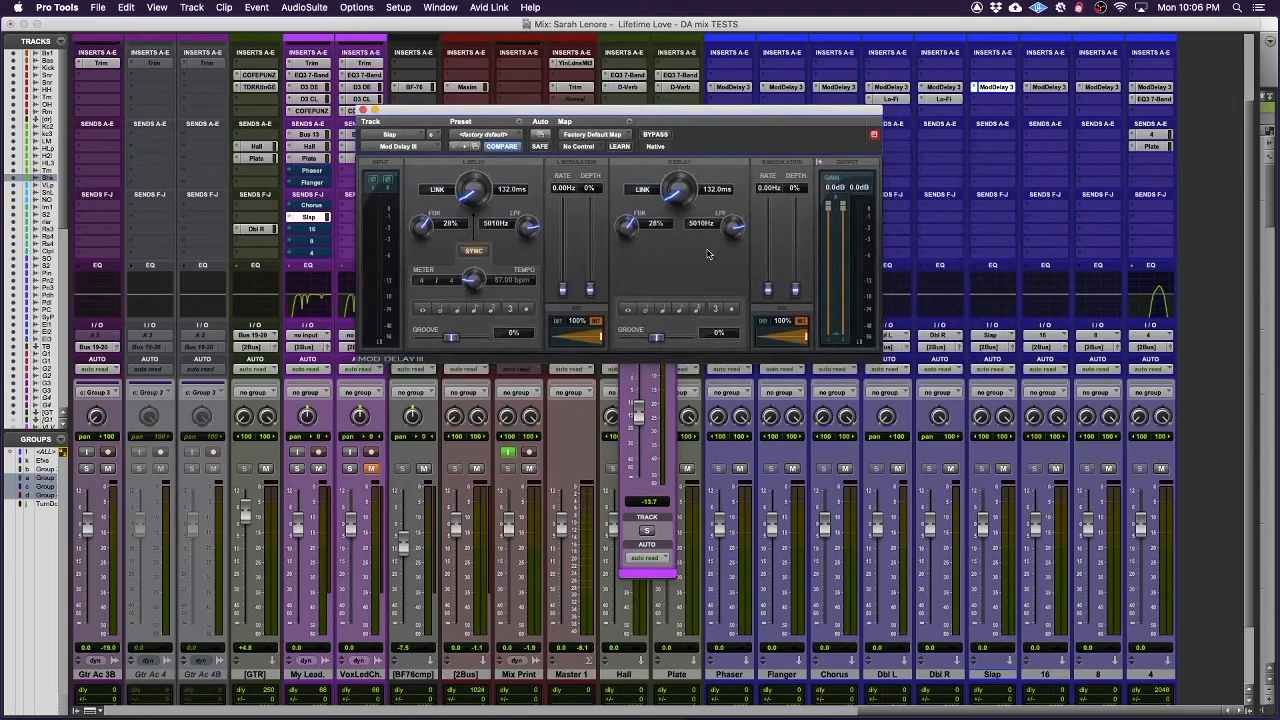
mouse_move(708, 211)
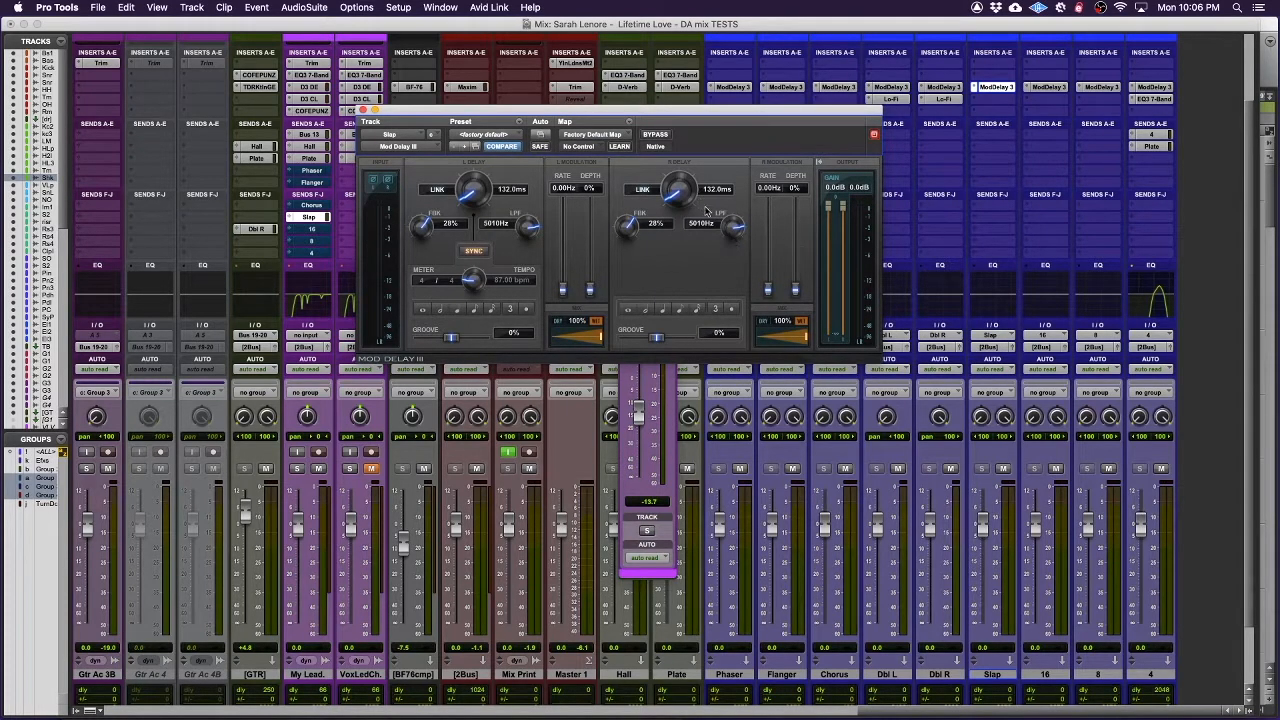
mouse_move(972, 535)
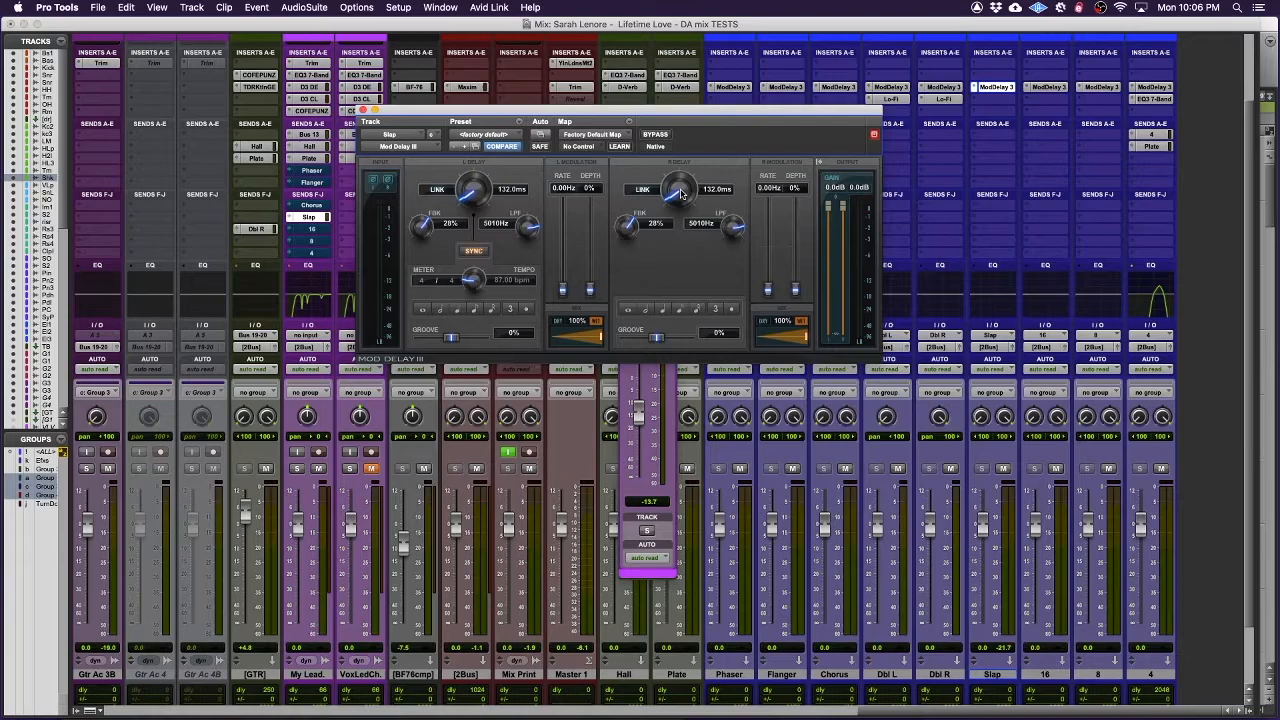
Lengthen the Slap Mod Delay III right delay time to 139 ms
drag(680, 190, 685, 183)
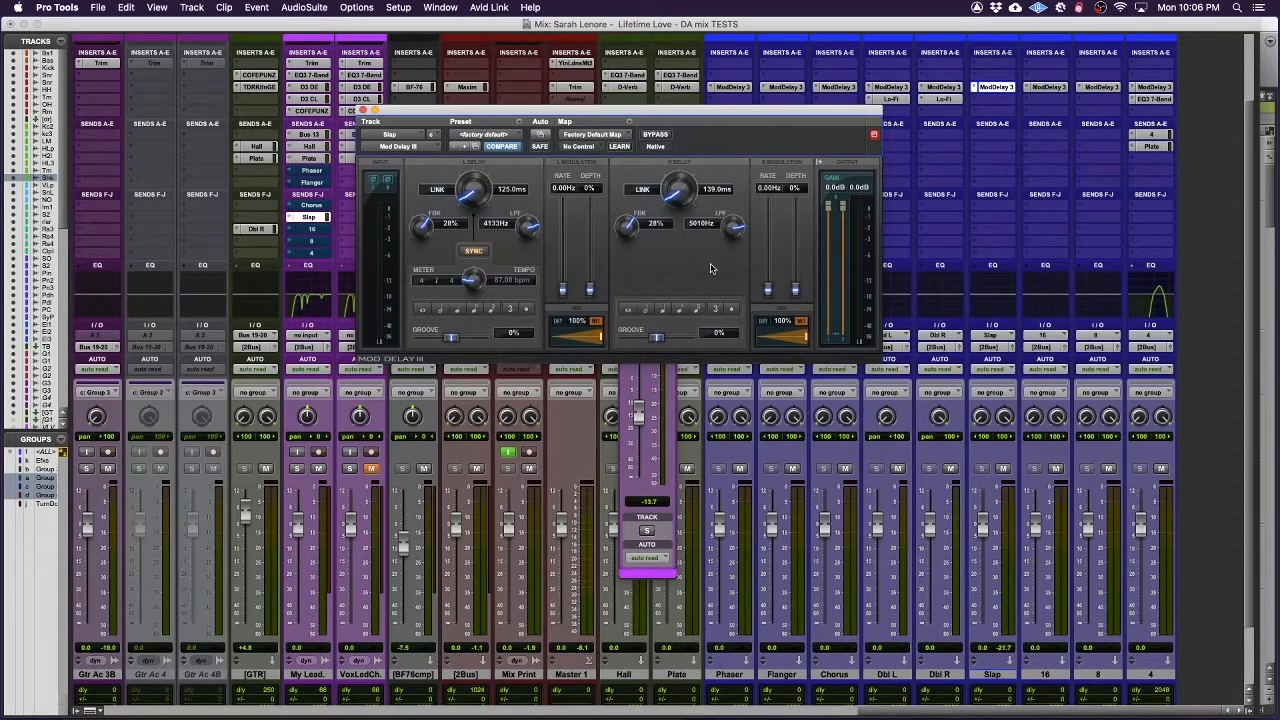
mouse_move(715, 235)
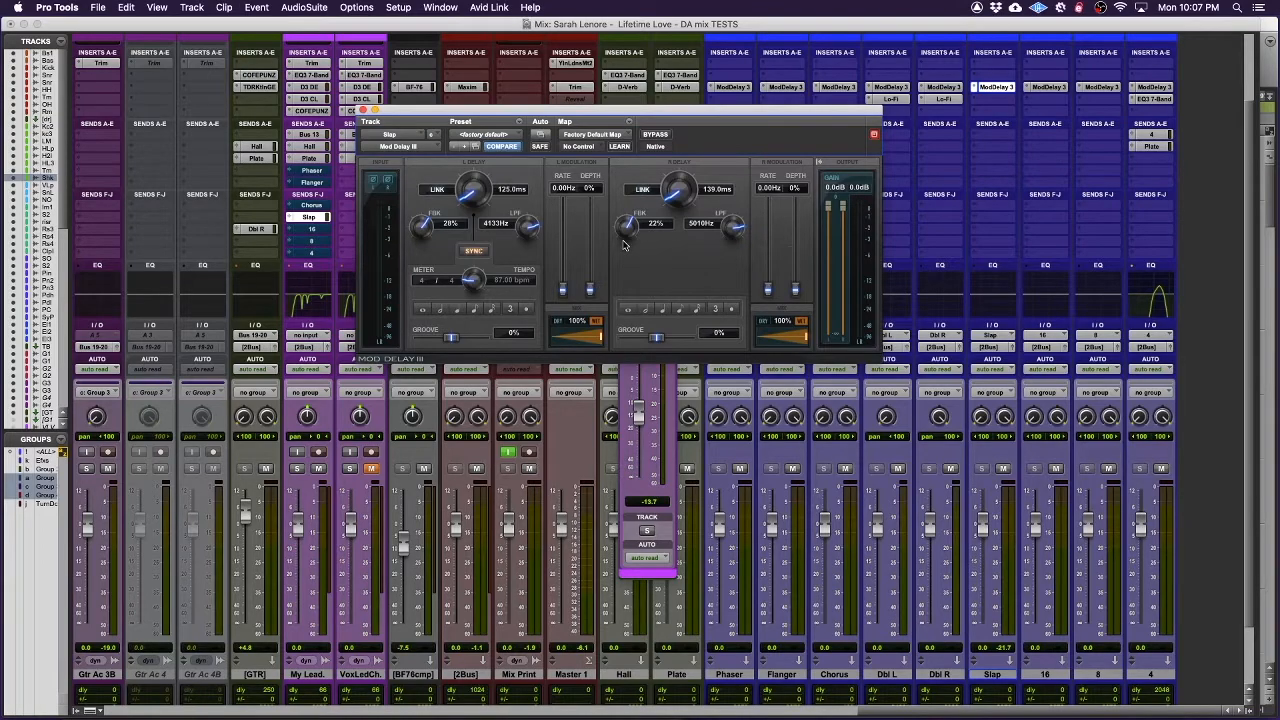
mouse_move(908, 470)
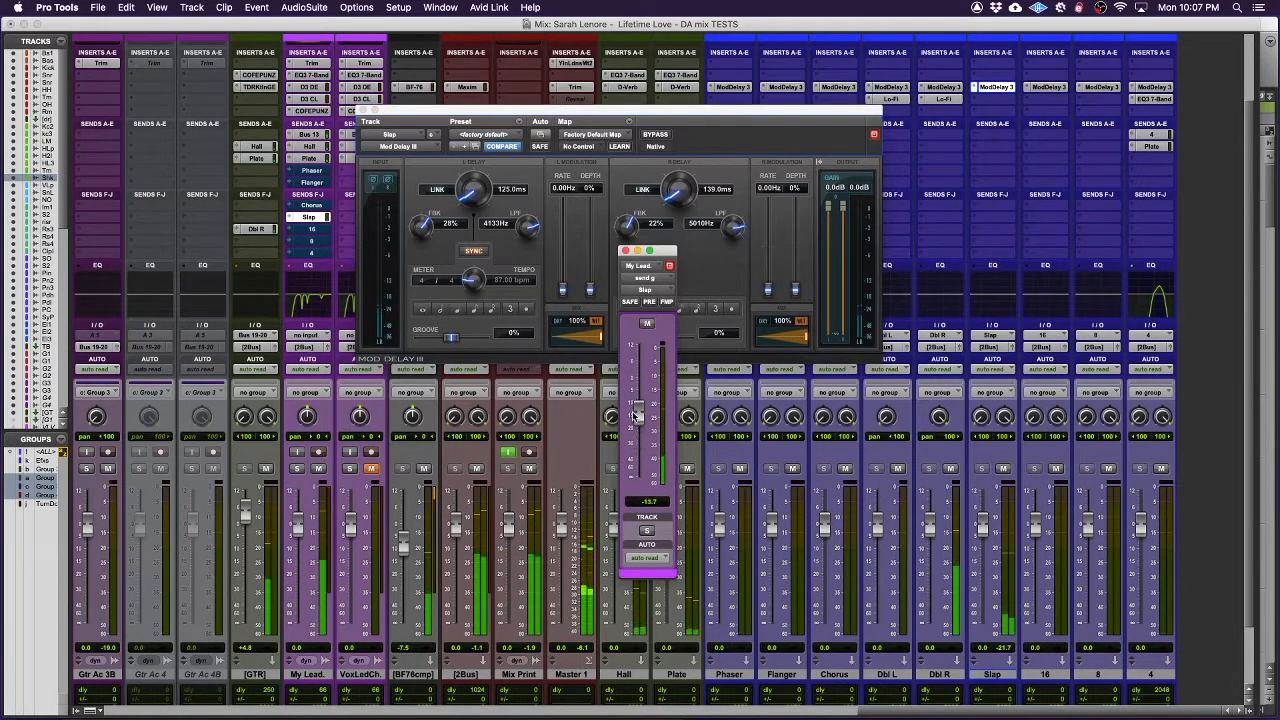
Set My Lead's Slap send fader to about -18.2 dB
drag(632, 417, 632, 425)
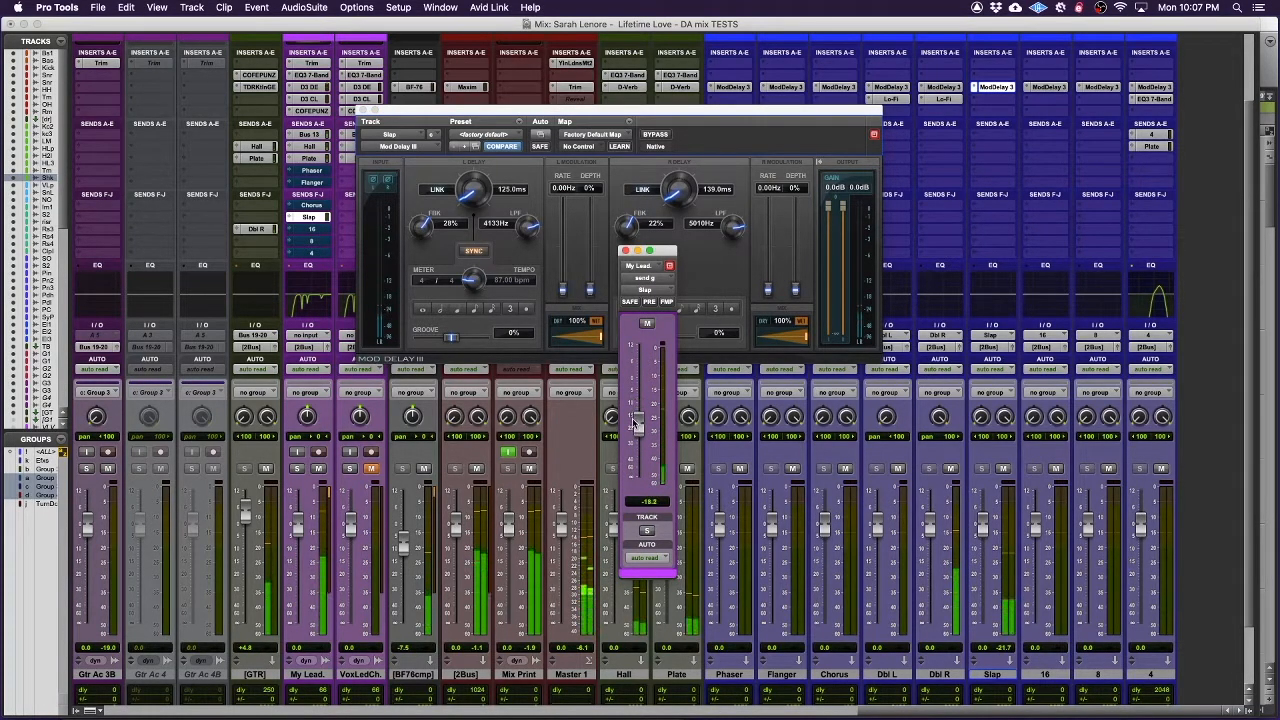
drag(635, 420, 635, 400)
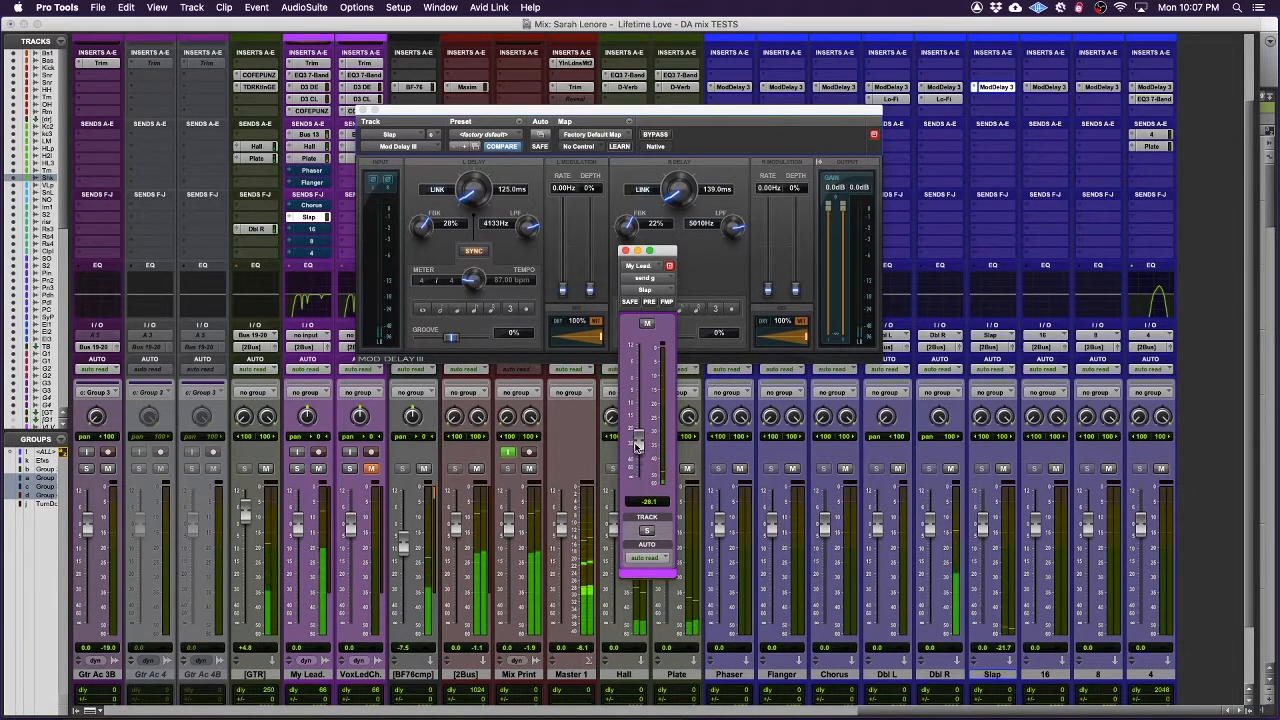
drag(637, 445, 637, 430)
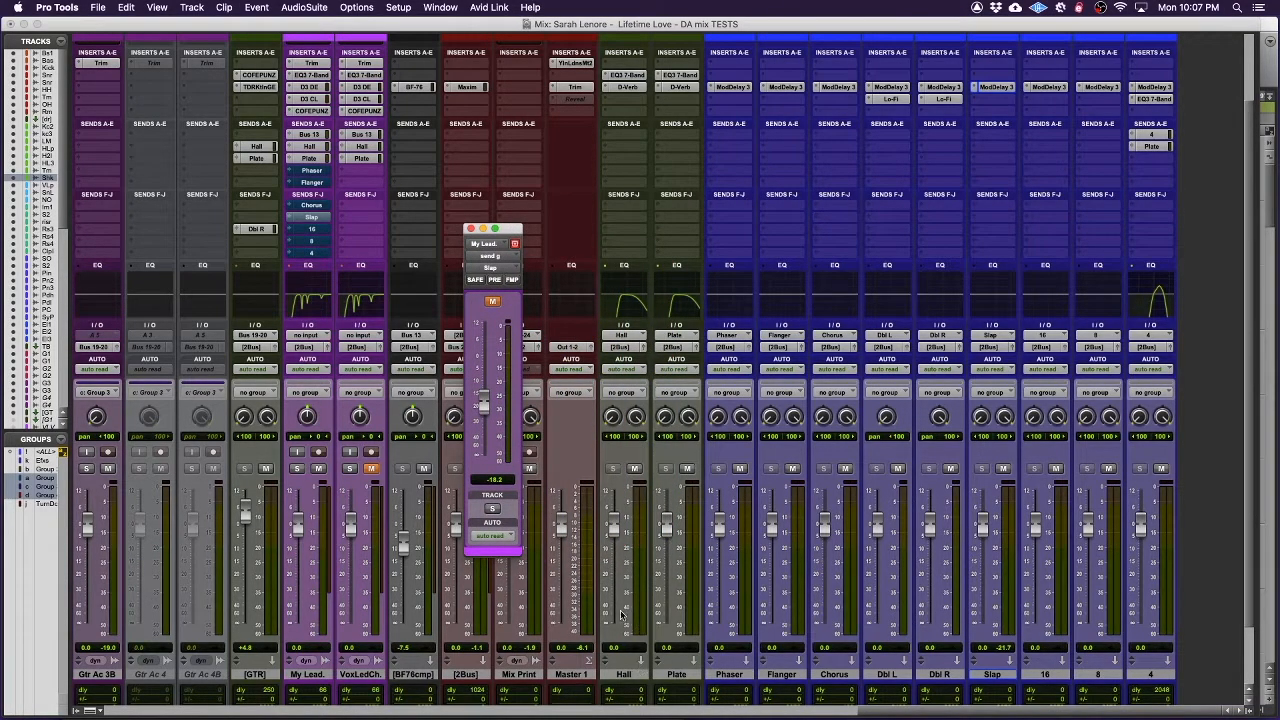
mouse_move(510, 470)
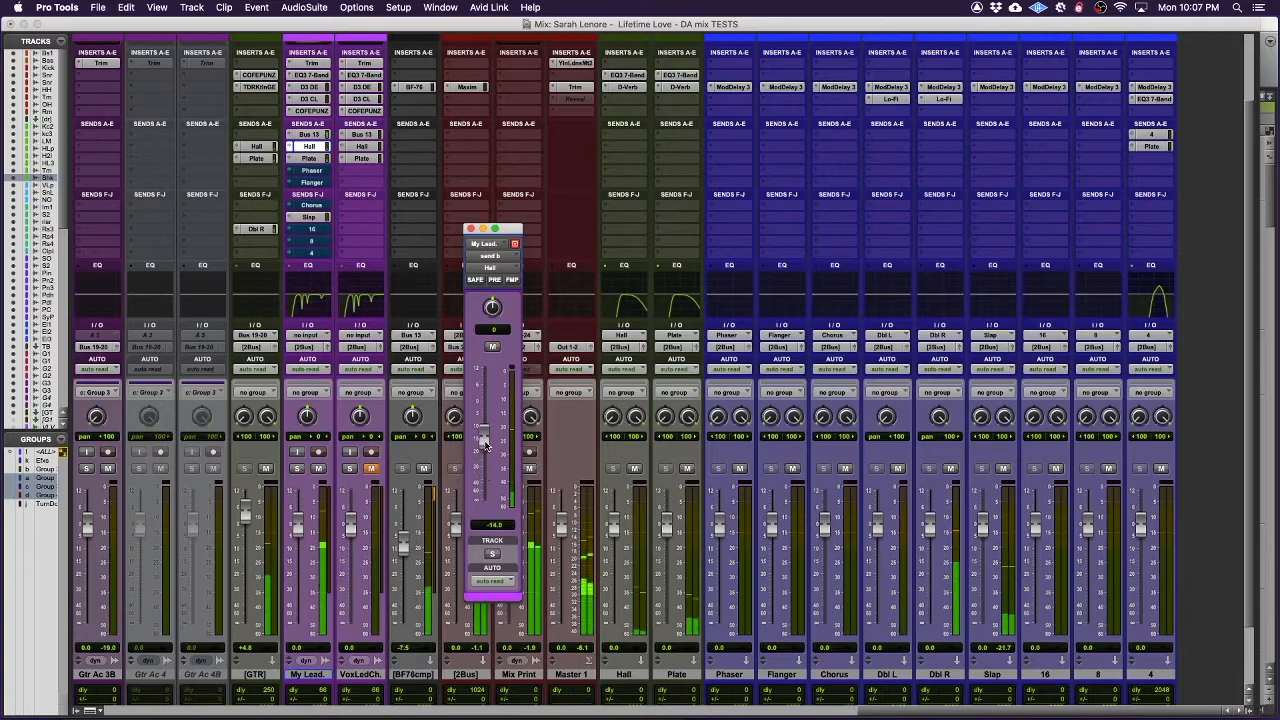
Raise My Lead's Hall send to -8.6 dB and its Slap send to -15.8 dB
drag(490, 440, 490, 435)
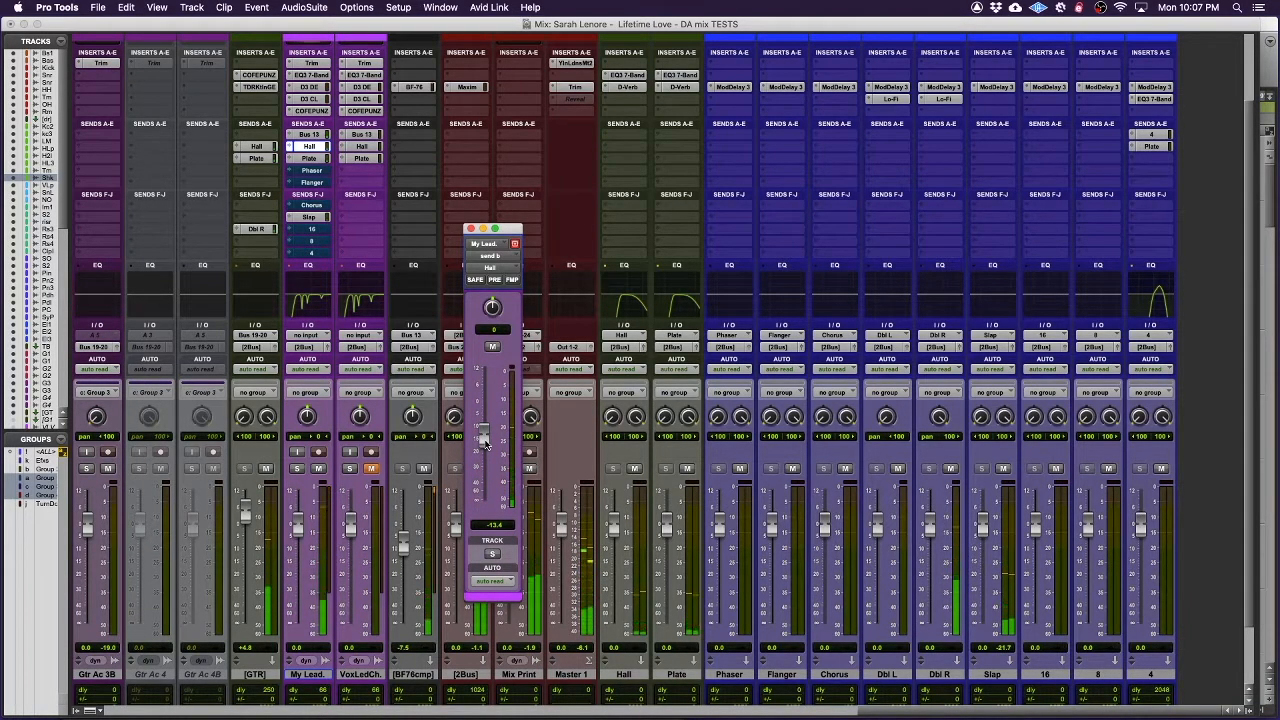
drag(483, 441, 483, 418)
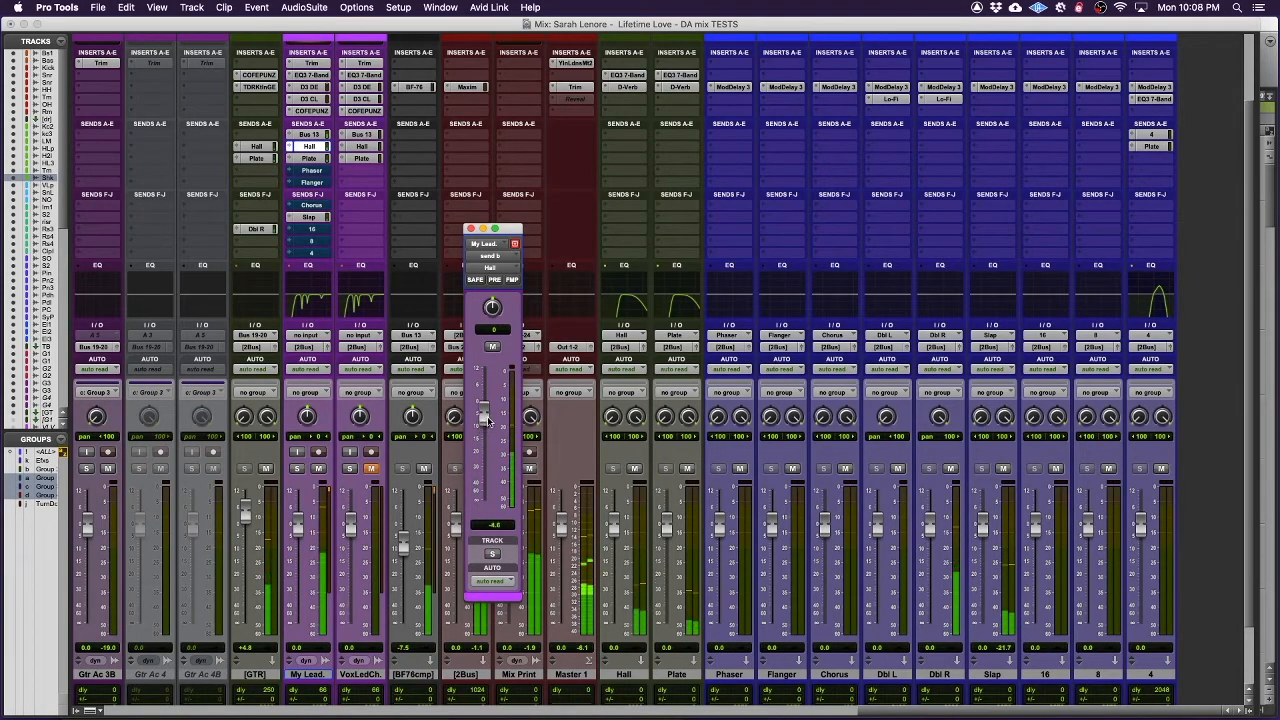
drag(483, 418, 483, 405)
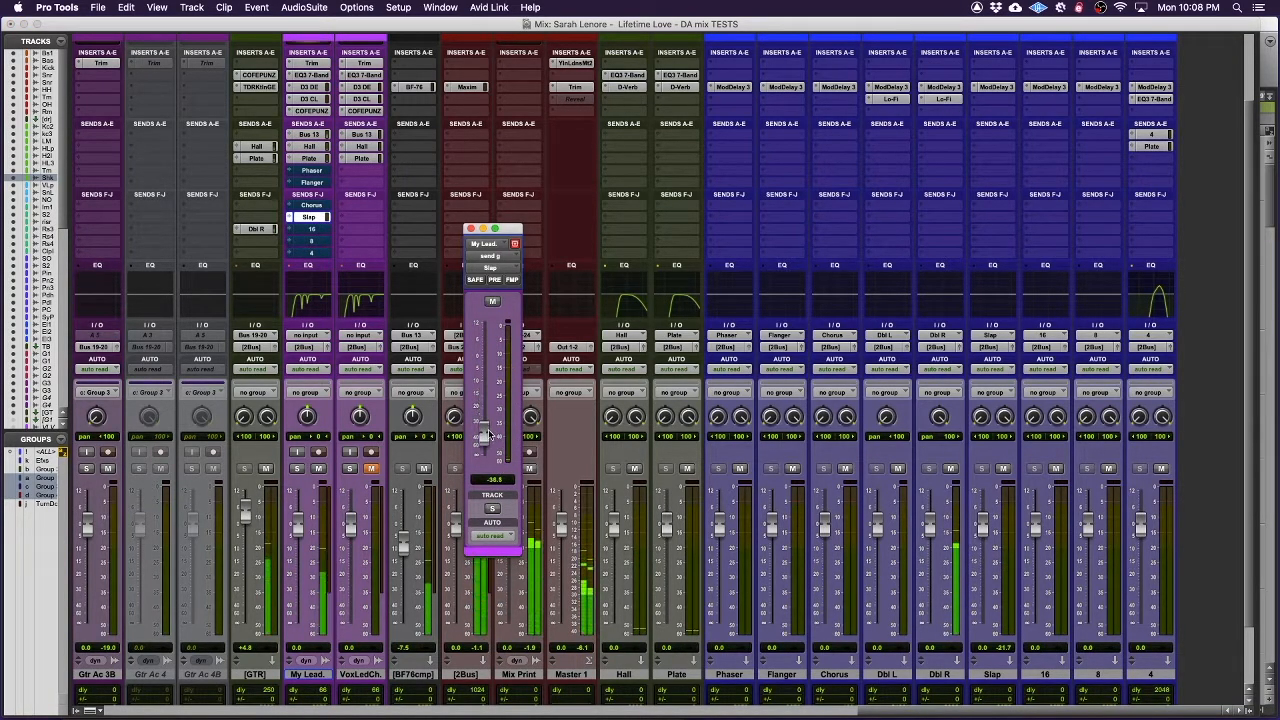
drag(485, 435, 485, 397)
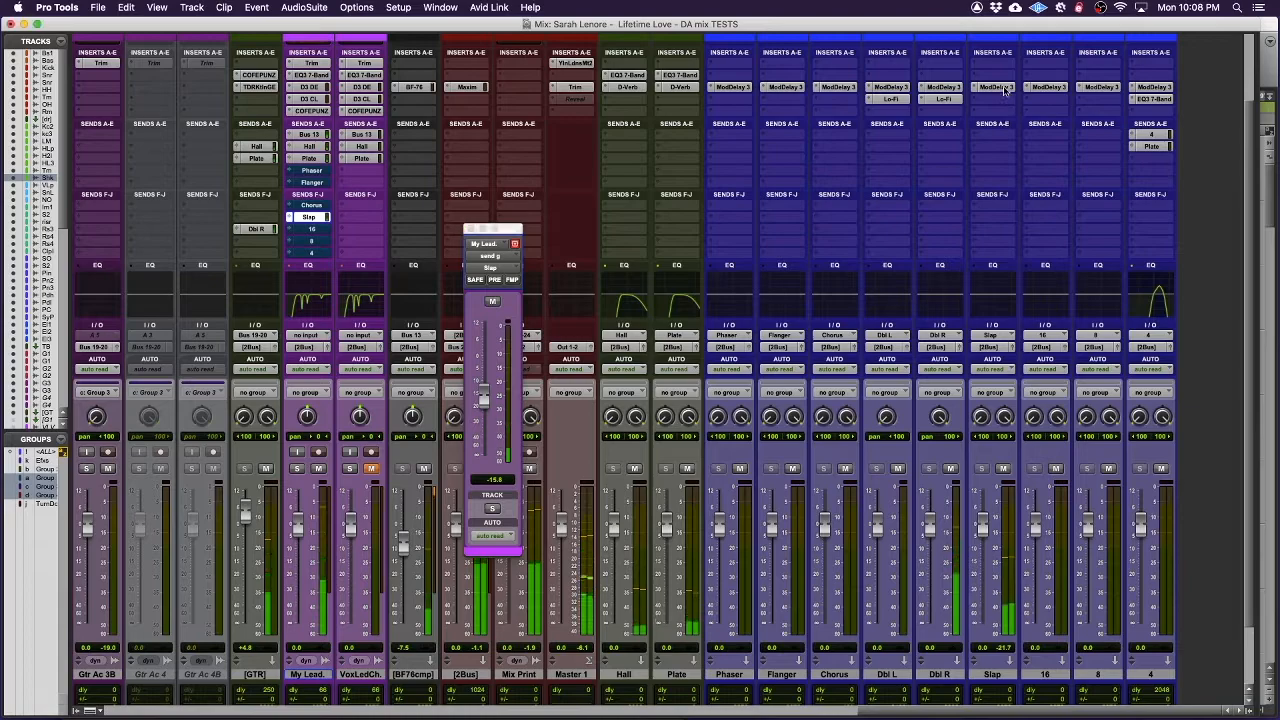
click(995, 87)
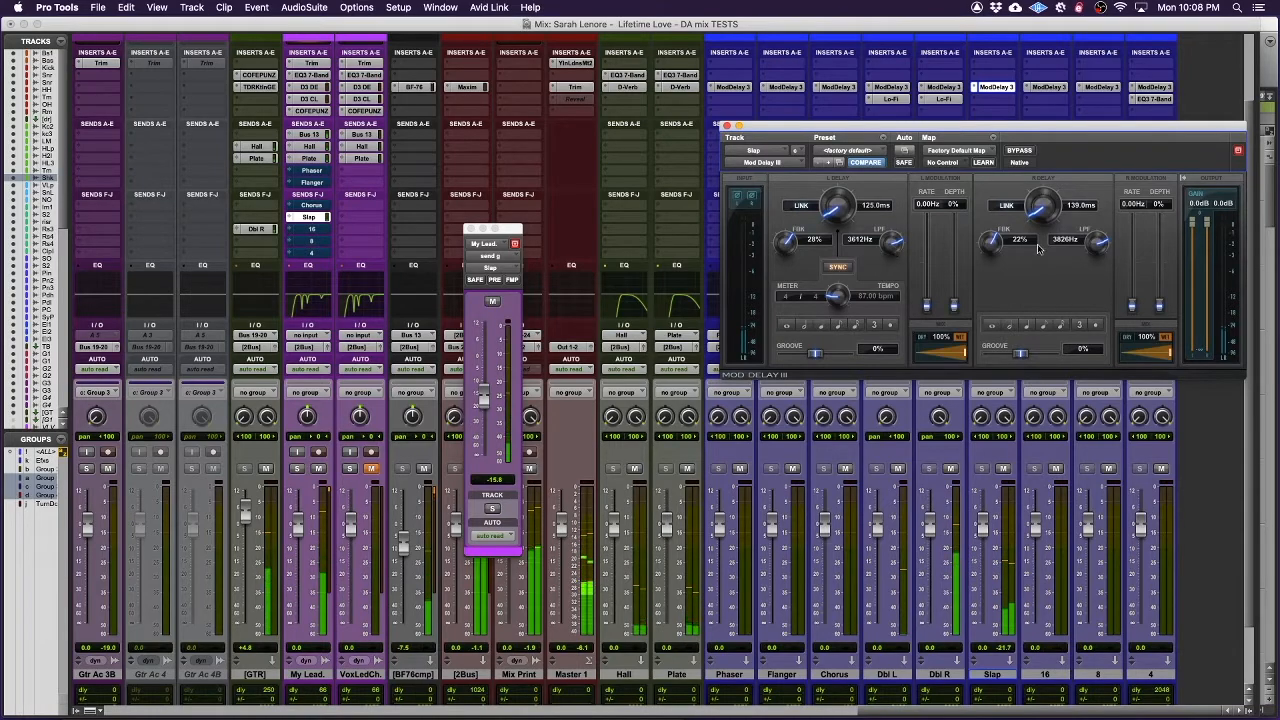
drag(1098, 242, 1098, 235)
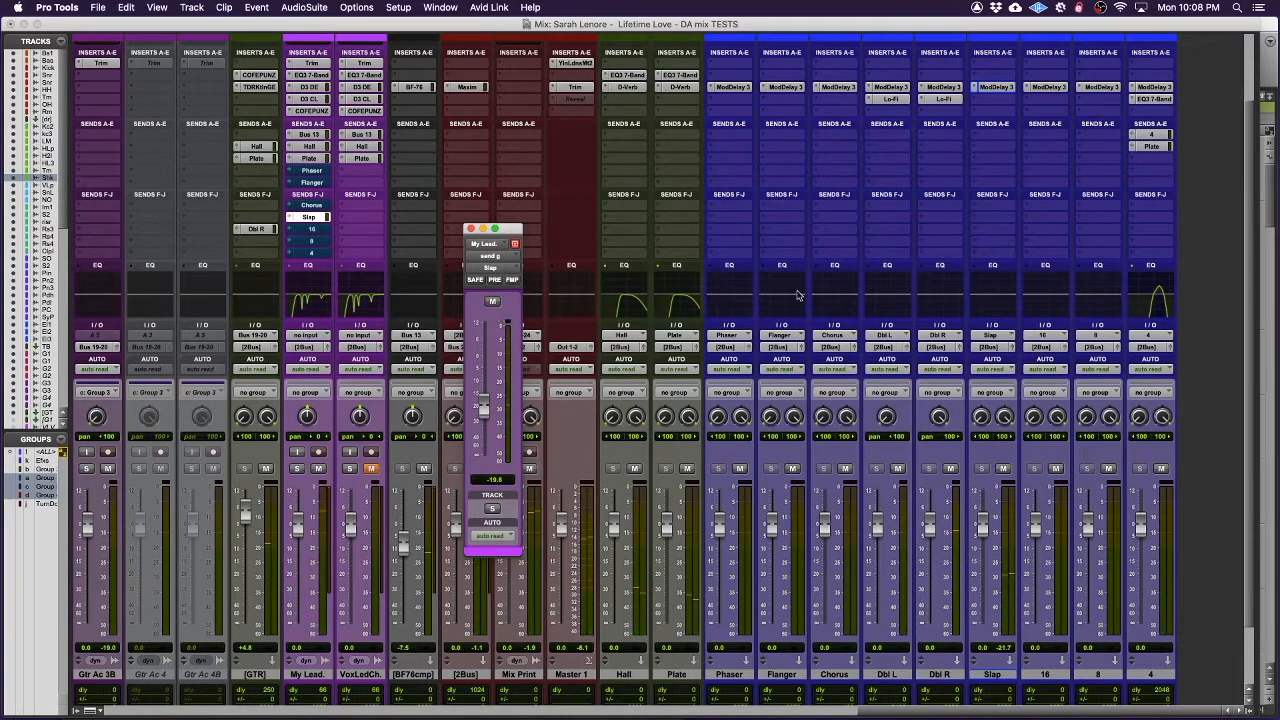
mouse_move(1027, 448)
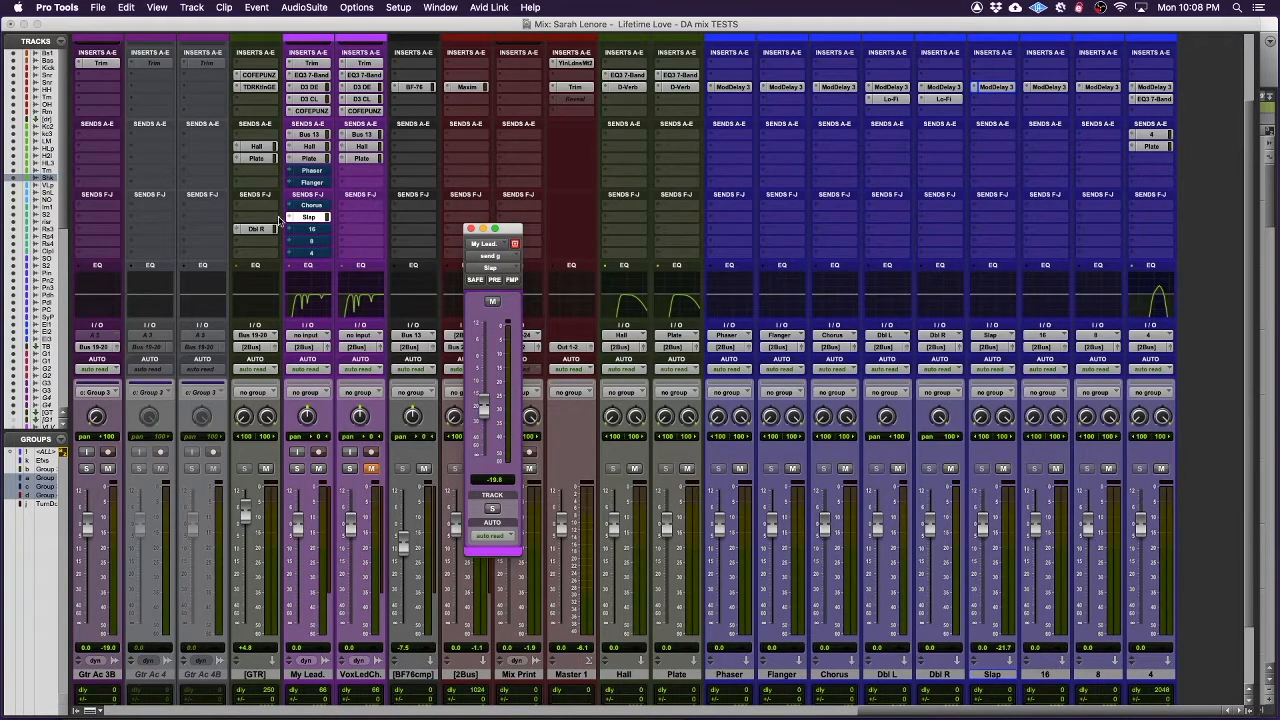
mouse_move(480, 408)
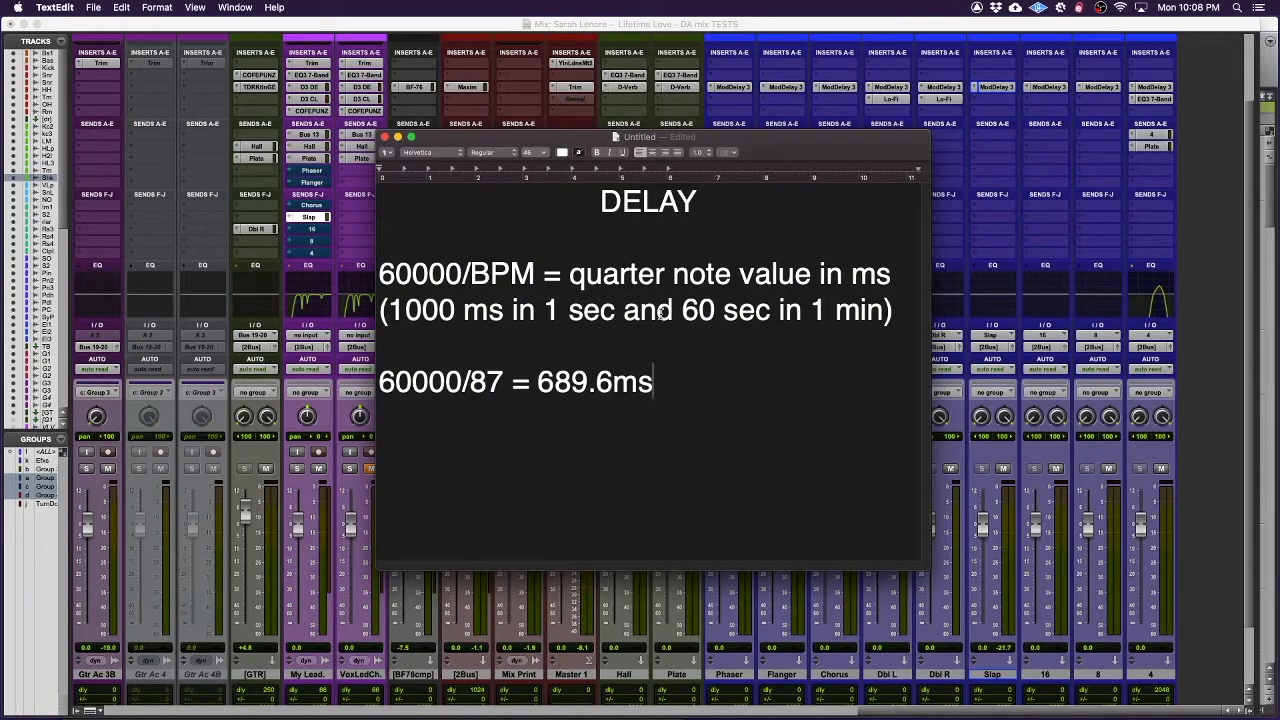
mouse_move(445, 272)
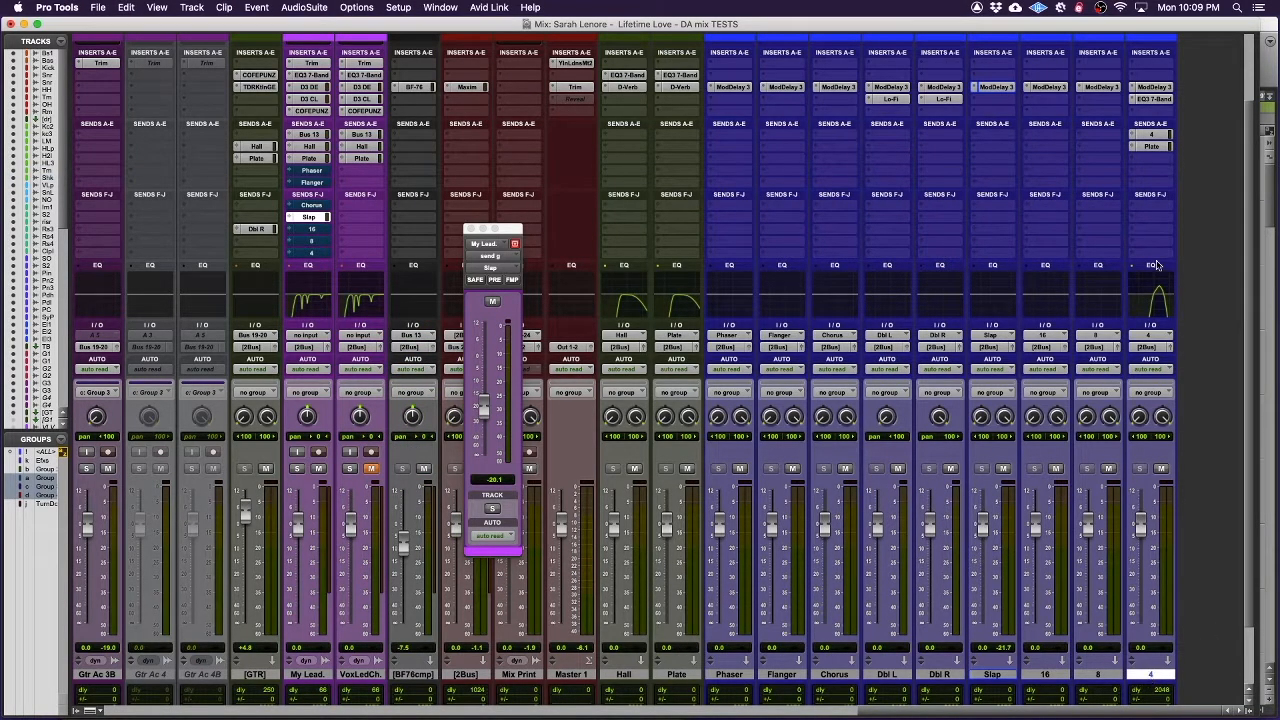
Check the 4 aux's Mod Delay III, then bring up the 16 aux's delay window
click(1153, 87)
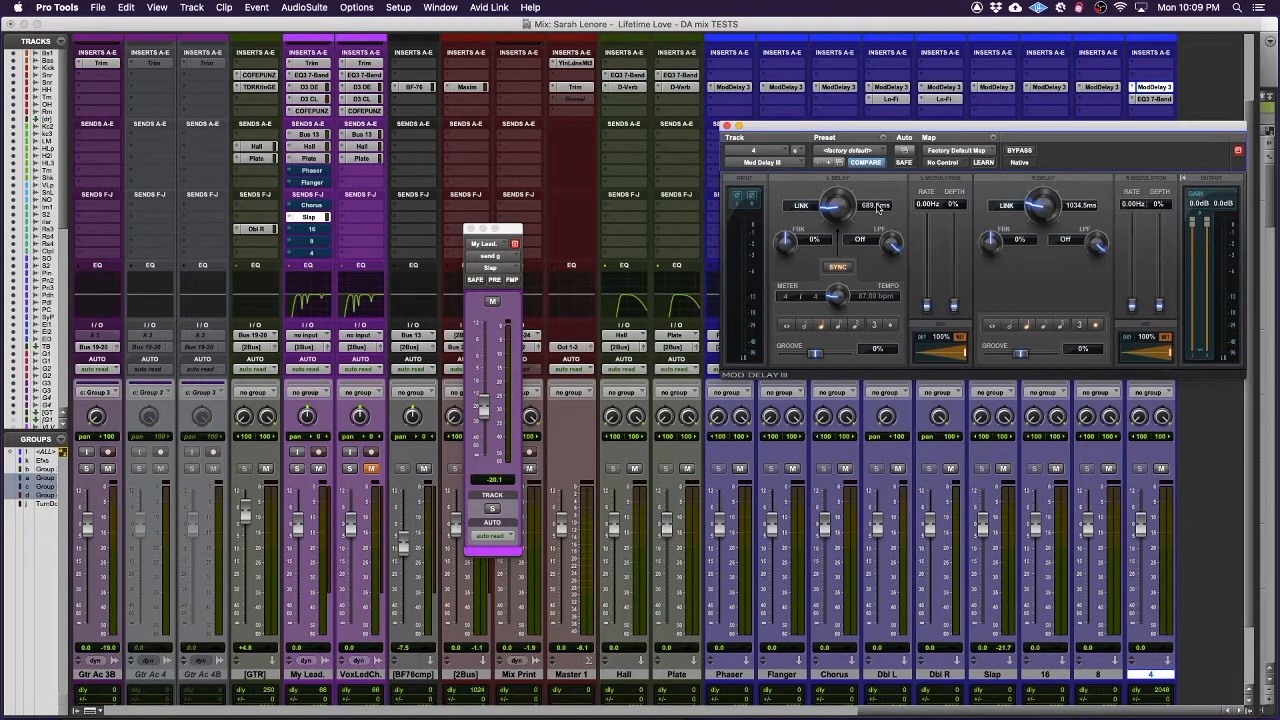
click(729, 124)
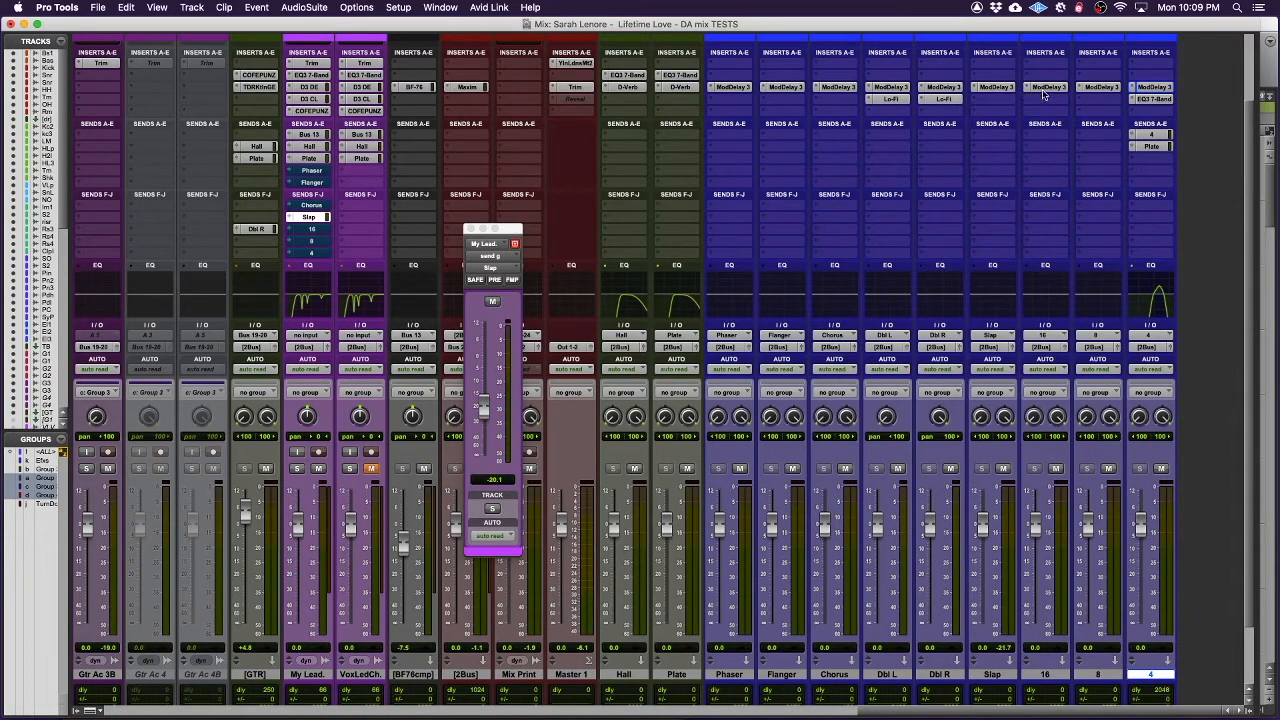
click(1044, 86)
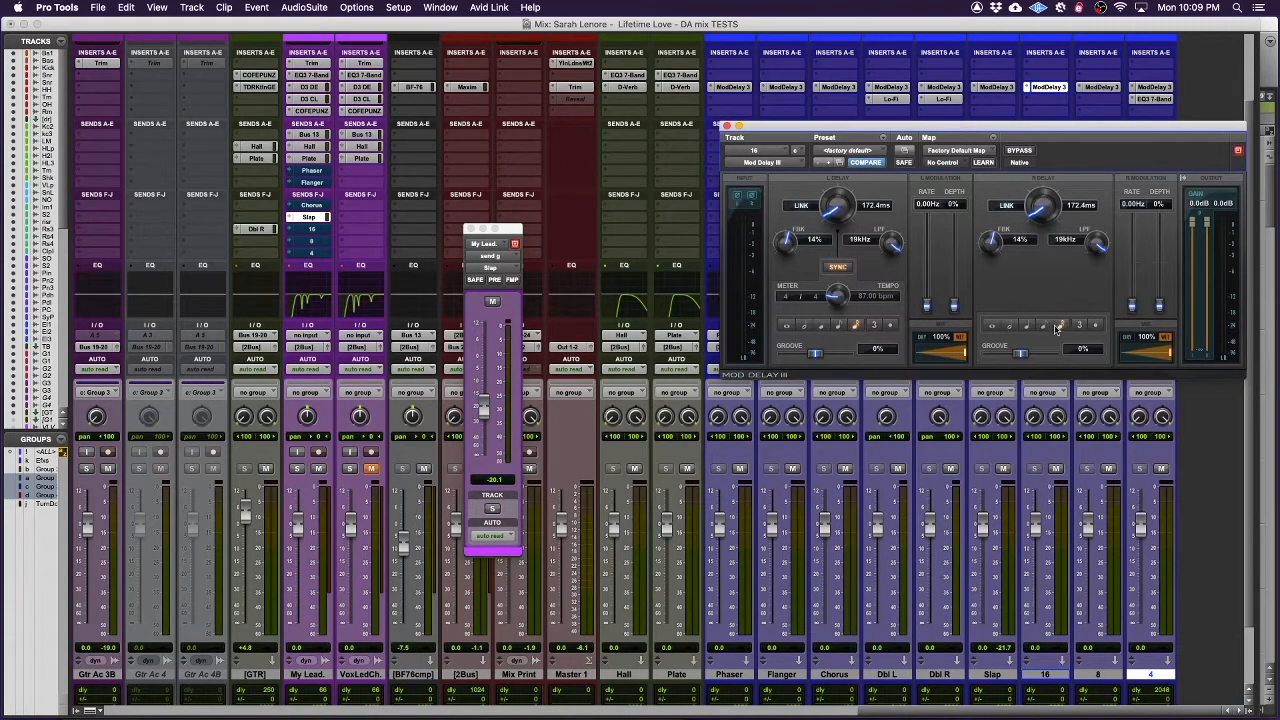
drag(1045, 205, 1055, 195)
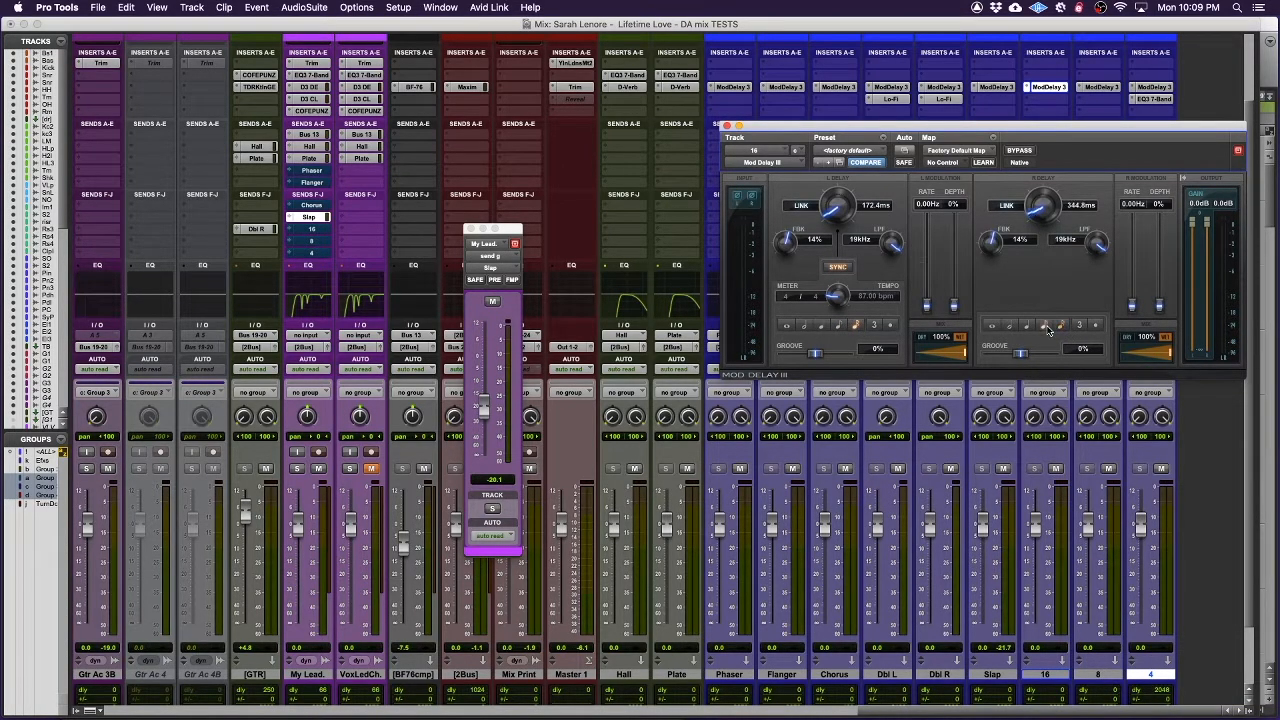
drag(1045, 205, 1050, 195)
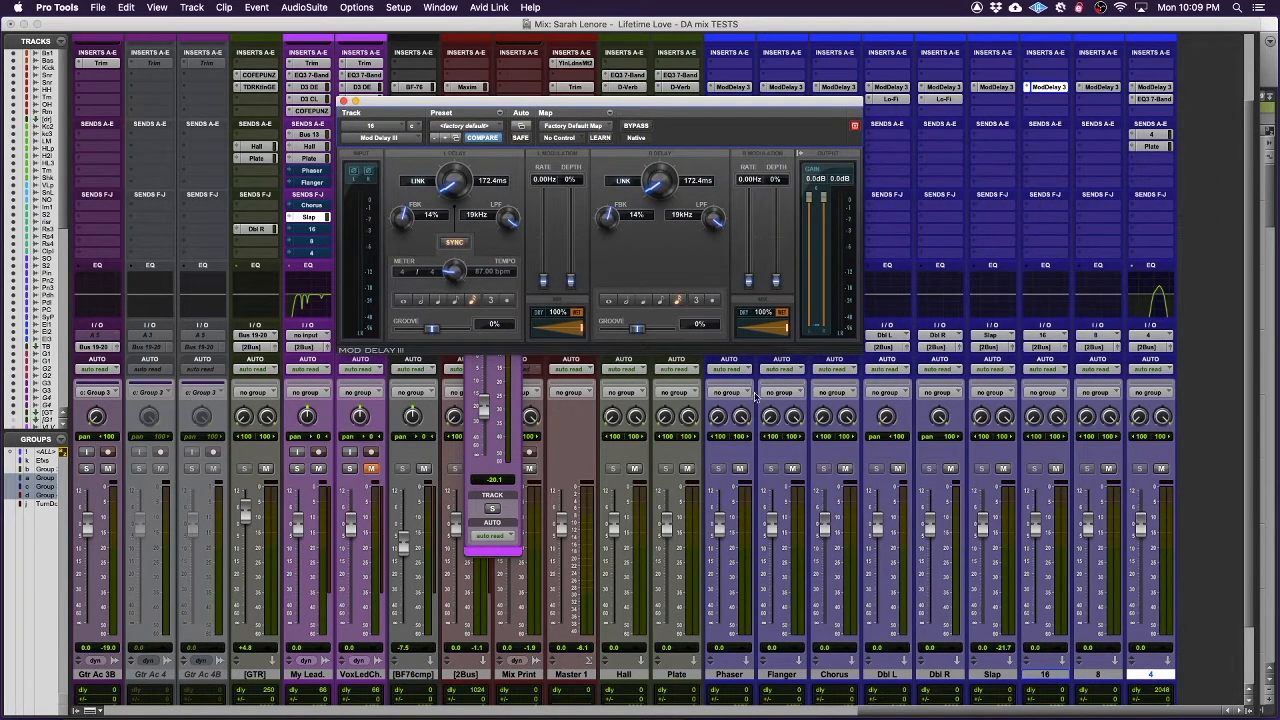
mouse_move(308, 232)
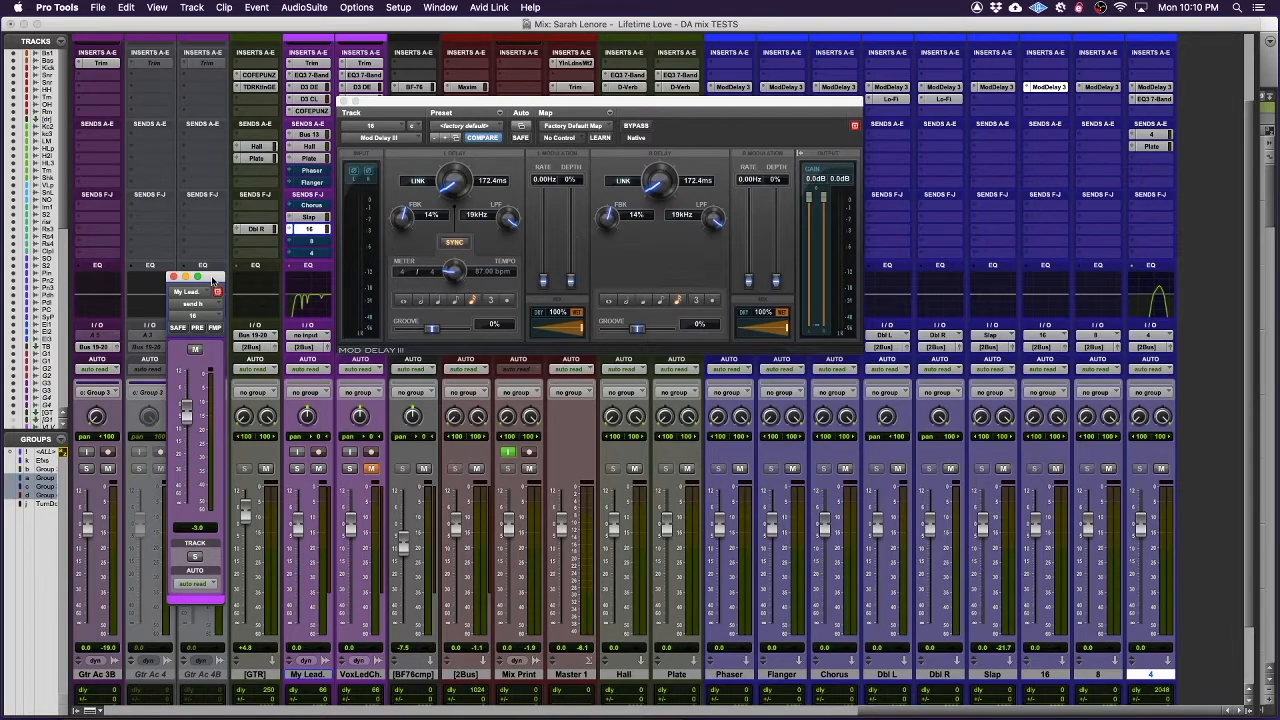
mouse_move(630, 257)
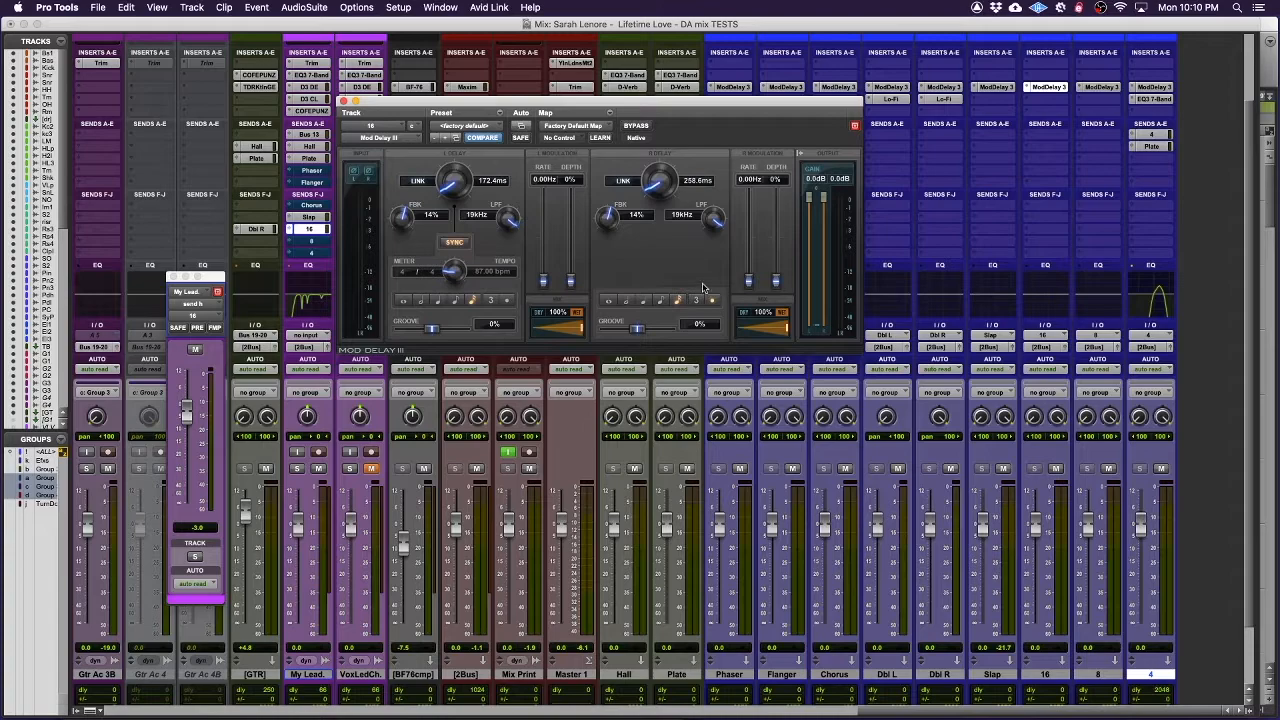
mouse_move(628, 263)
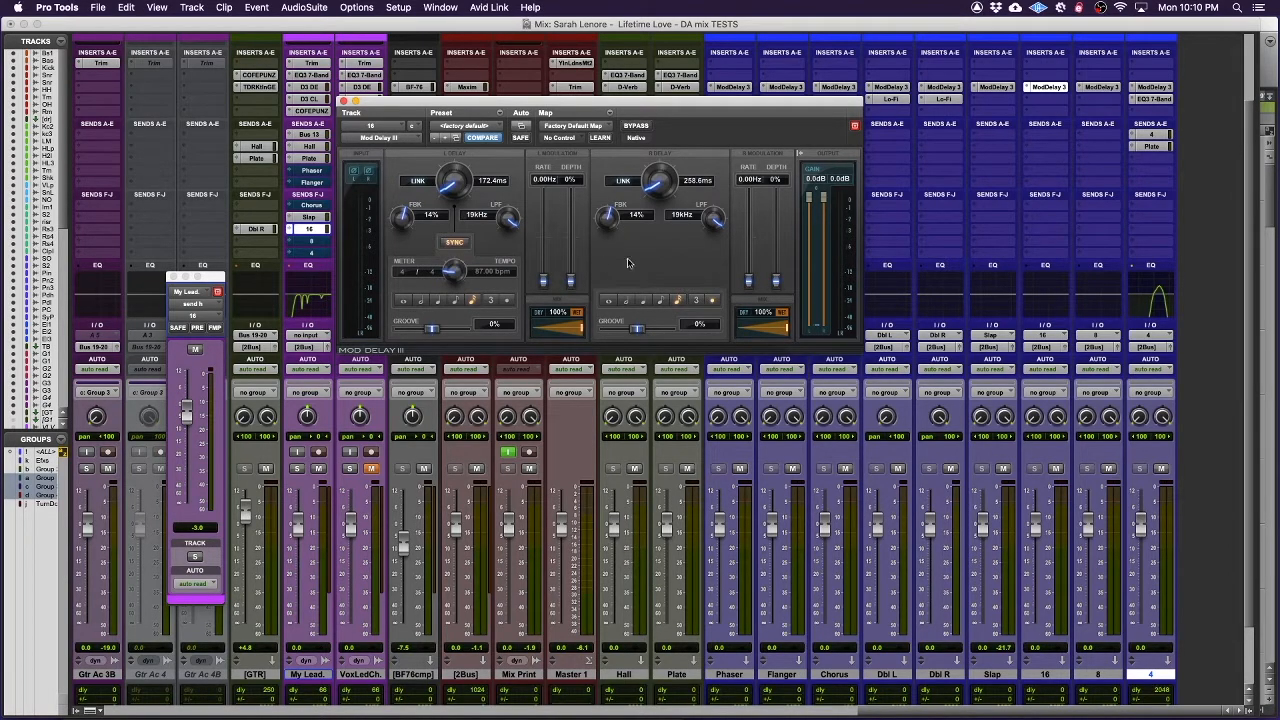
mouse_move(705, 241)
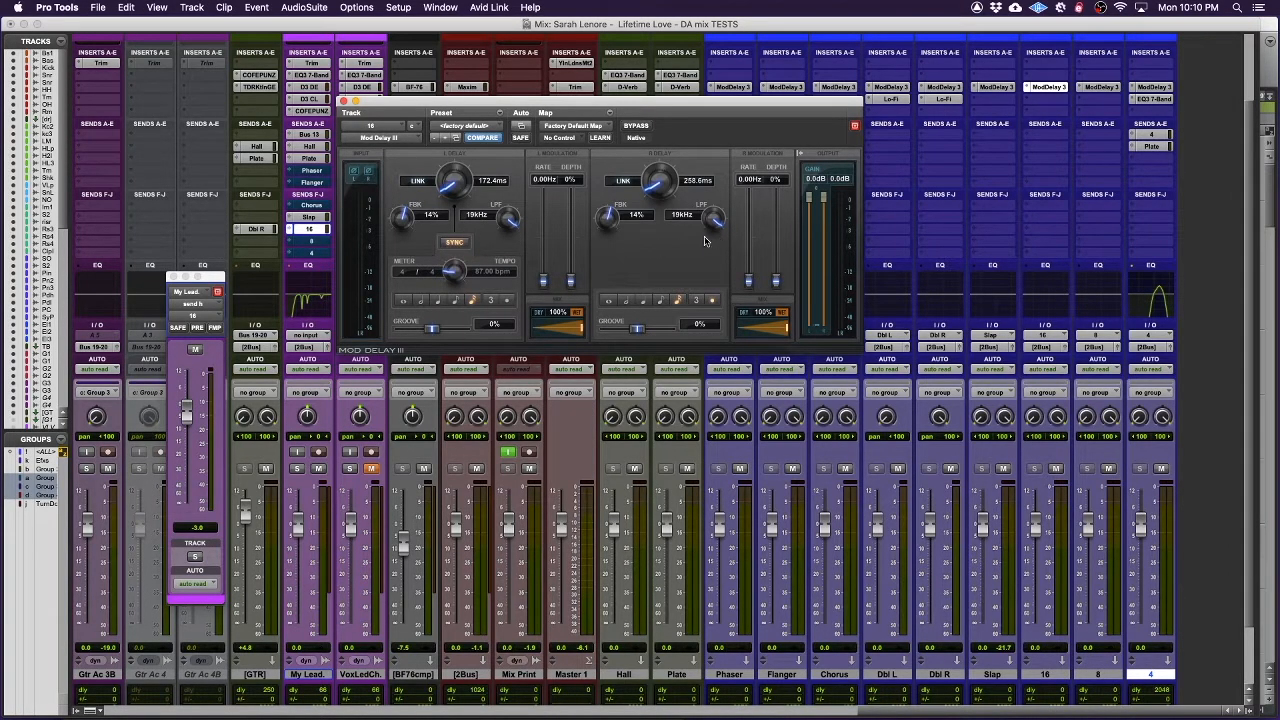
mouse_move(562, 238)
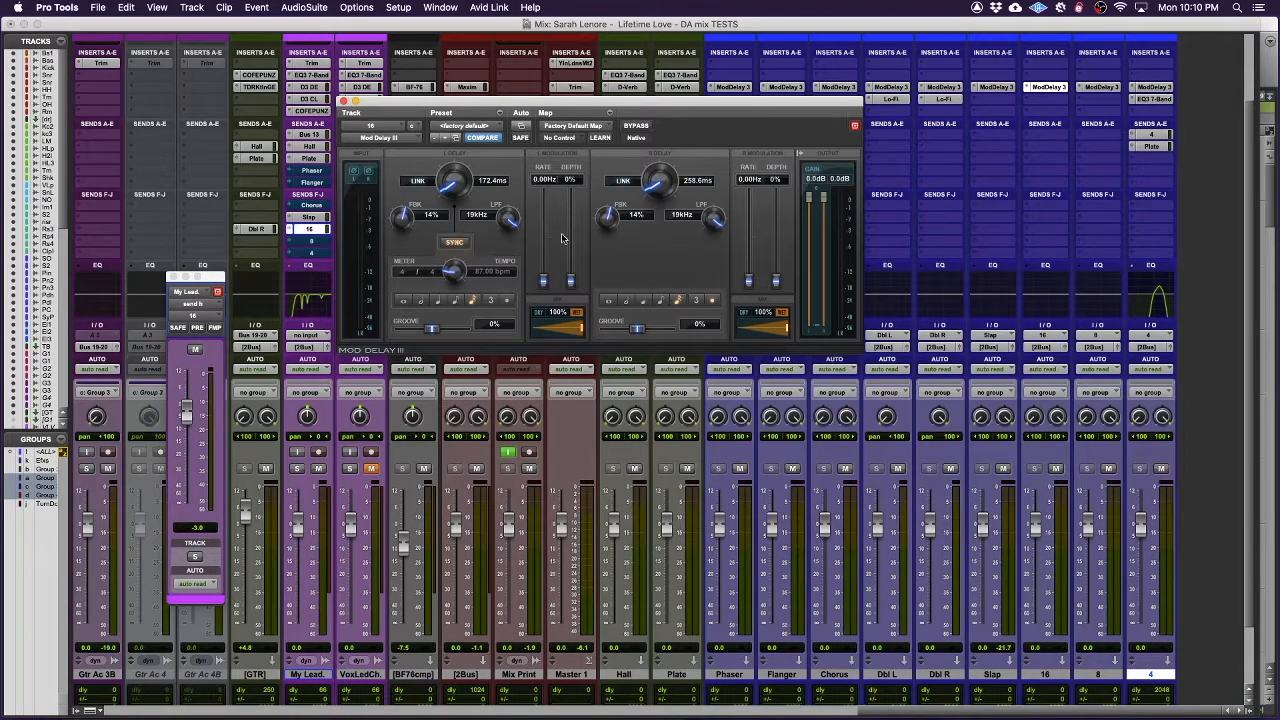
mouse_move(477, 288)
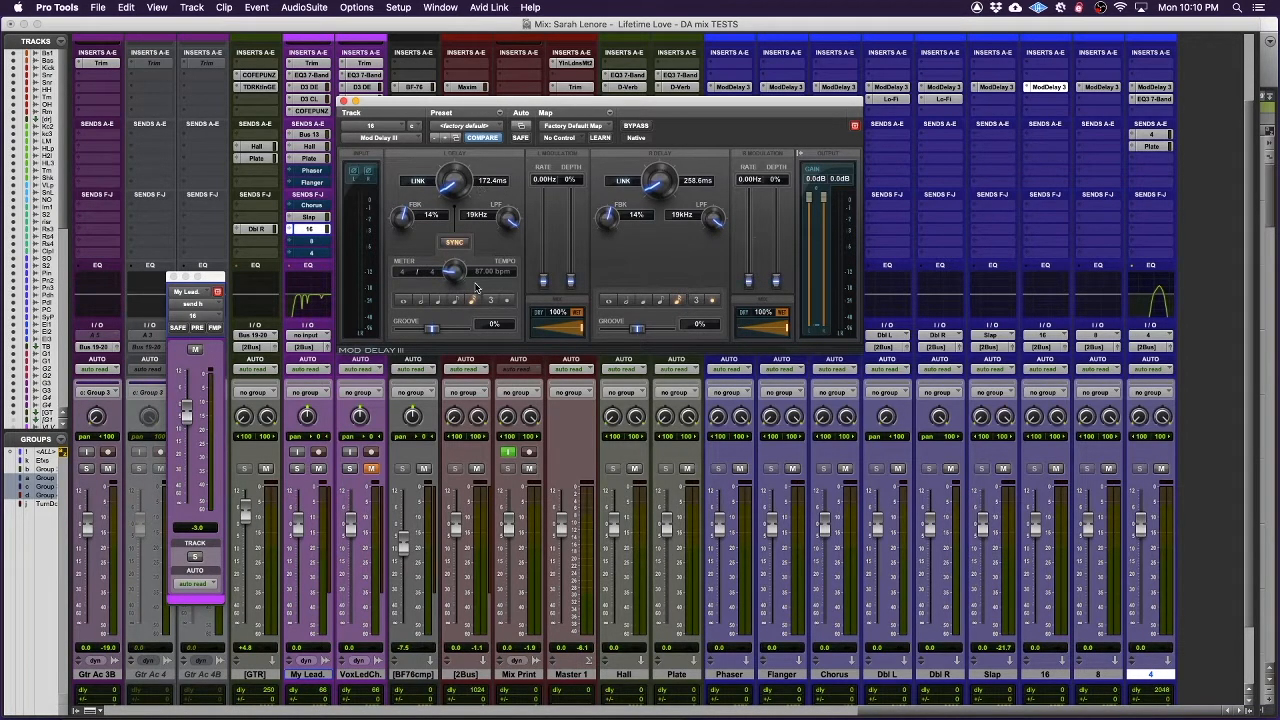
mouse_move(680, 307)
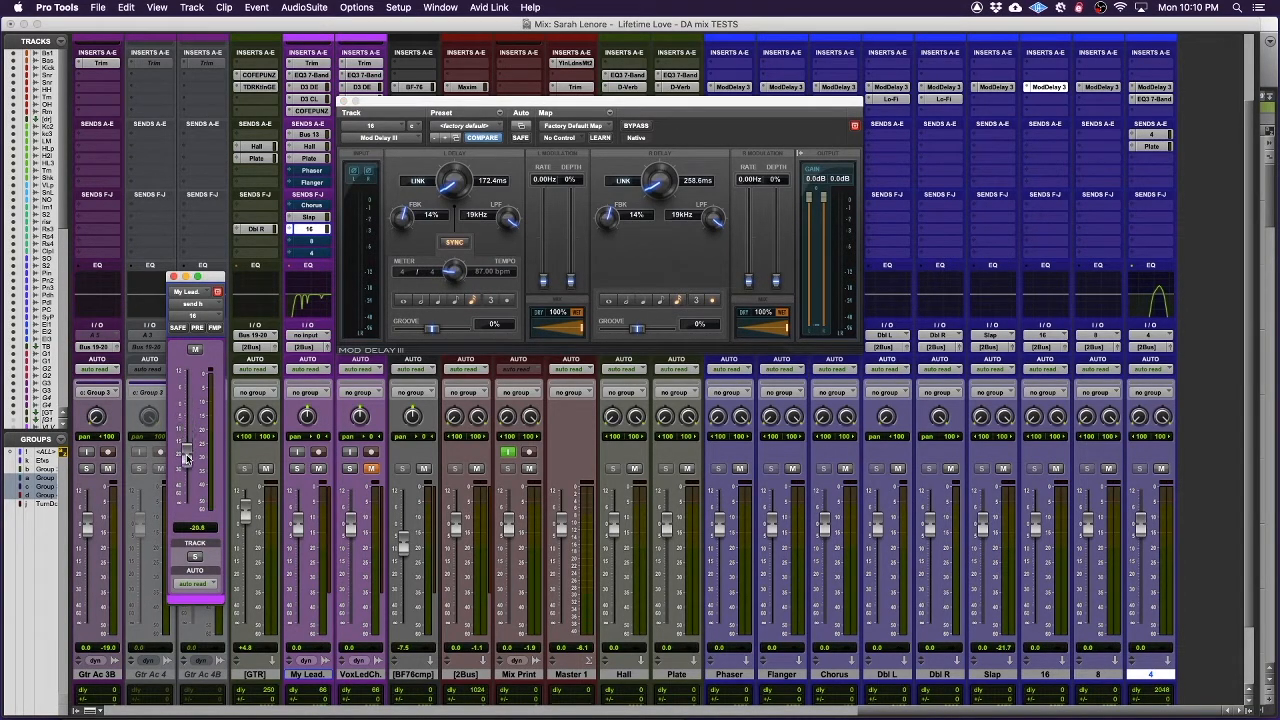
Set My Lead's send to the 16 echo at about -8.7 dB
drag(190, 458, 190, 430)
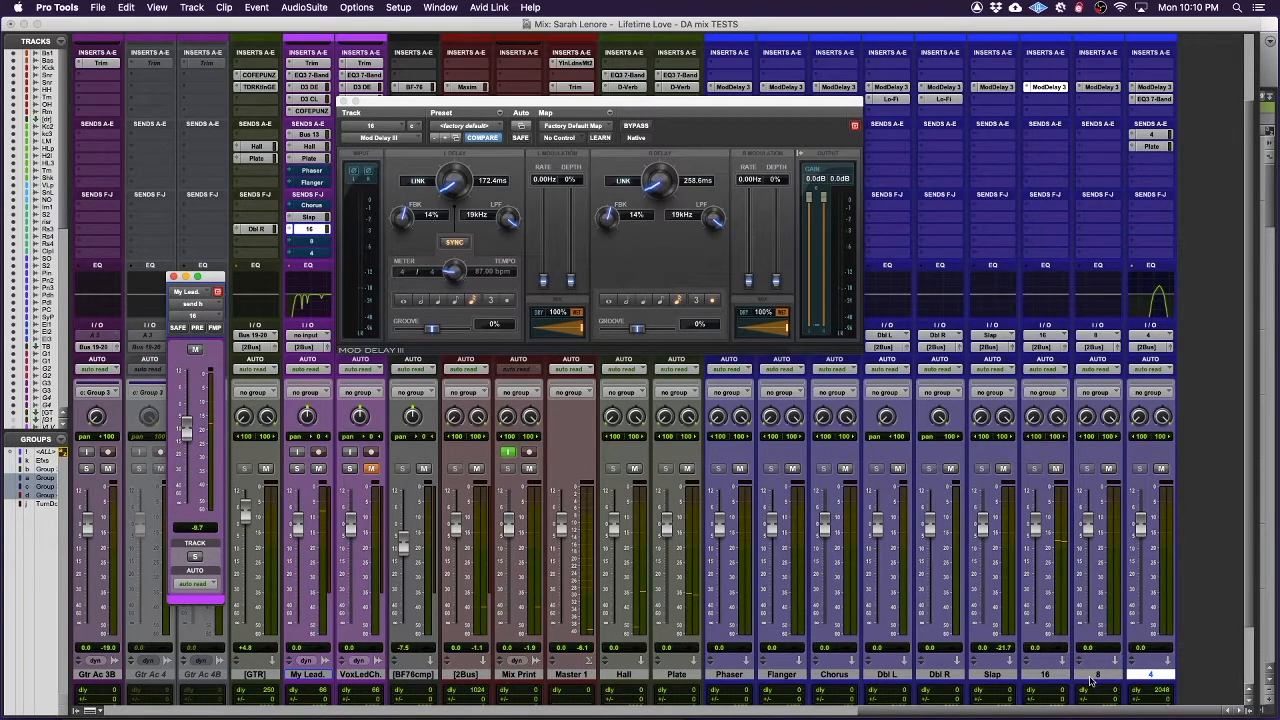
mouse_move(460, 285)
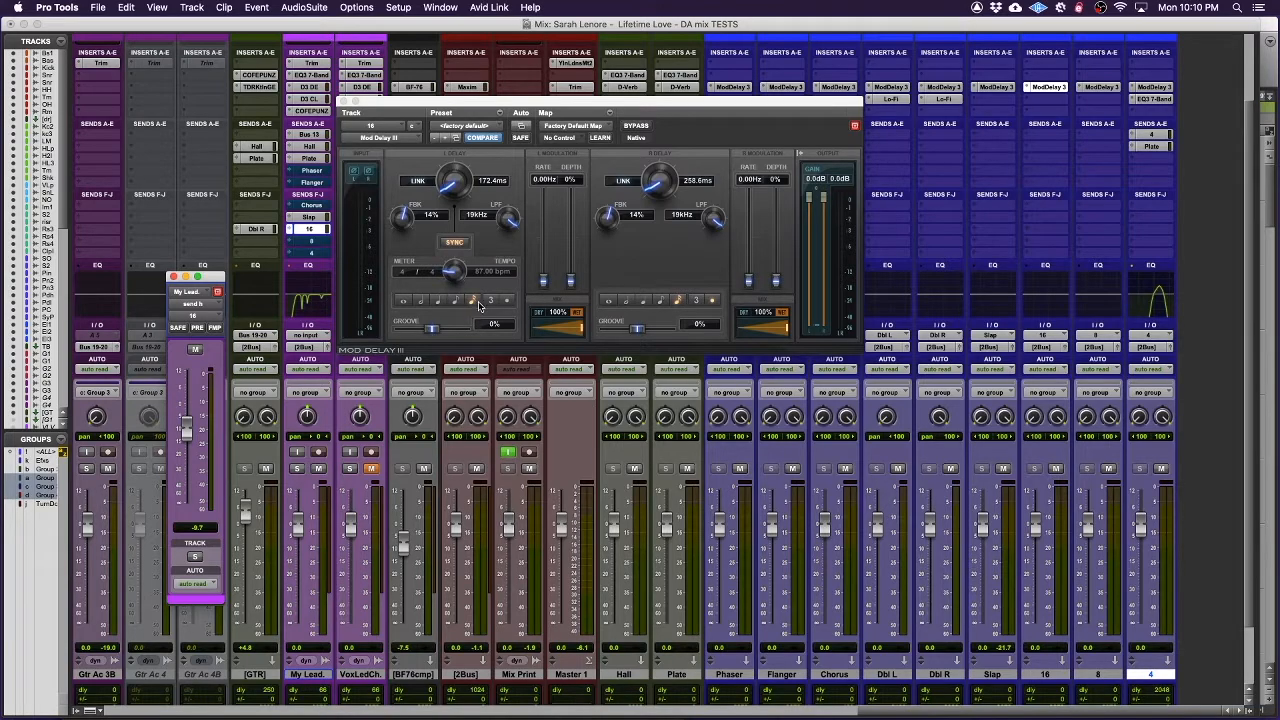
mouse_move(182, 430)
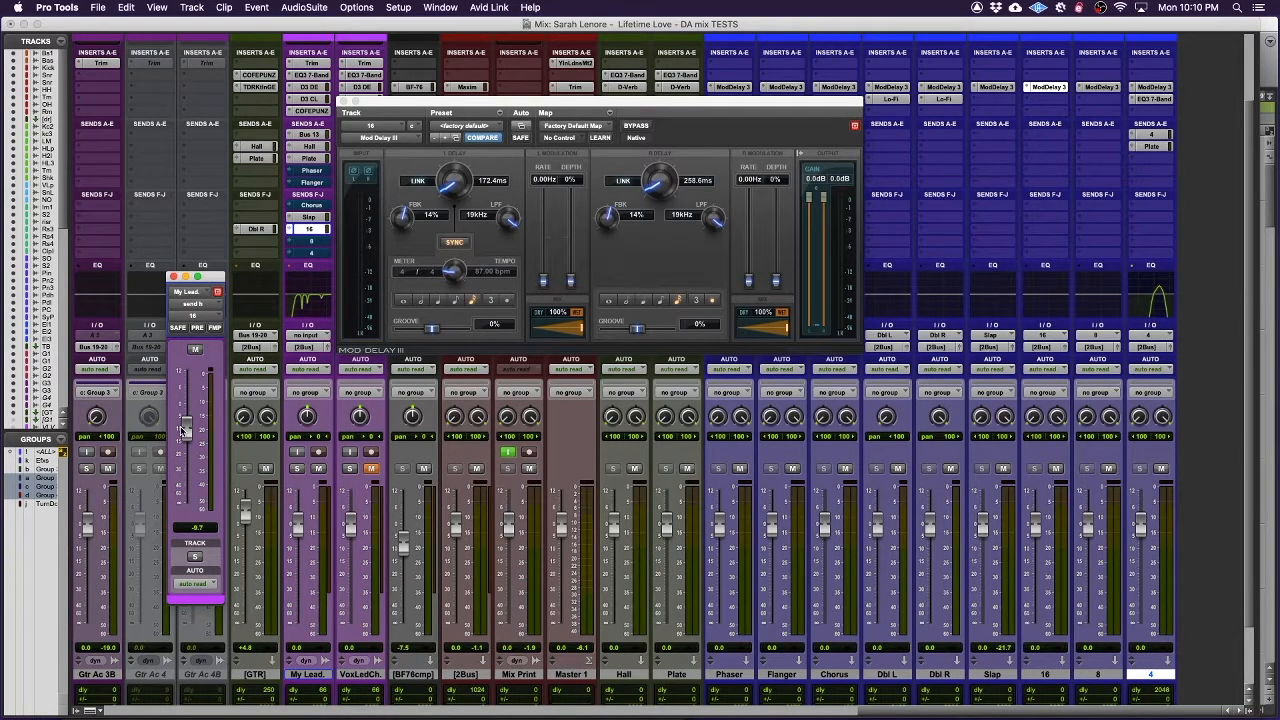
drag(185, 430, 185, 460)
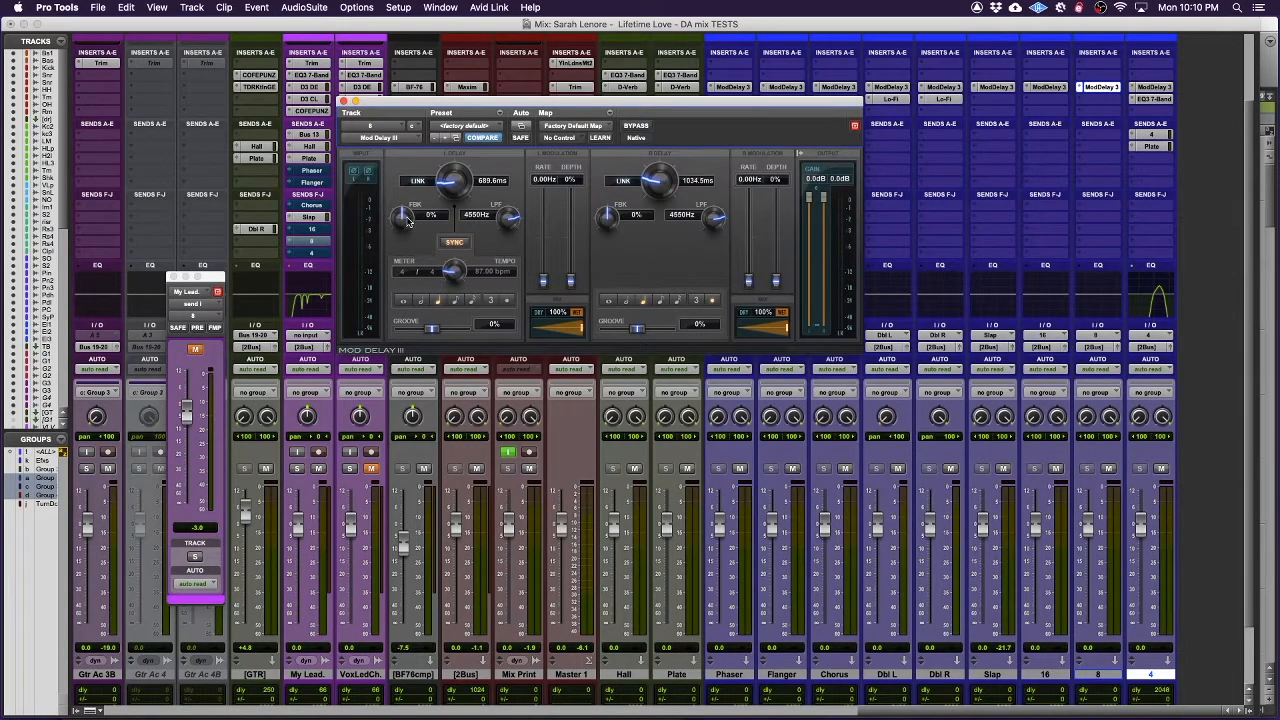
Adjust aux 8 delay feedback and open the right echo's high-cut to 3976 Hz
drag(405, 220, 405, 200)
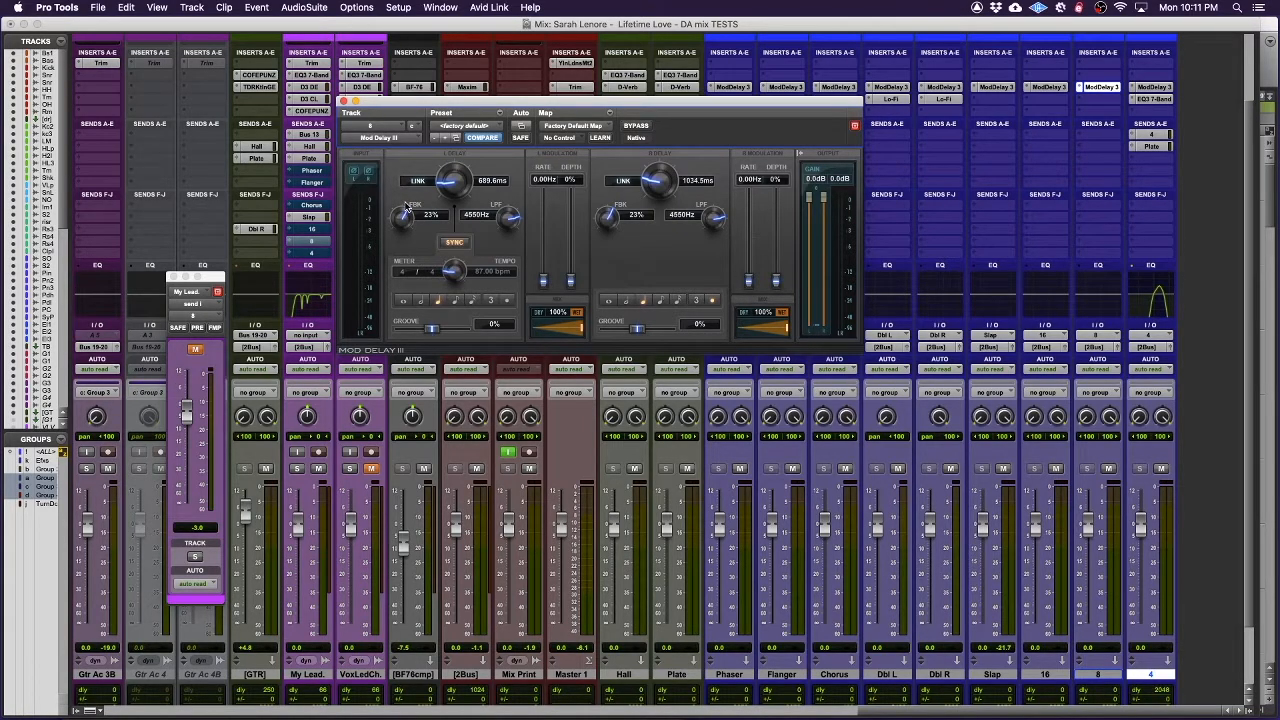
mouse_move(508, 220)
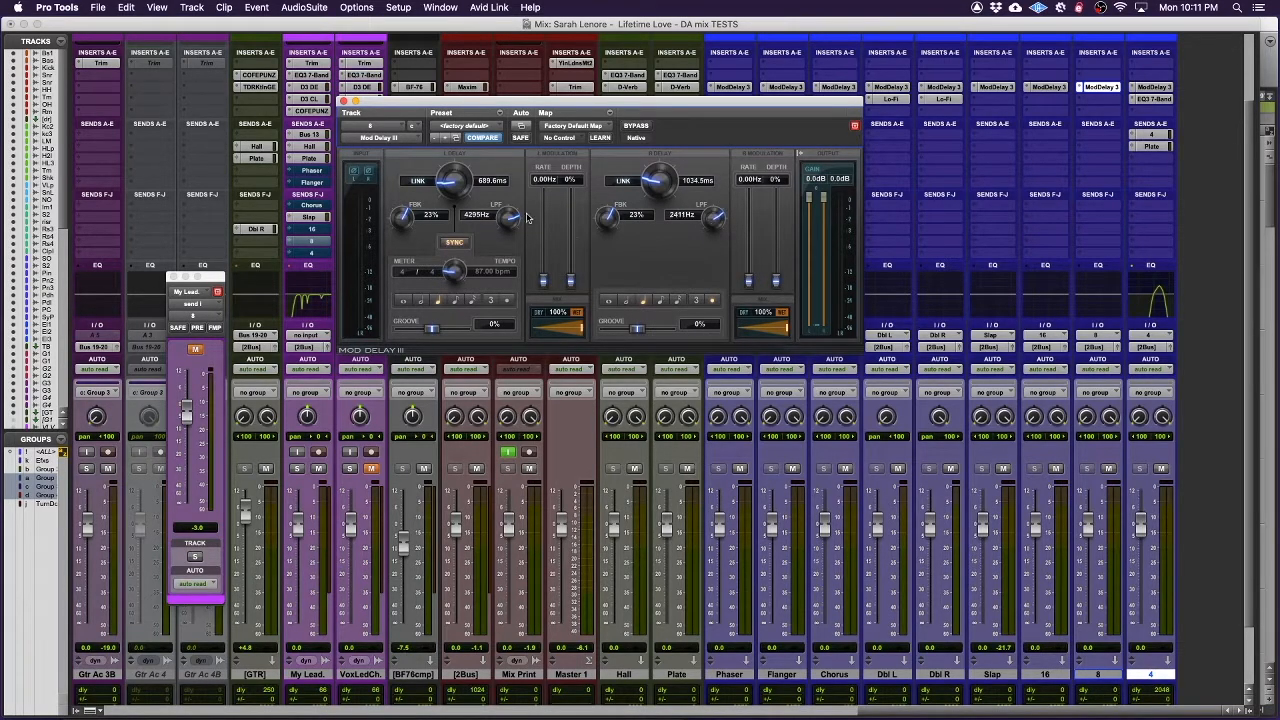
mouse_move(712, 221)
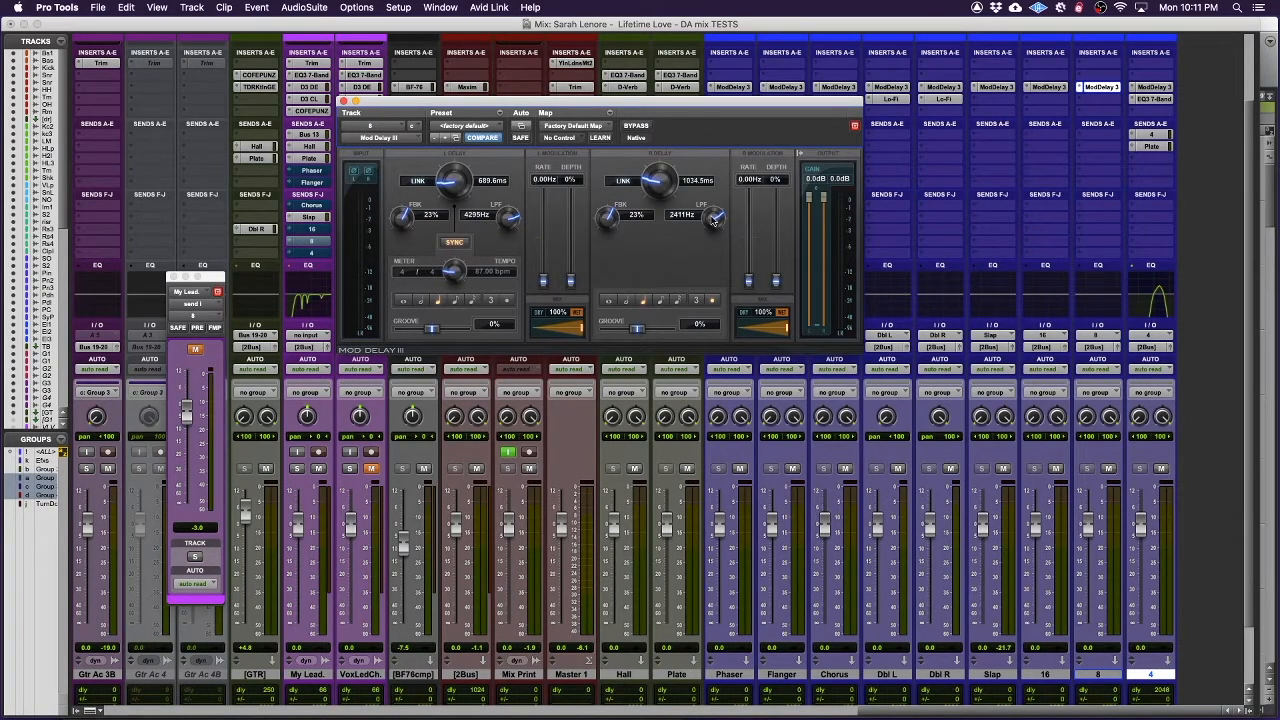
drag(715, 215, 715, 200)
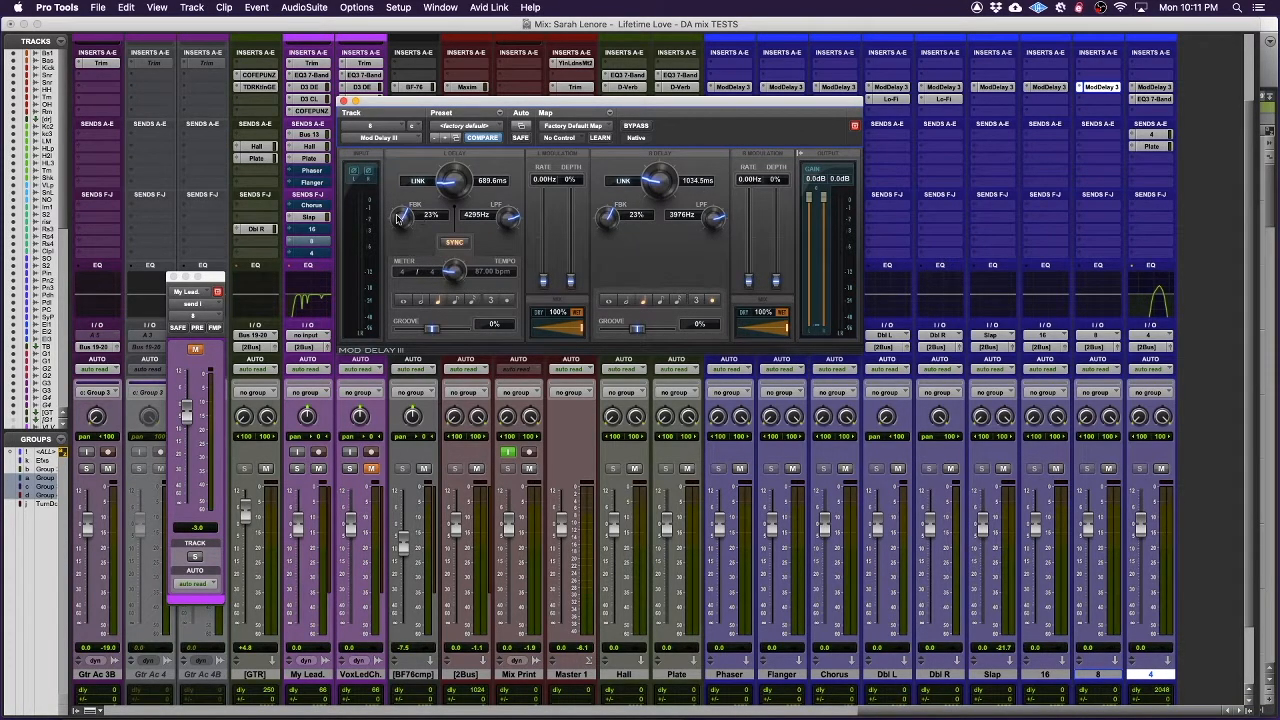
drag(430, 214, 432, 200)
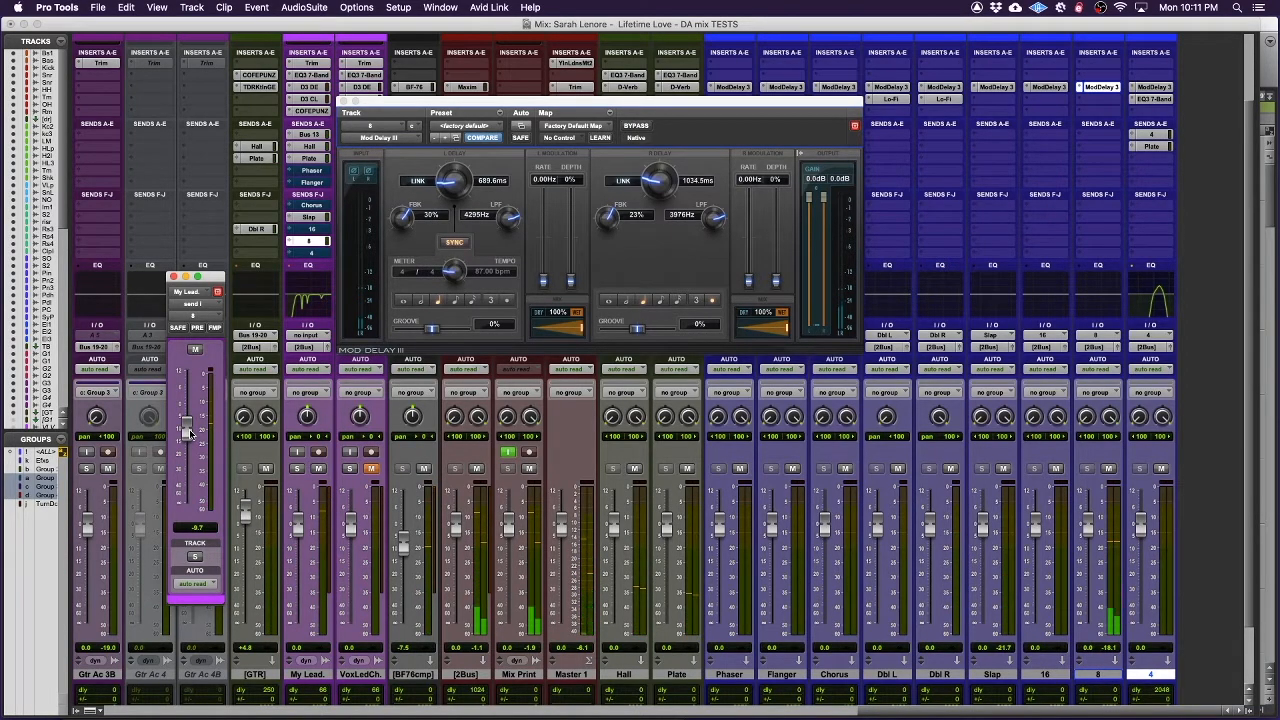
mouse_move(478, 255)
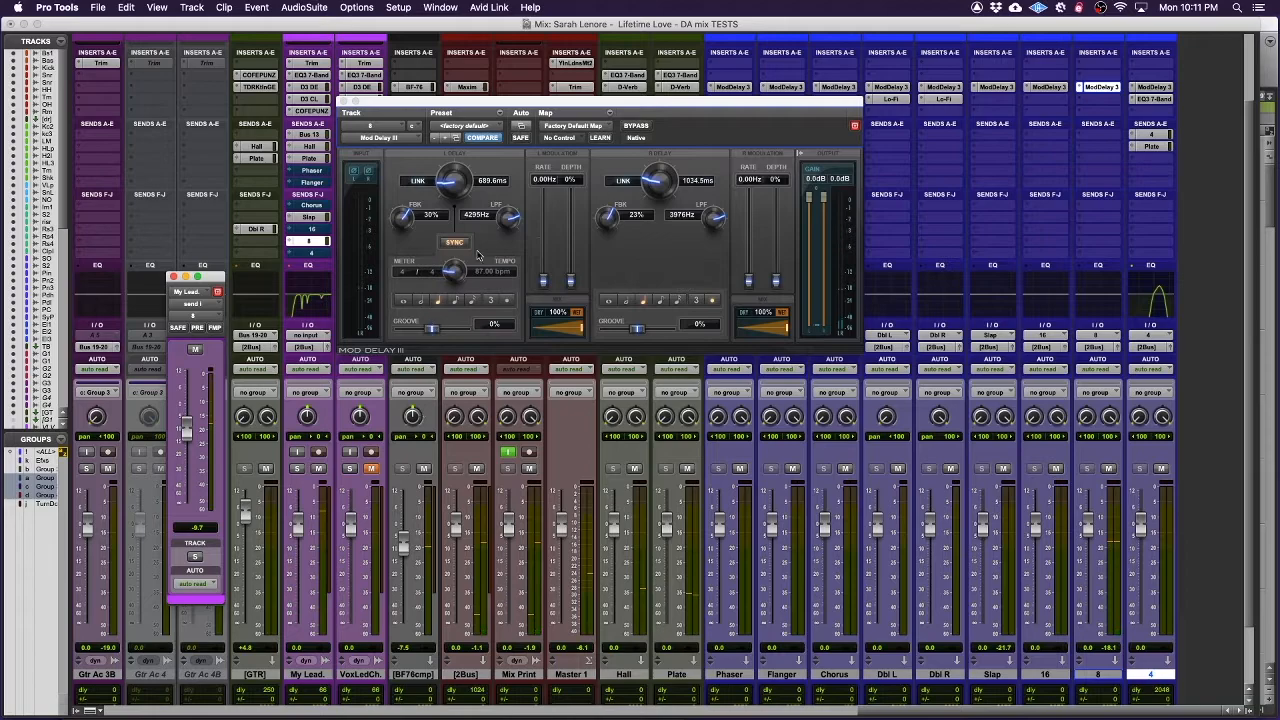
mouse_move(434, 231)
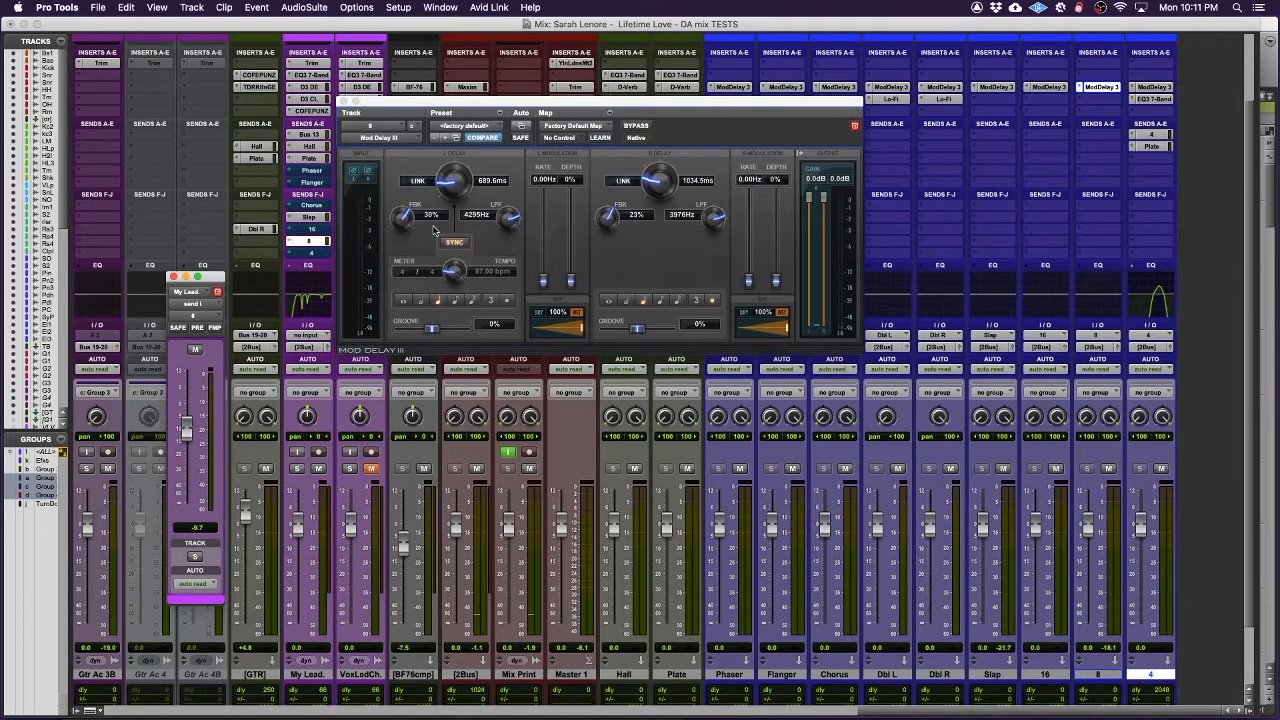
drag(430, 214, 405, 200)
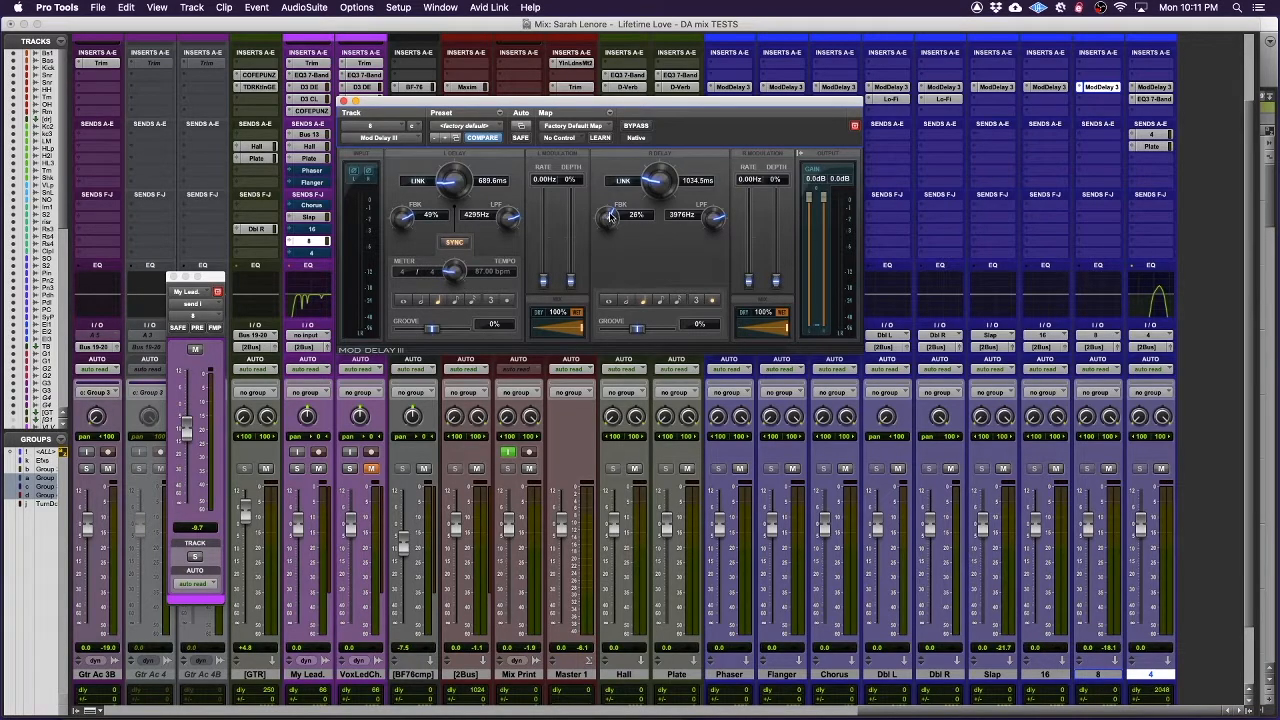
drag(608, 213, 610, 205)
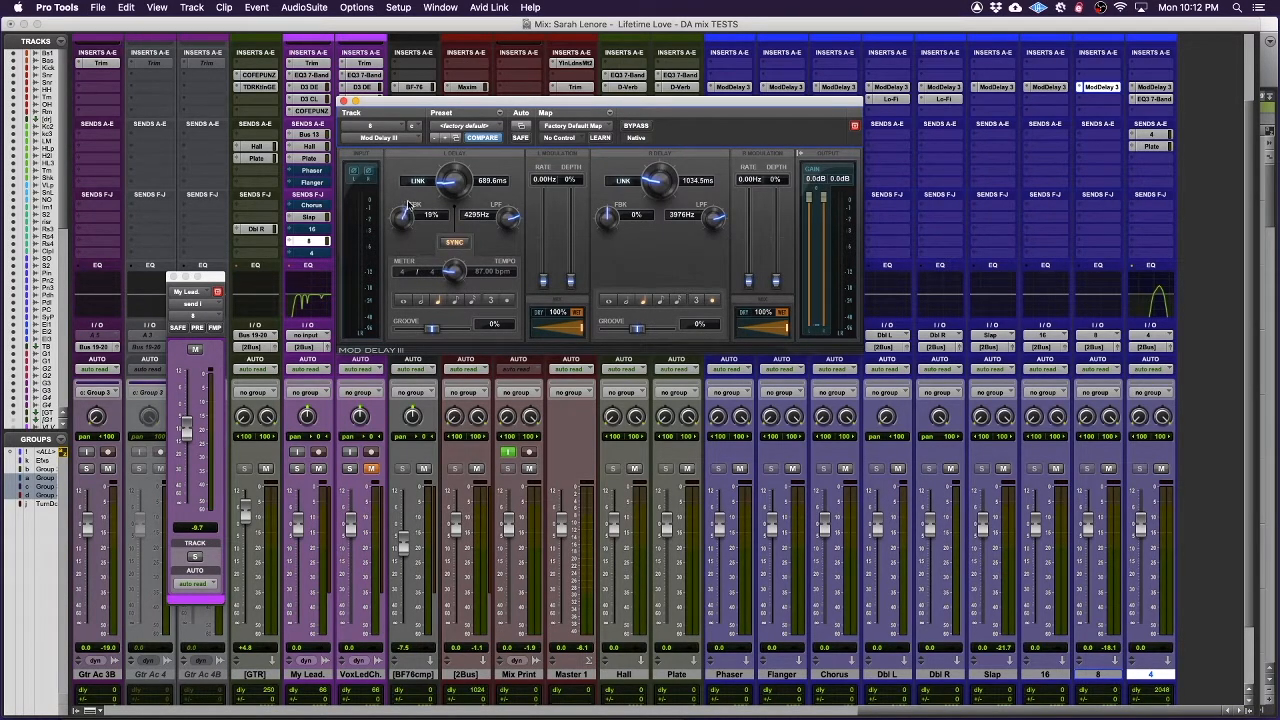
mouse_move(620, 220)
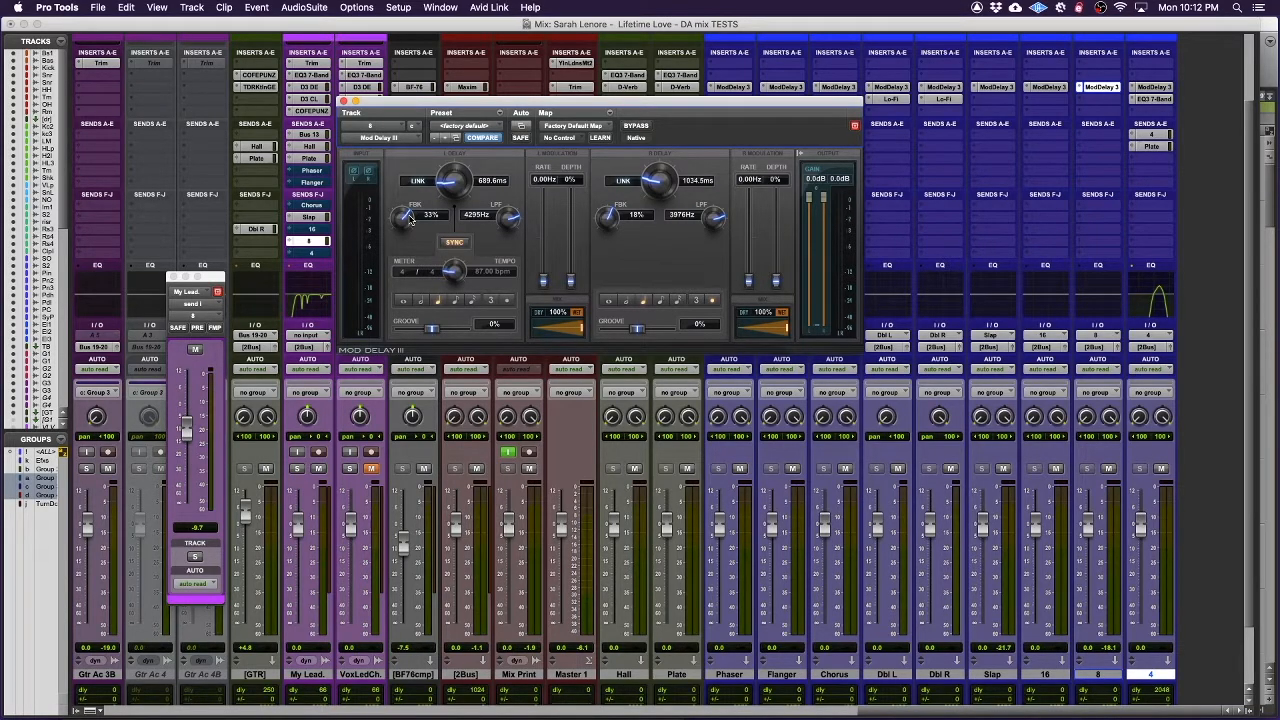
mouse_move(370, 194)
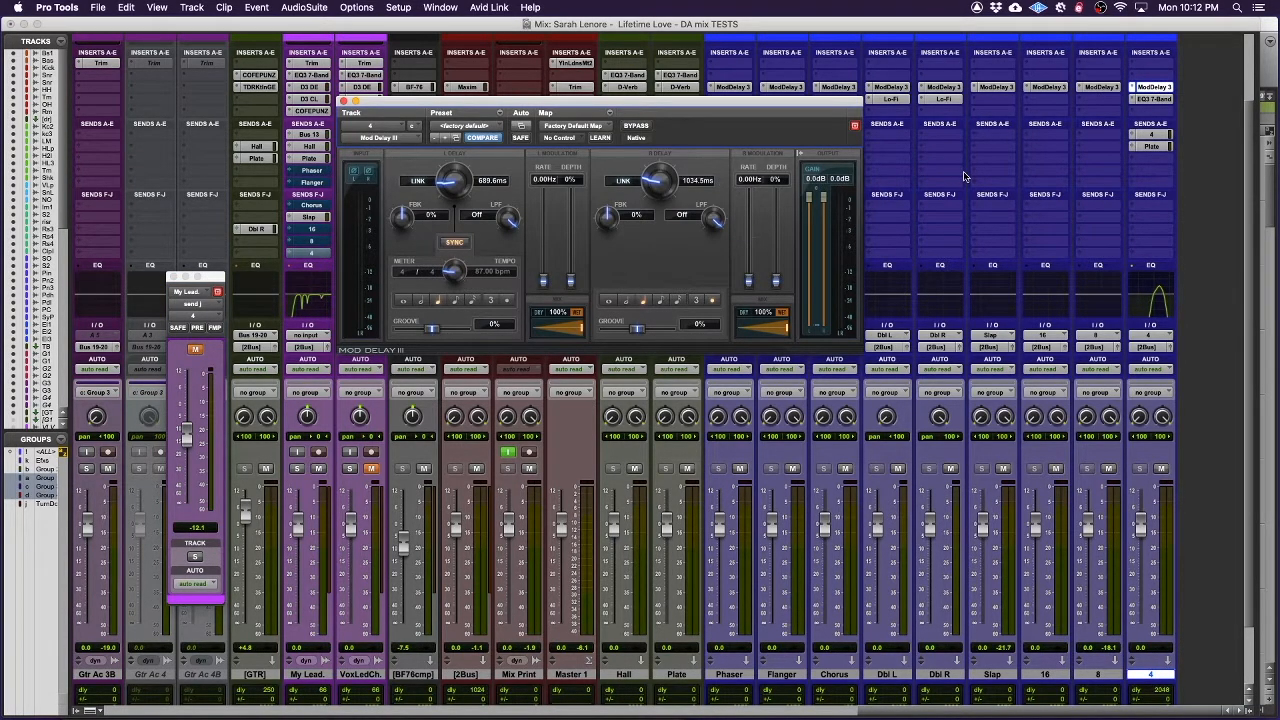
mouse_move(1180, 98)
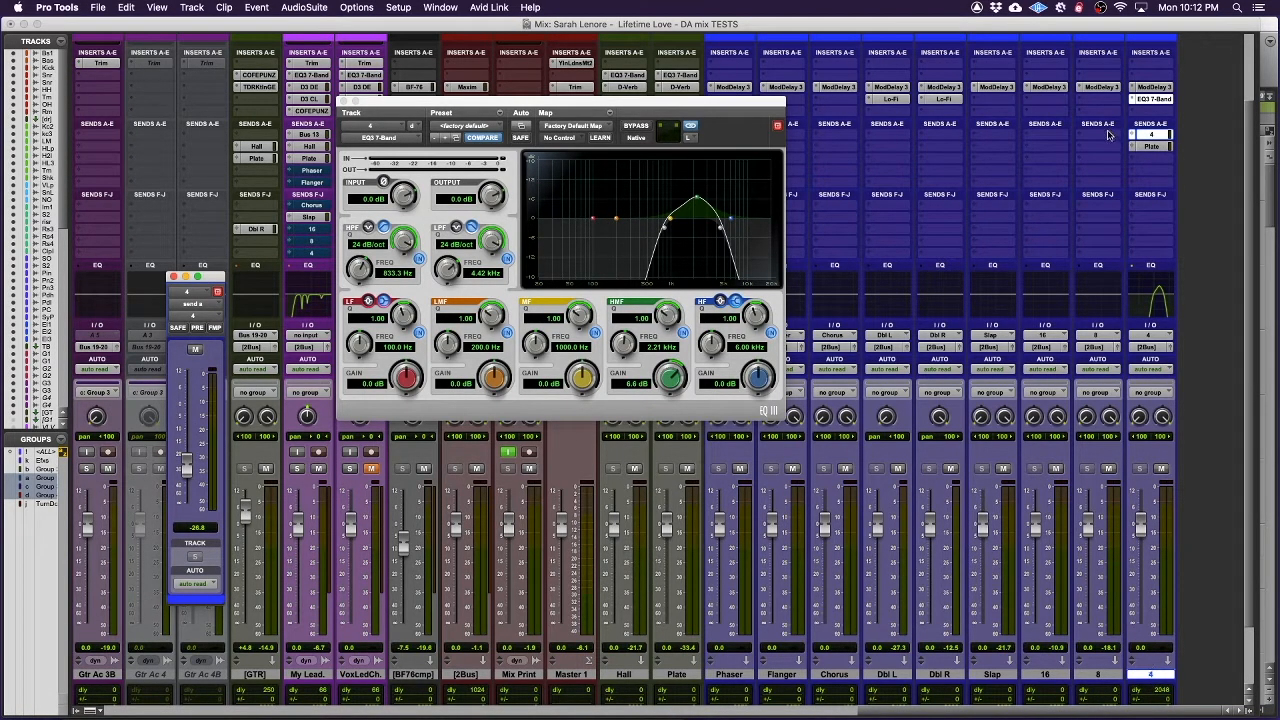
mouse_move(225, 461)
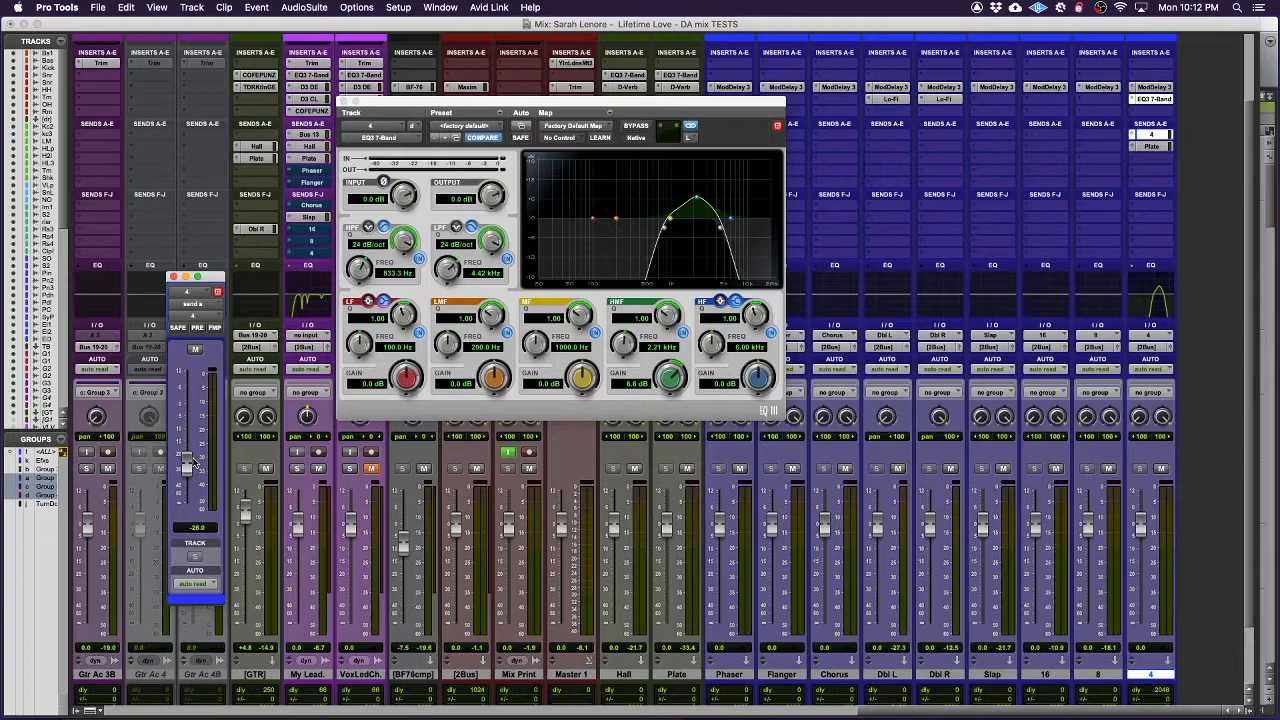
Set the echo feedback send near -15.8 dB and raise My Lead's send to about -8.4 dB
drag(187, 465, 190, 453)
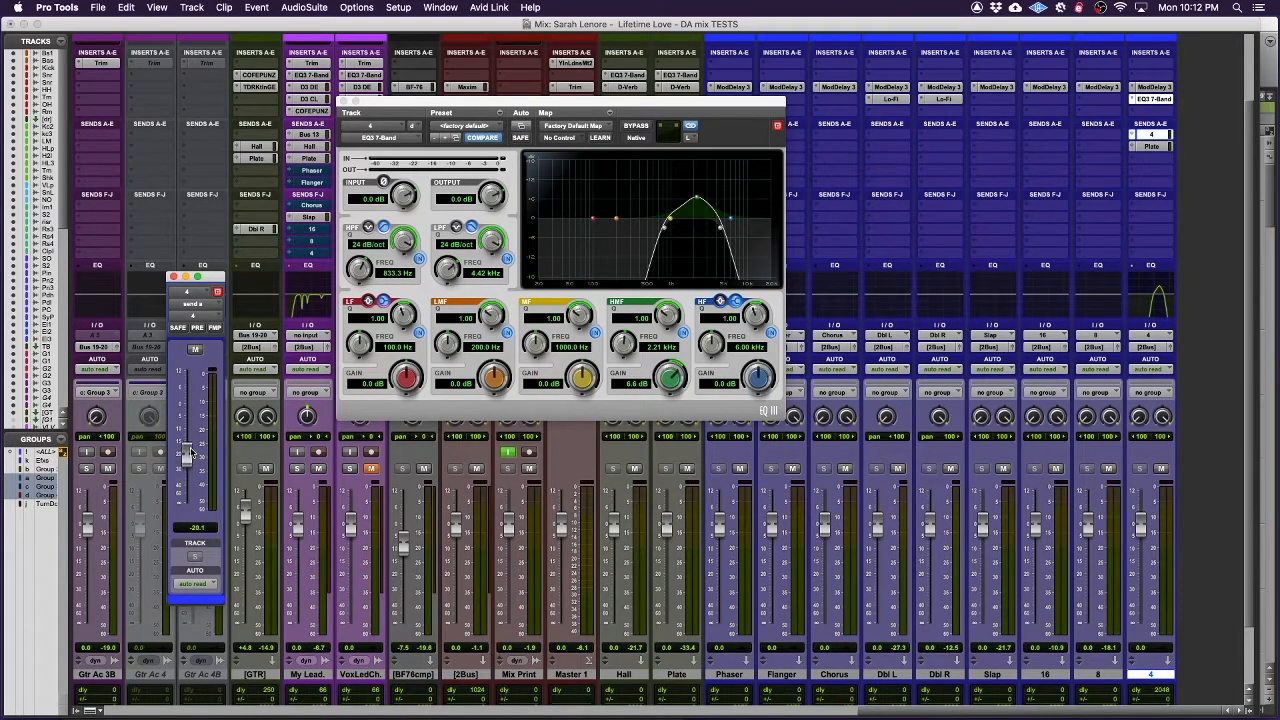
drag(186, 440, 186, 450)
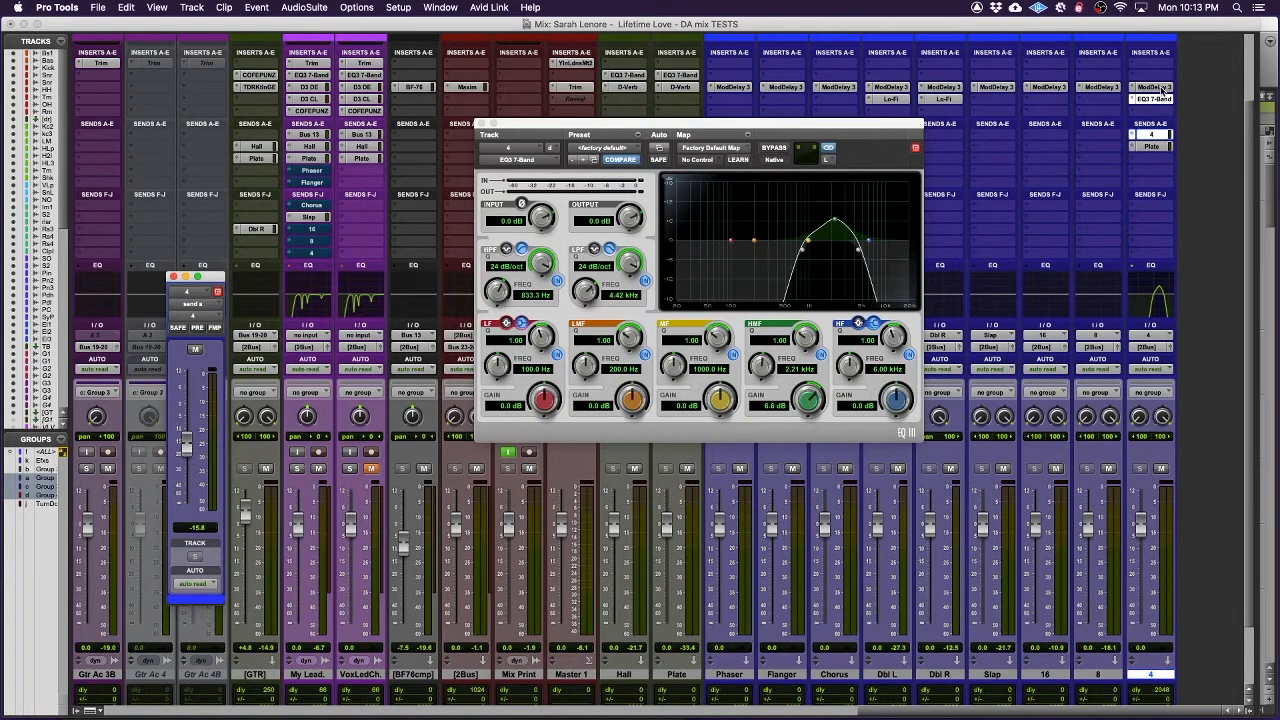
mouse_move(939, 203)
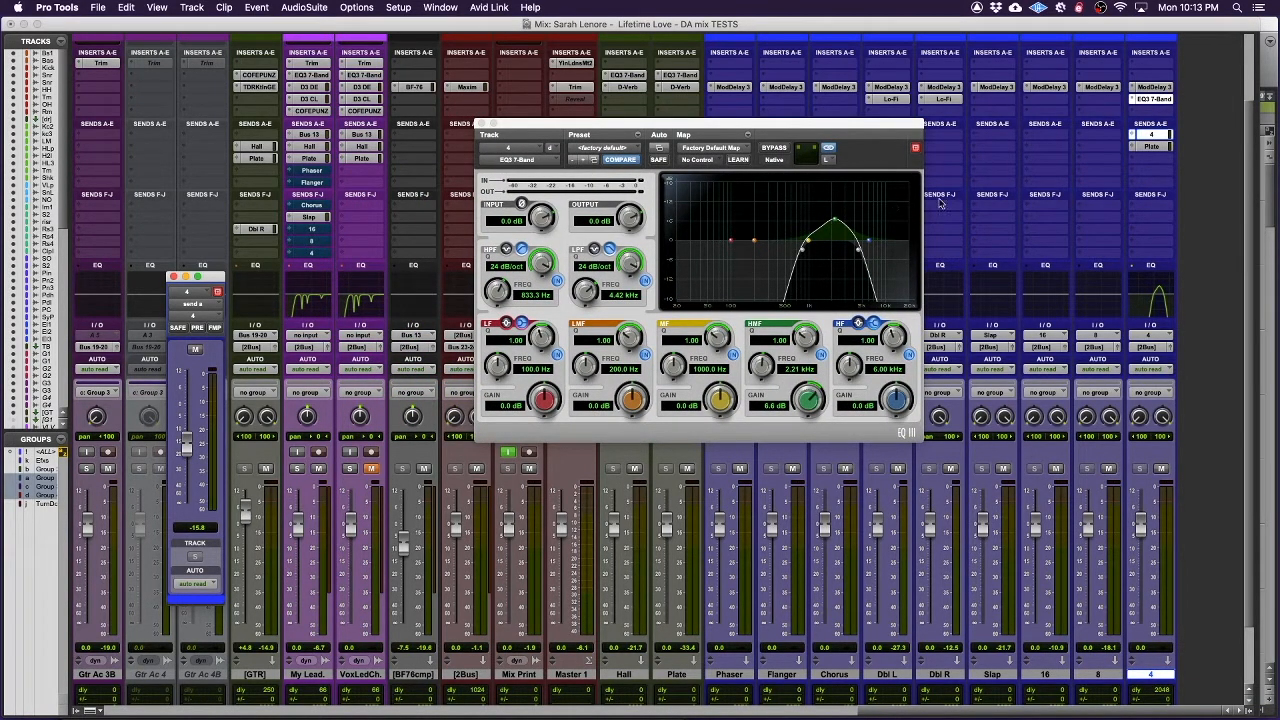
mouse_move(1160, 63)
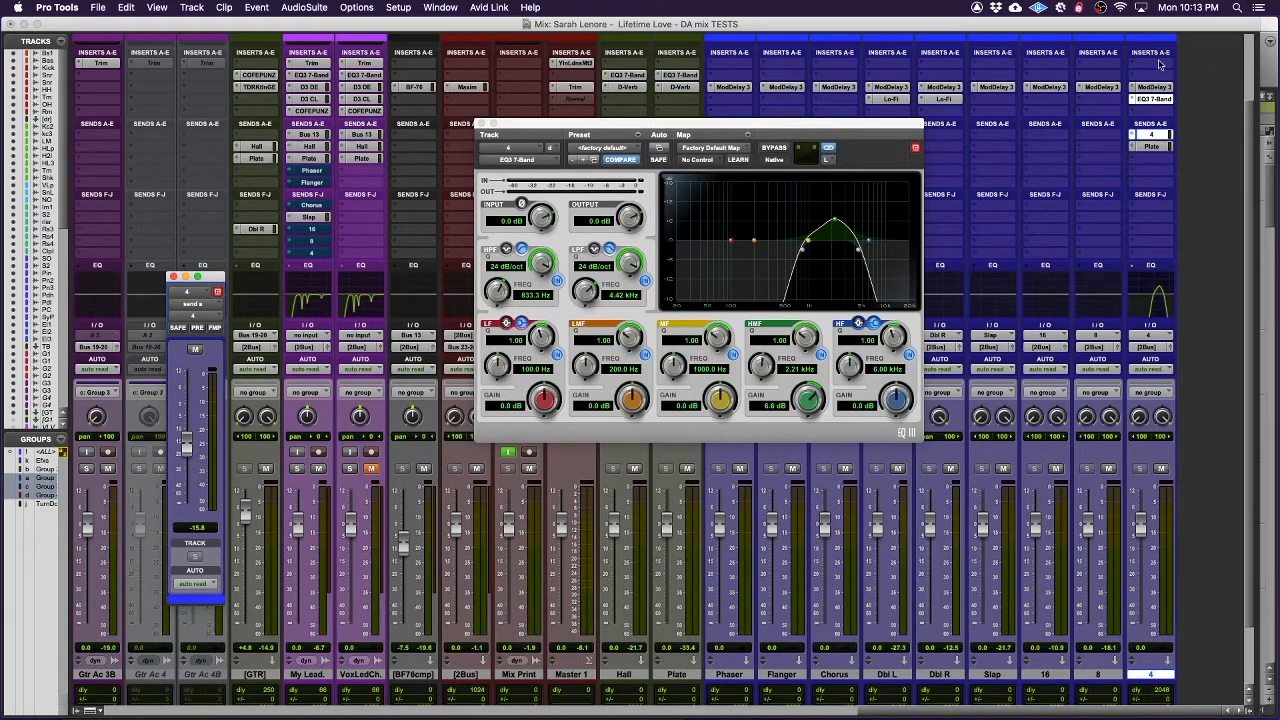
mouse_move(1141, 197)
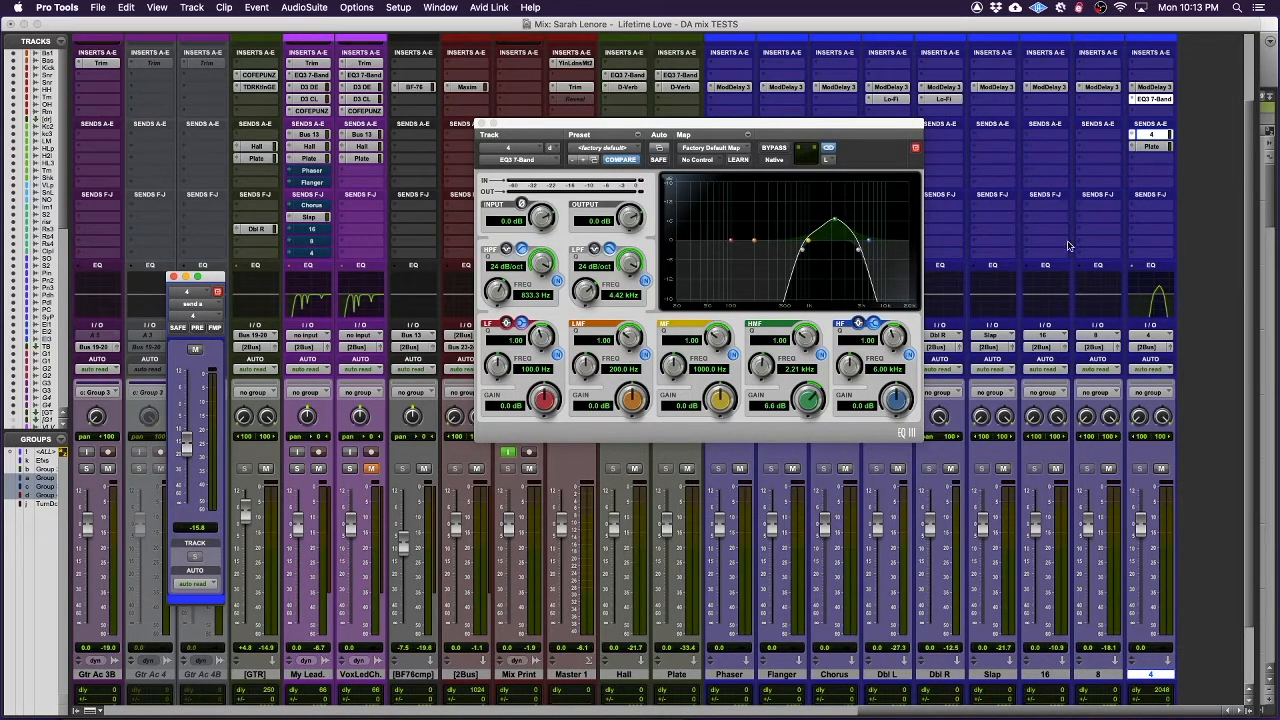
mouse_move(1020, 176)
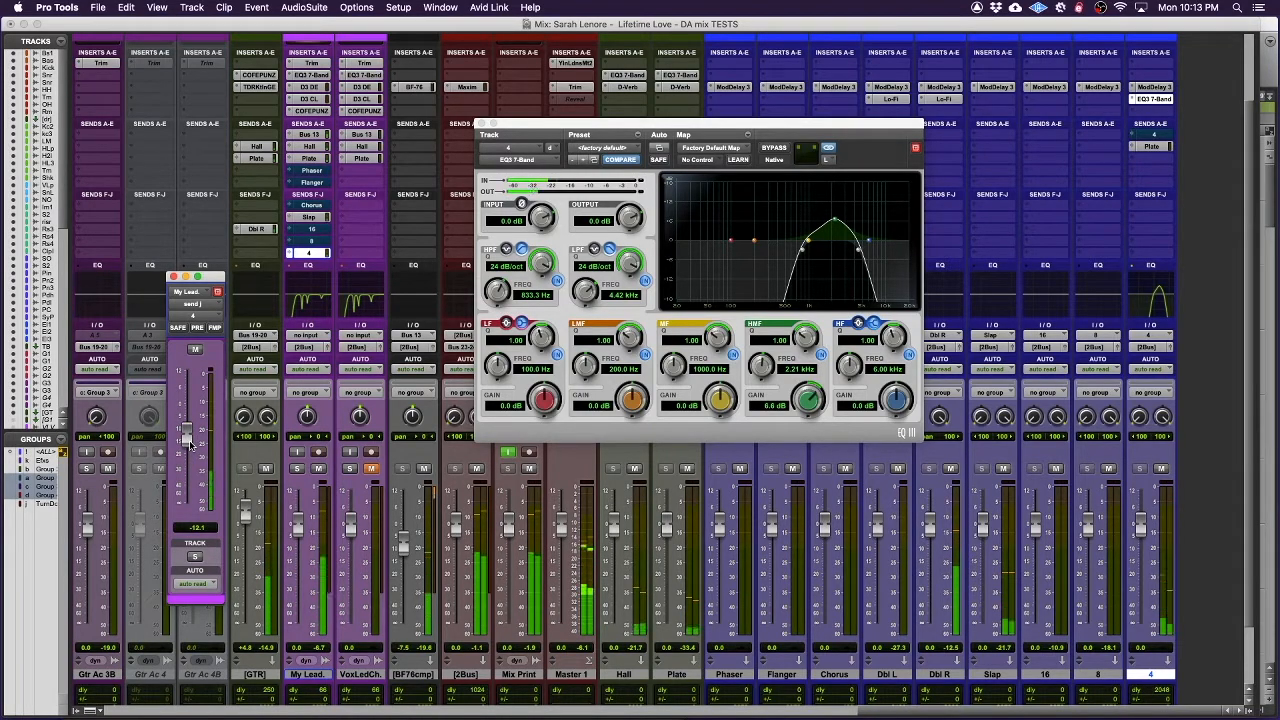
drag(185, 442, 185, 430)
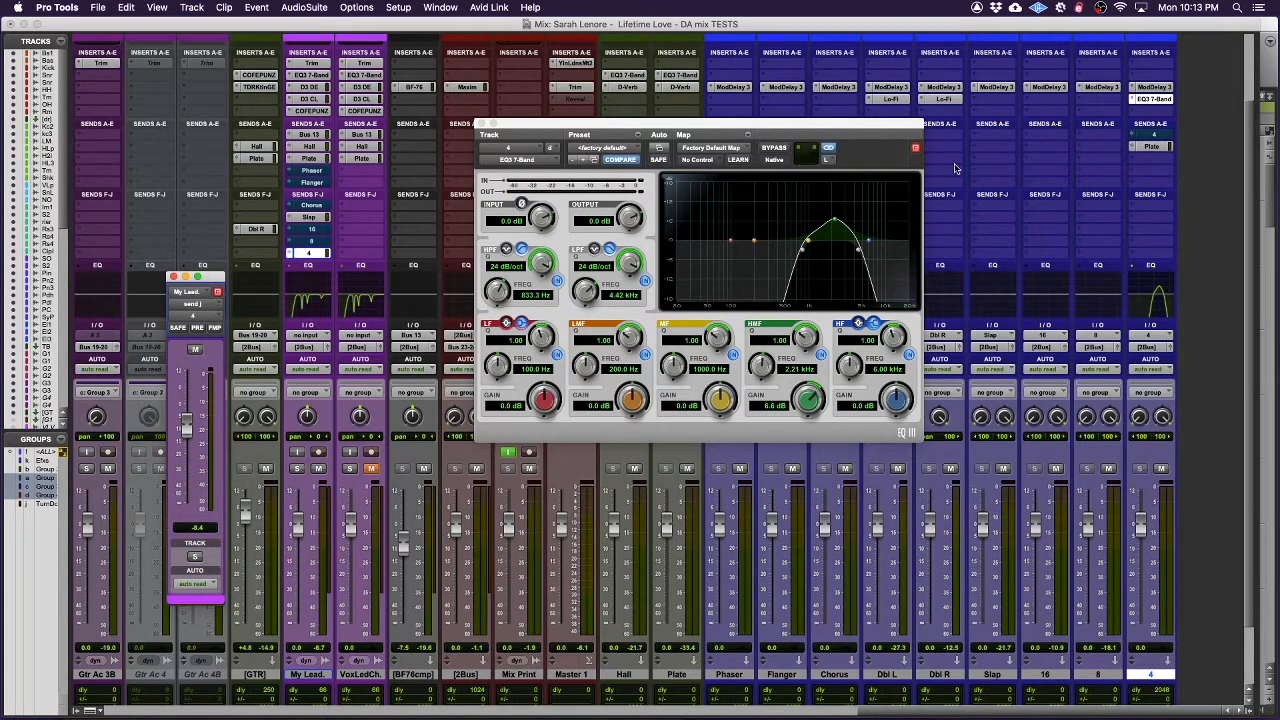
mouse_move(1185, 132)
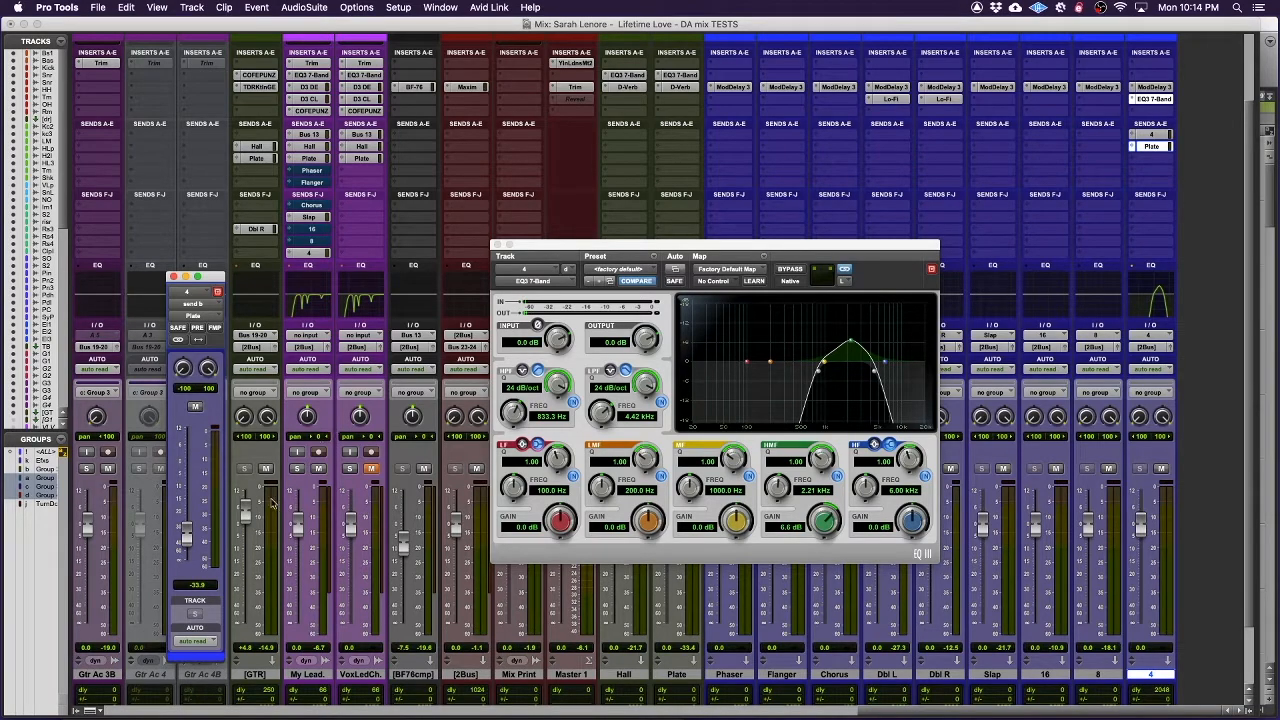
mouse_move(185, 538)
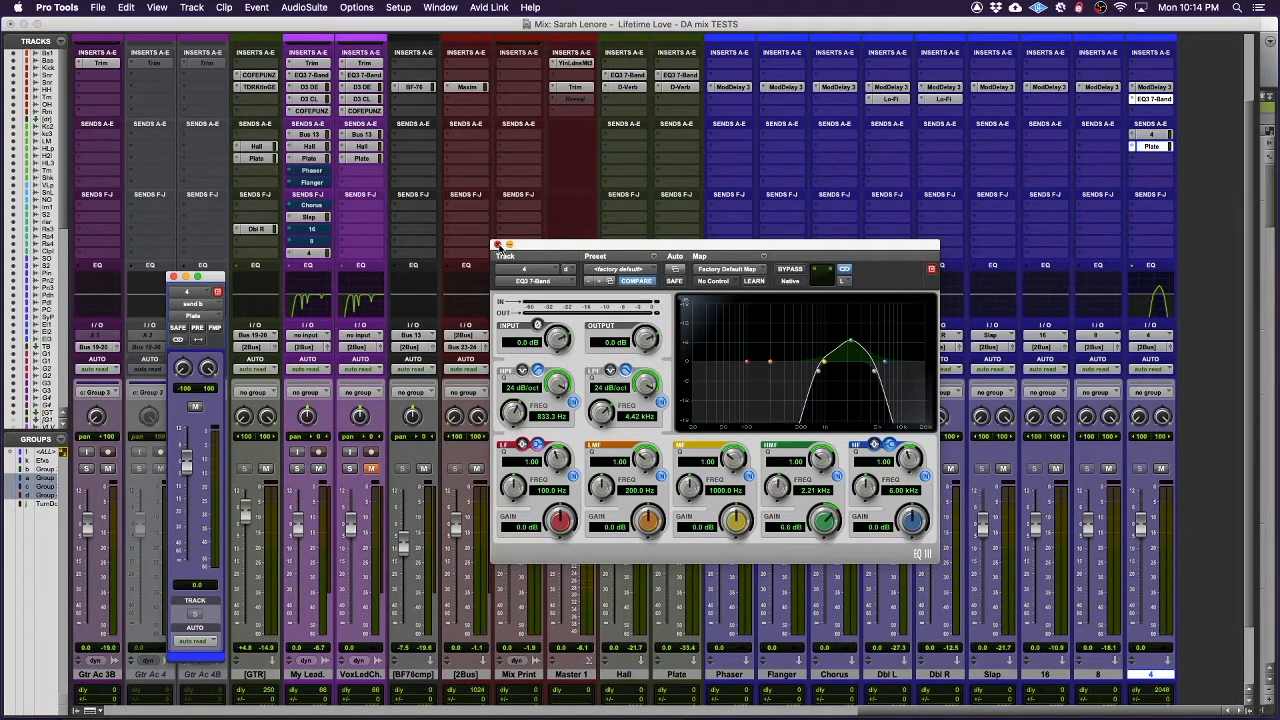
Close the 4 echo return's 7-band feedback EQ window
click(498, 246)
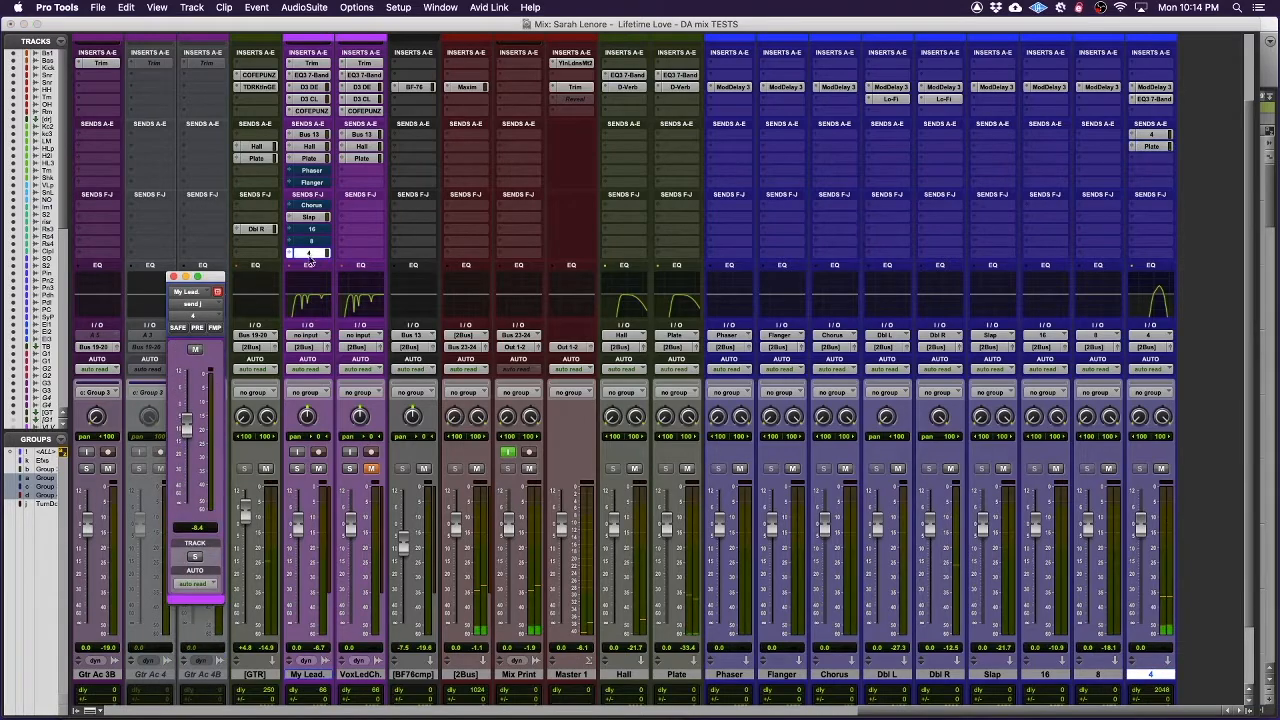
Lower My Lead's send into the 4 echo to -21.4 dB and reopen the EQ
drag(187, 430, 185, 442)
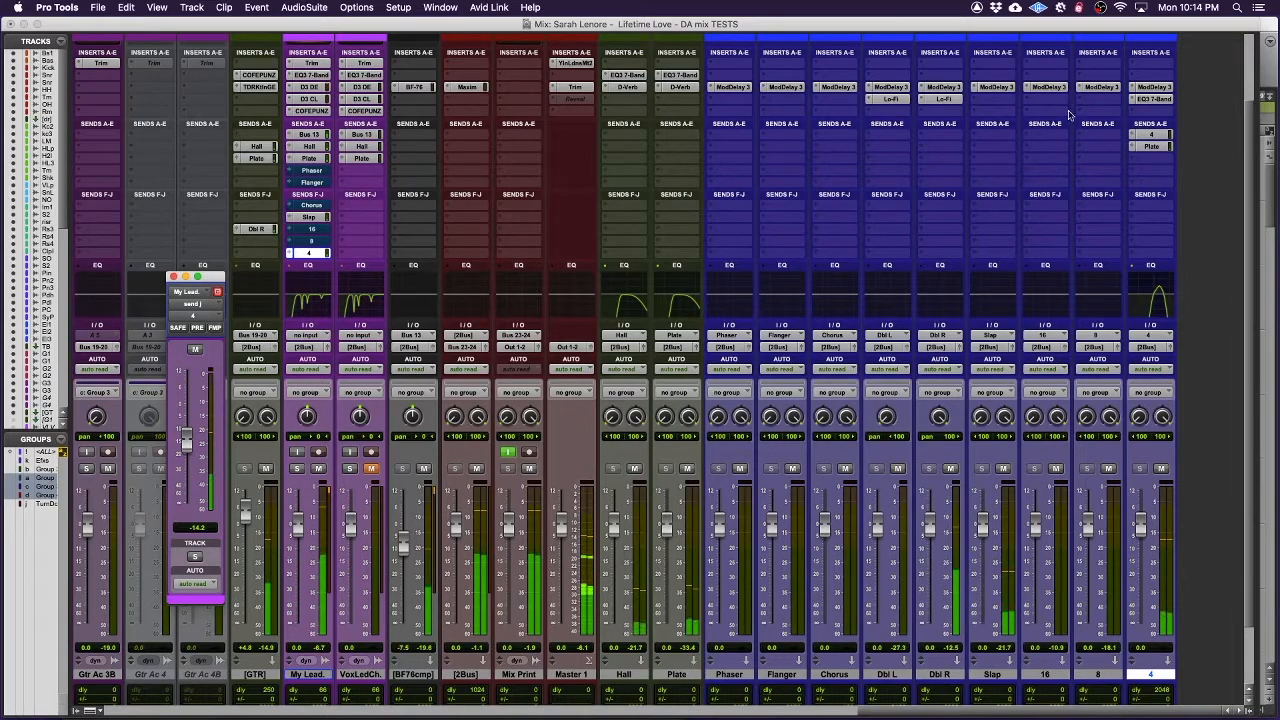
click(1150, 99)
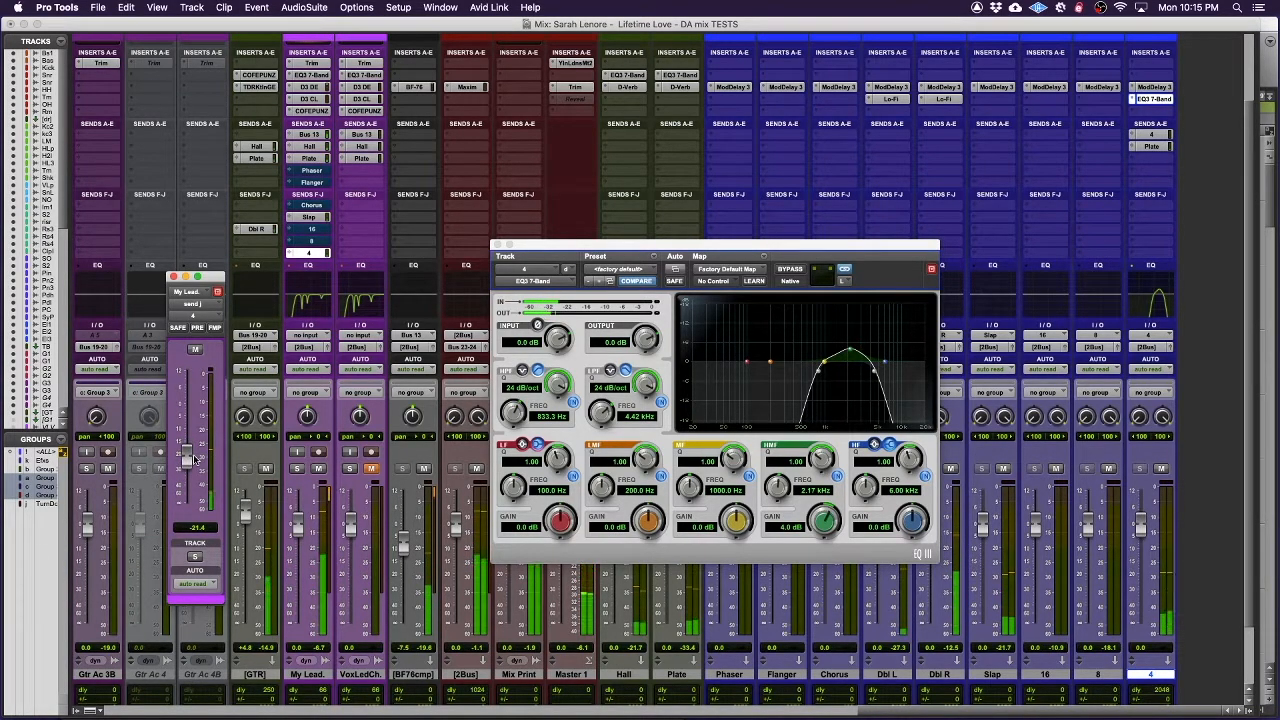
Ride My Lead's send into the 4 echo up near -8.9 dB
drag(190, 455, 190, 450)
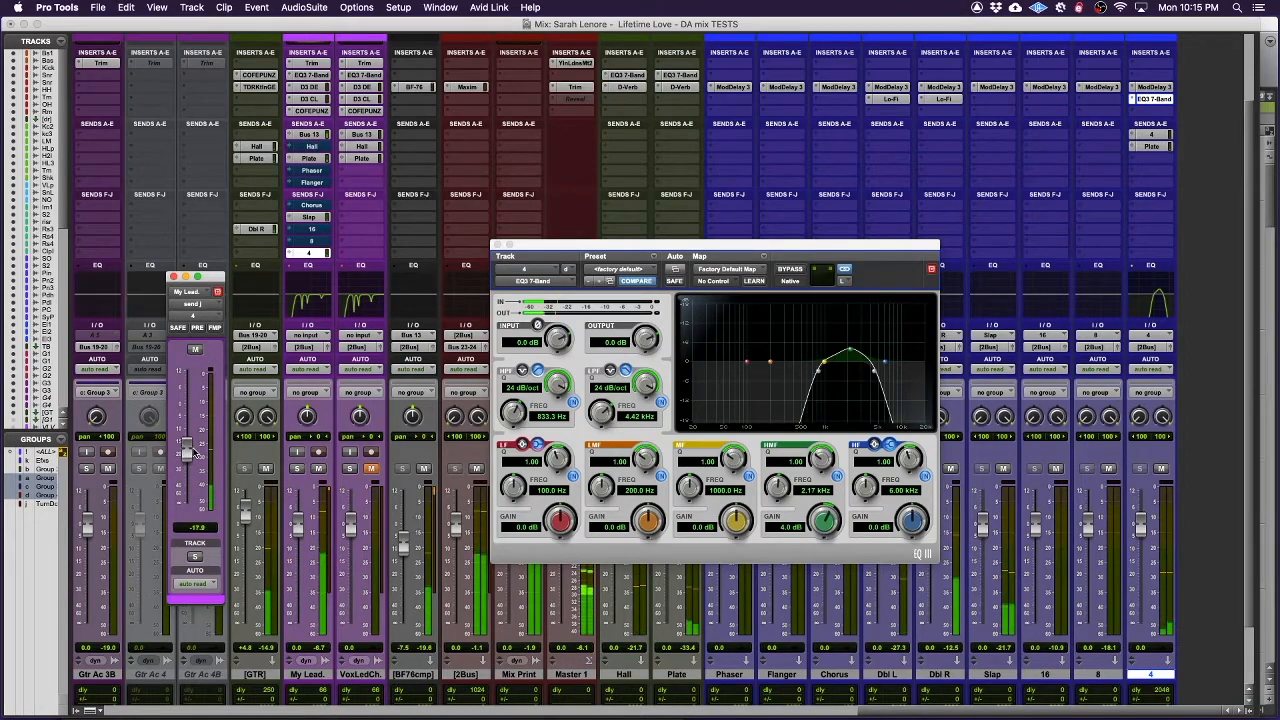
drag(195, 455, 195, 428)
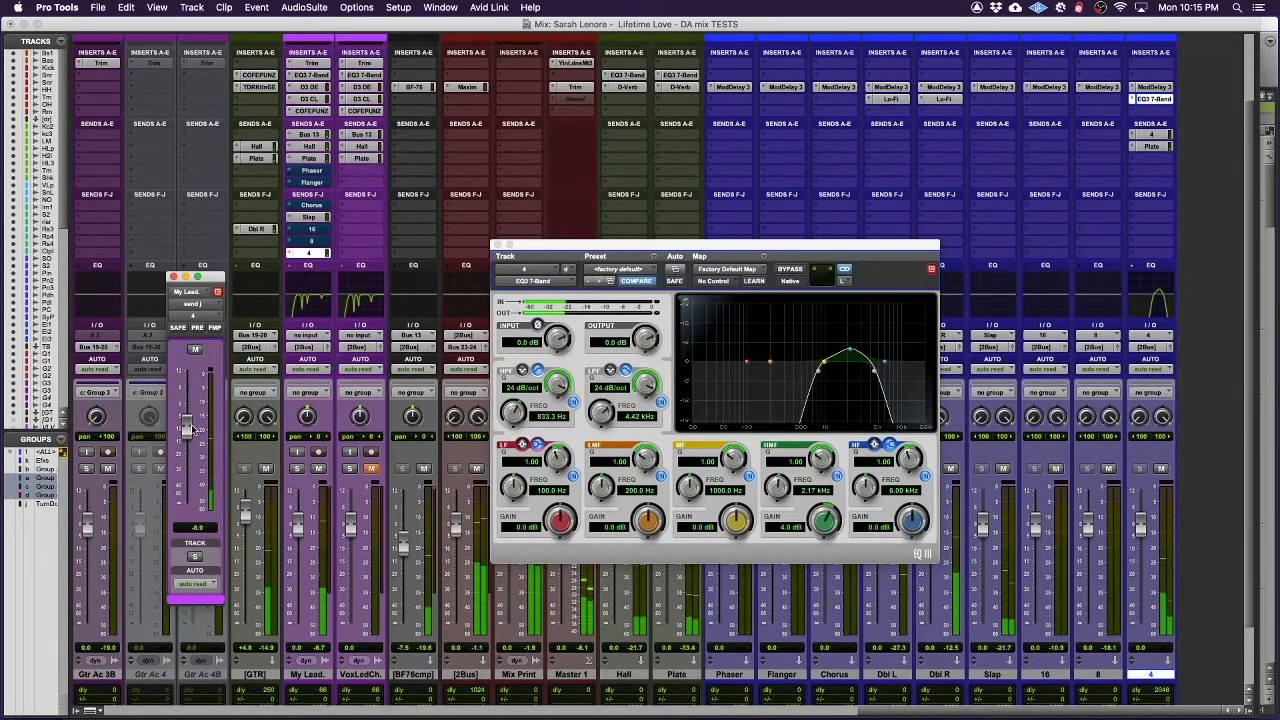
drag(190, 430, 190, 485)
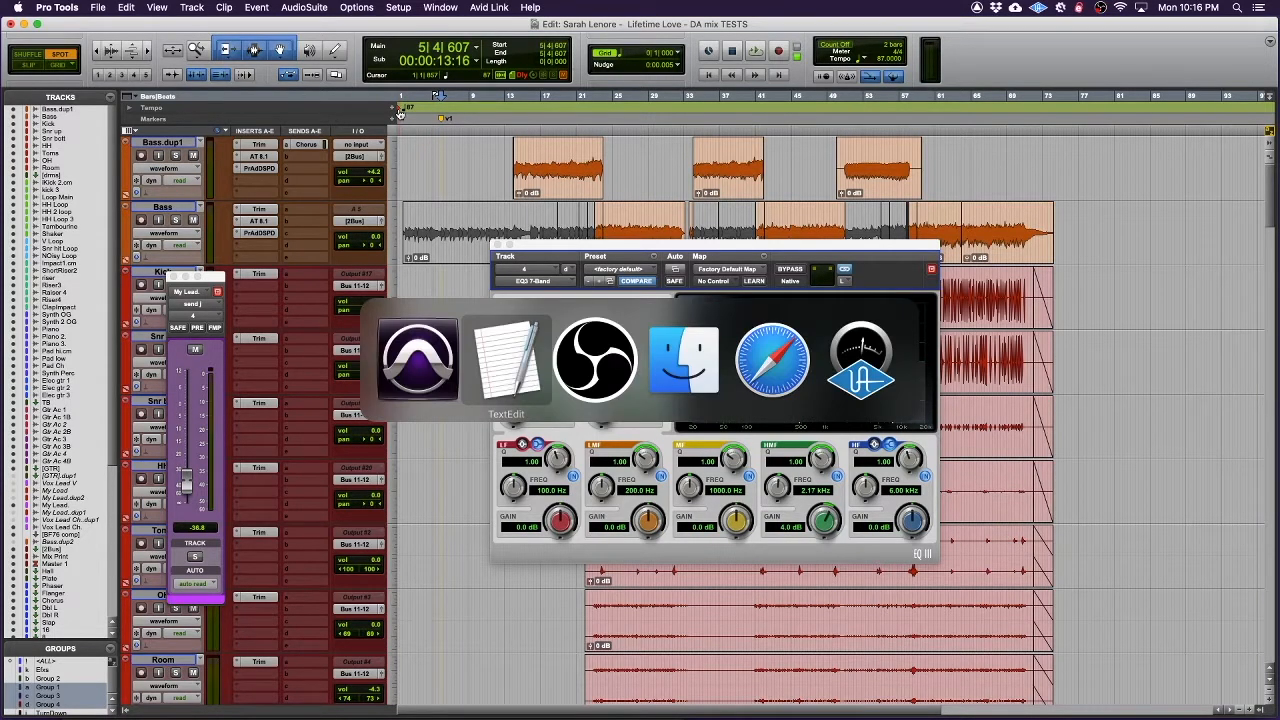
Return to the Mix window and view the 16 return's Mod Delay III
click(506, 360)
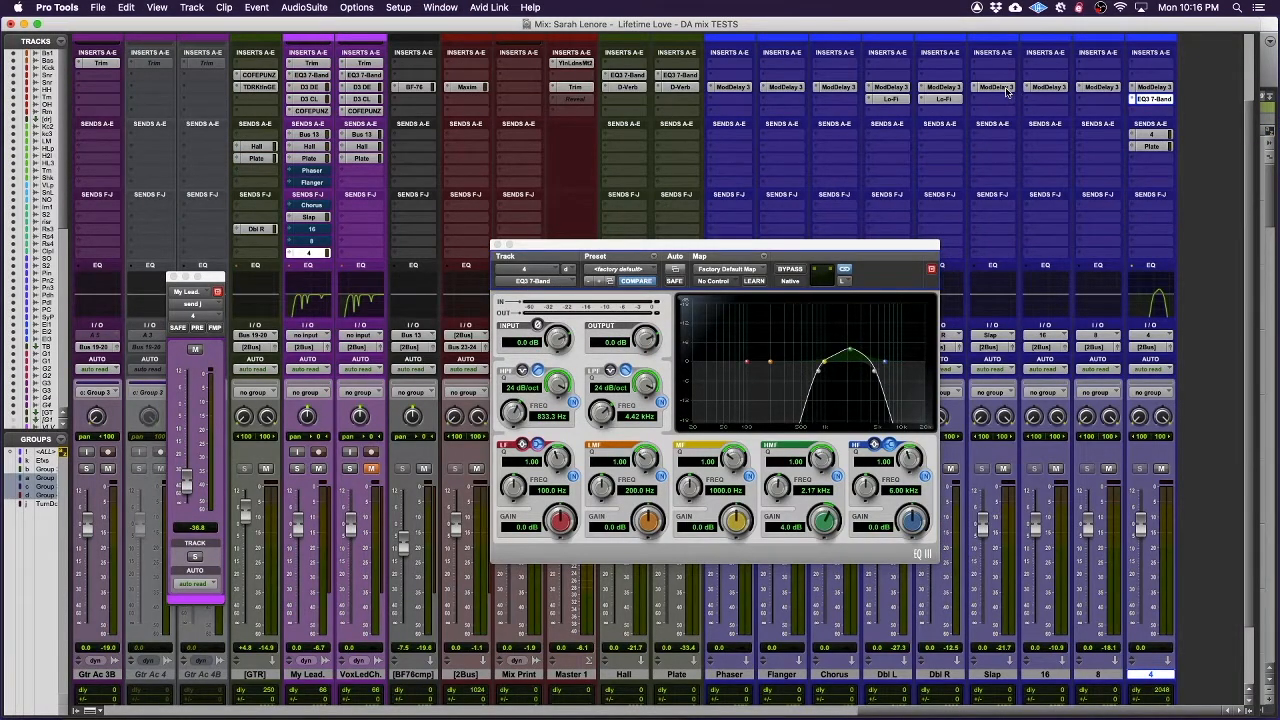
click(993, 87)
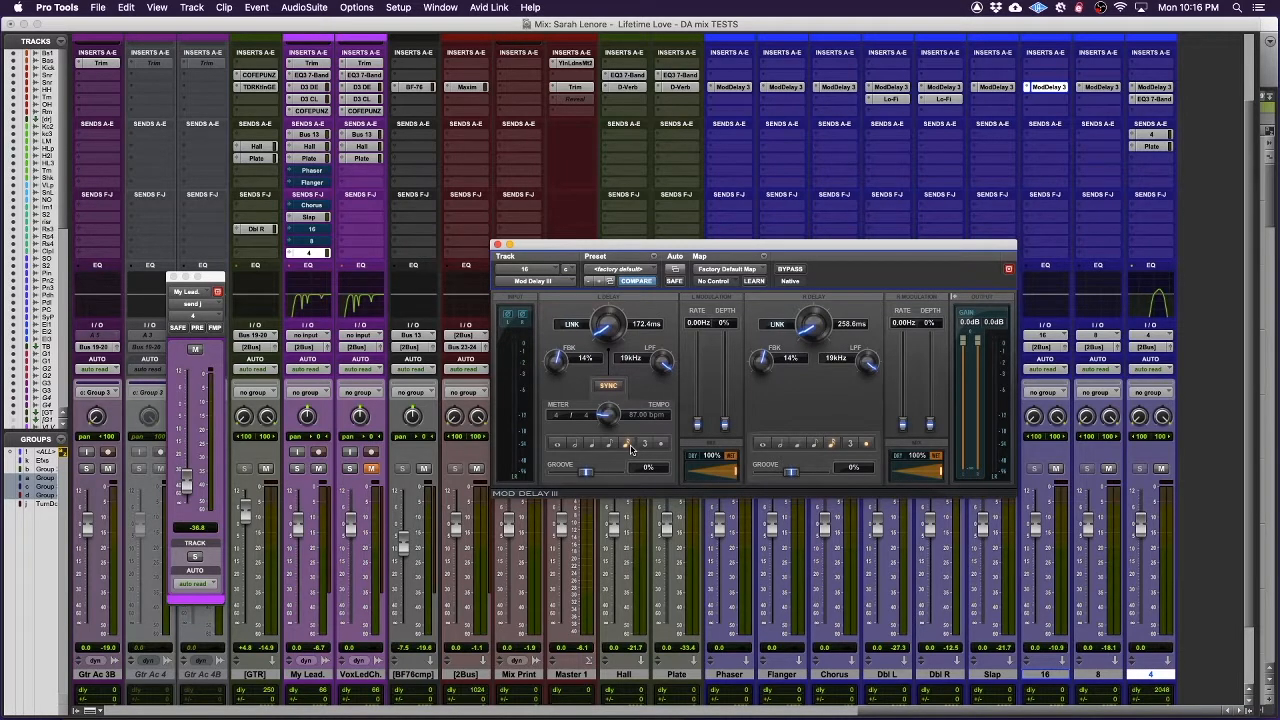
mouse_move(623, 425)
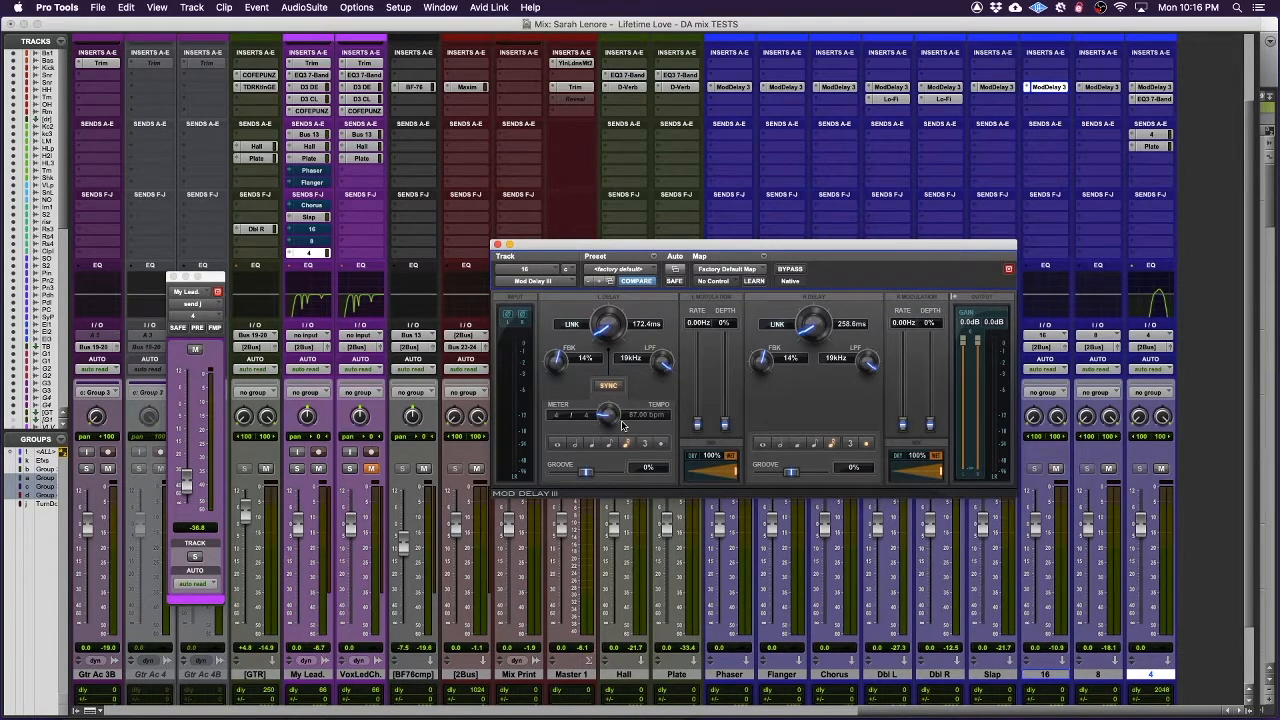
mouse_move(1021, 150)
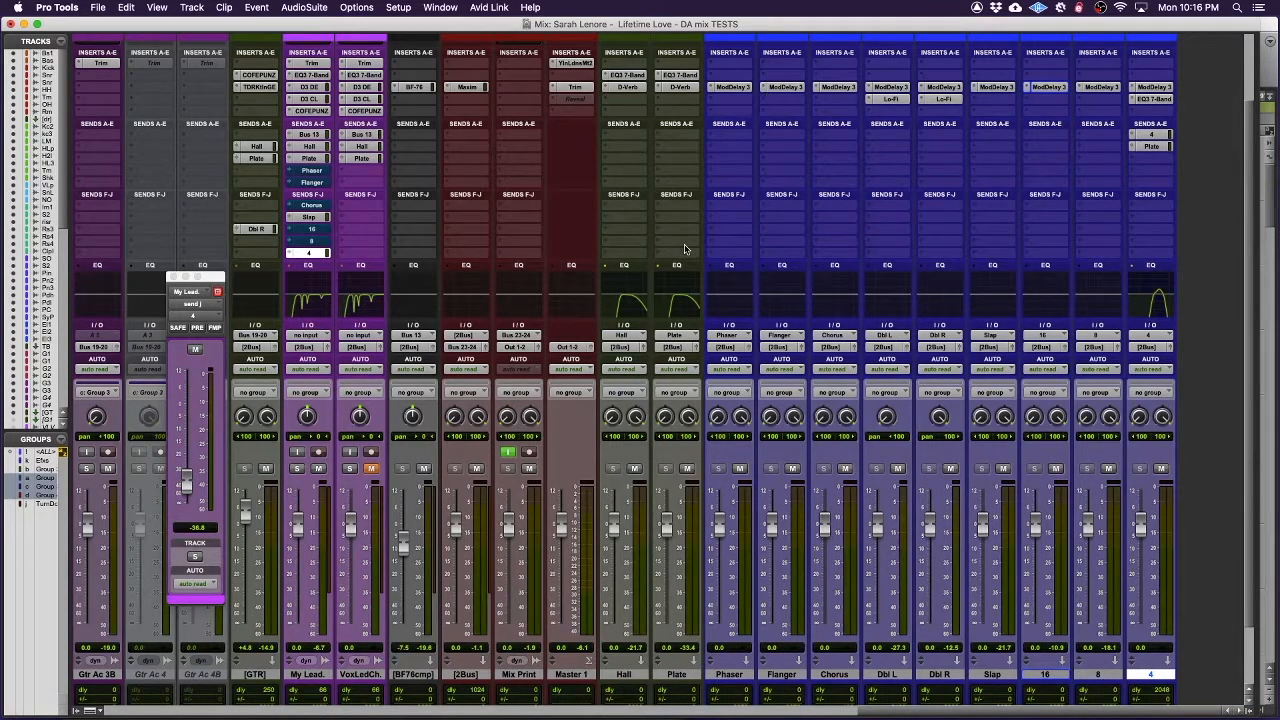
mouse_move(1007, 236)
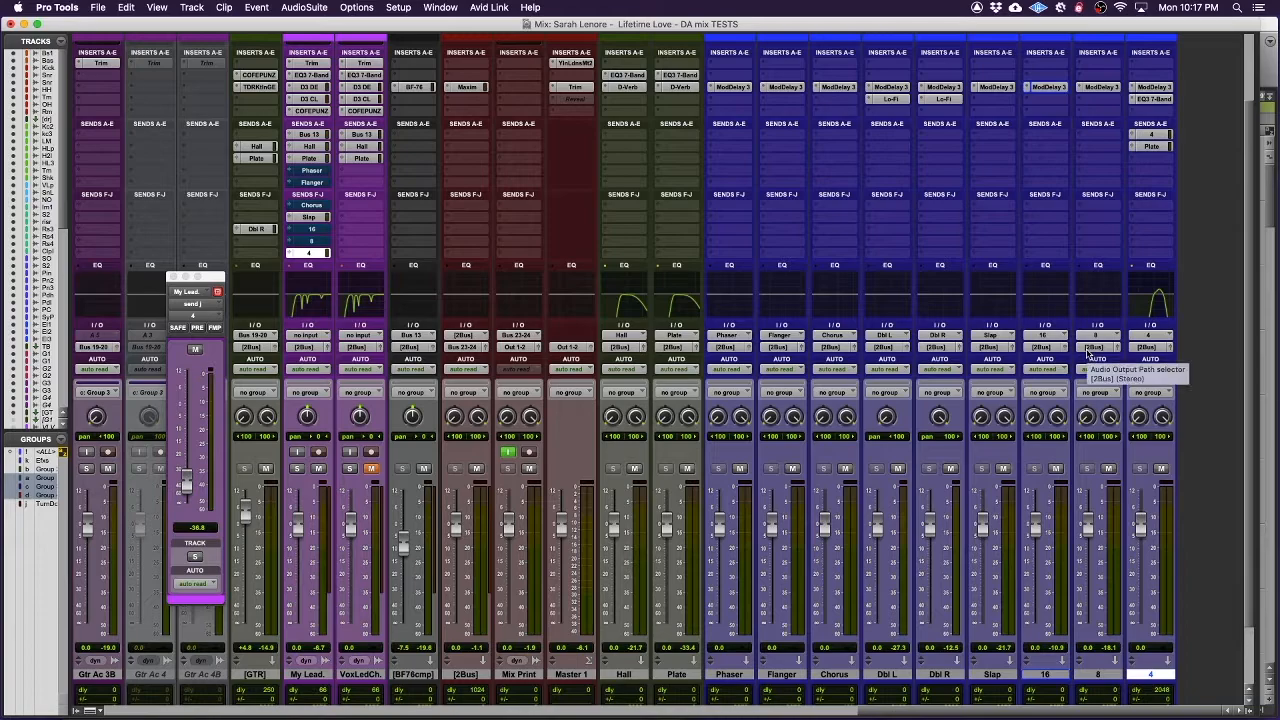
Bring up the macOS app switcher with OBS highlighted over the Pro Tools mix
key(cmd+tab)
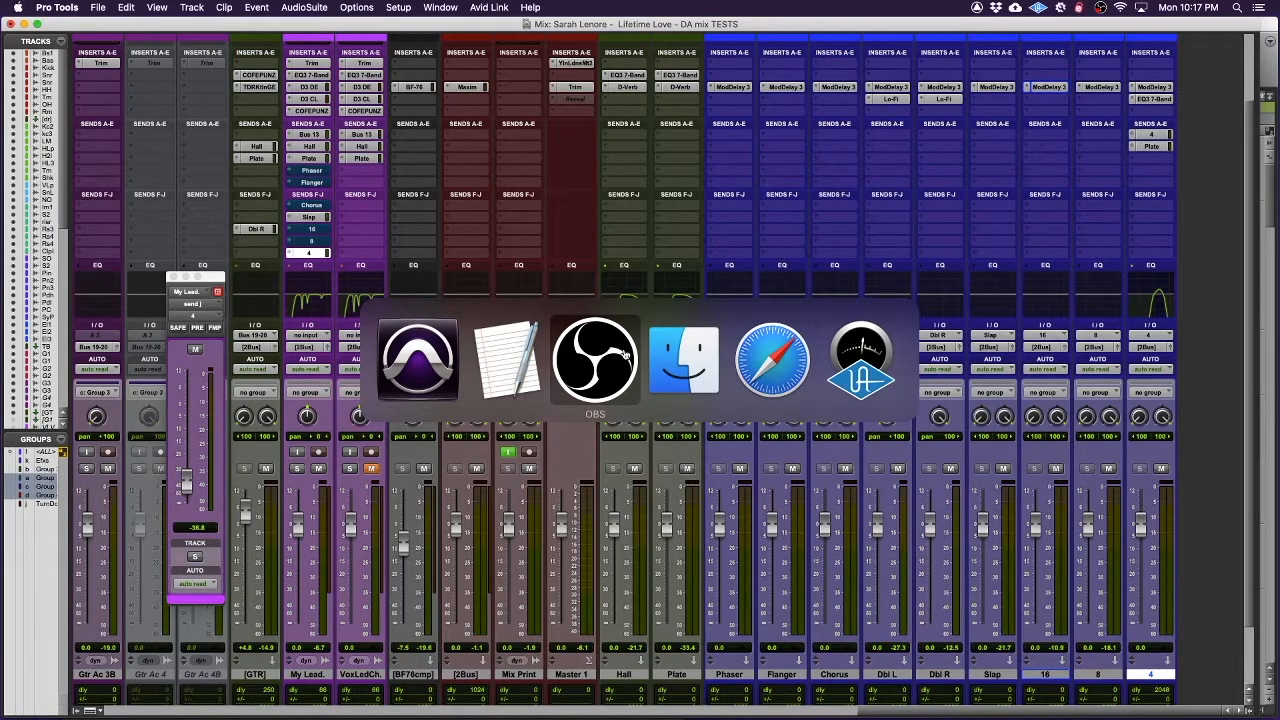
mouse_move(771, 360)
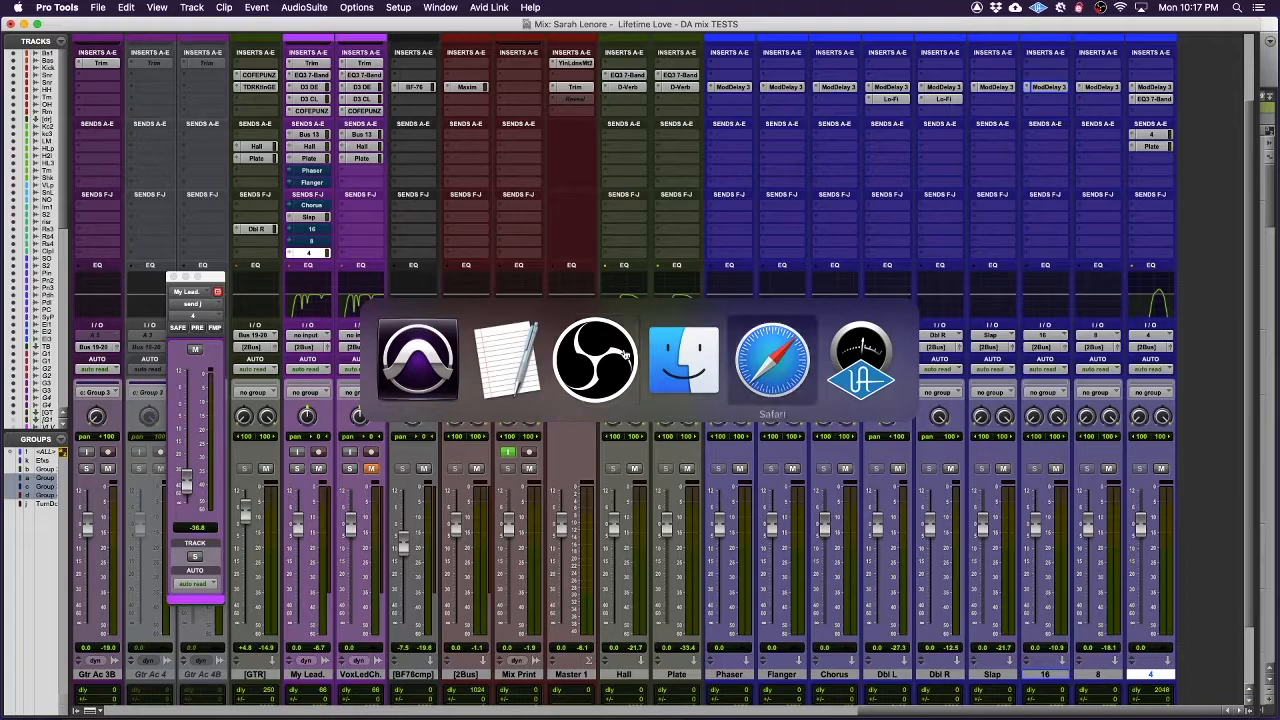